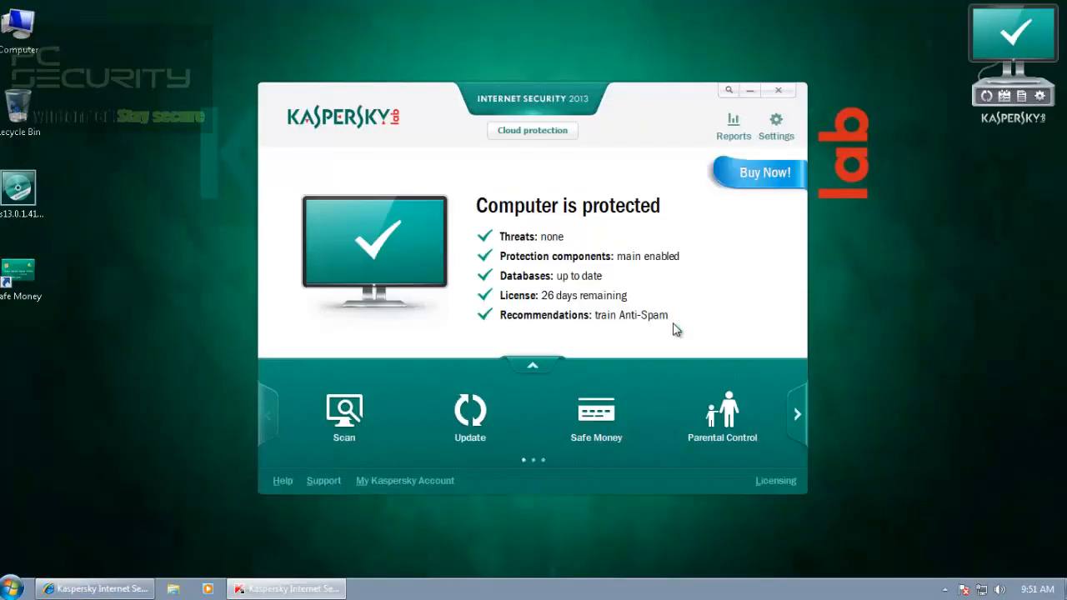
Show the Safe Money section listing yahoo.com as a protected banking site
left_click(595, 417)
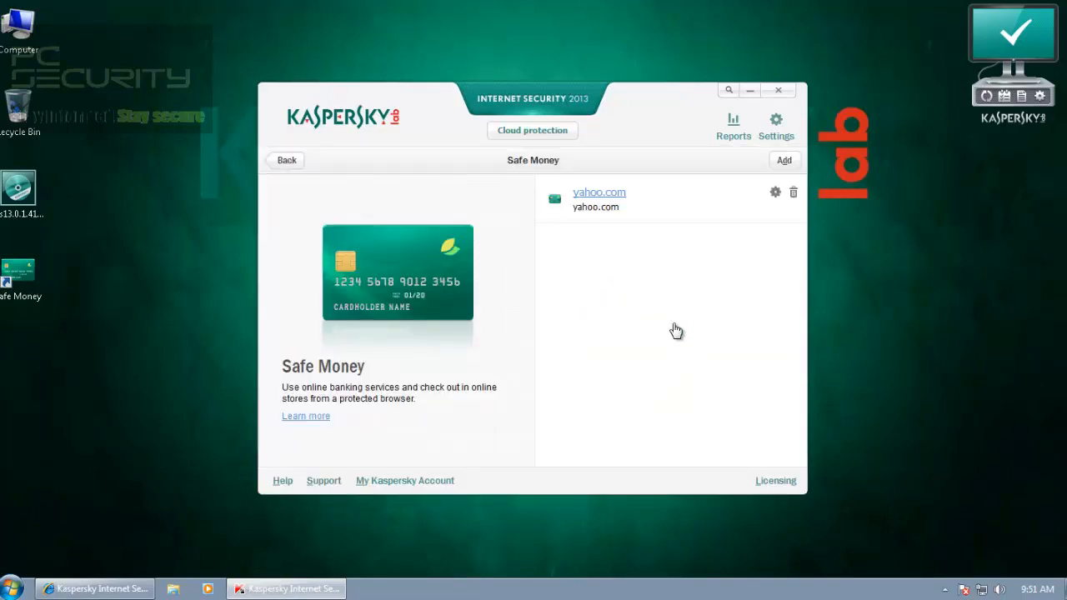
mouse_move(676, 328)
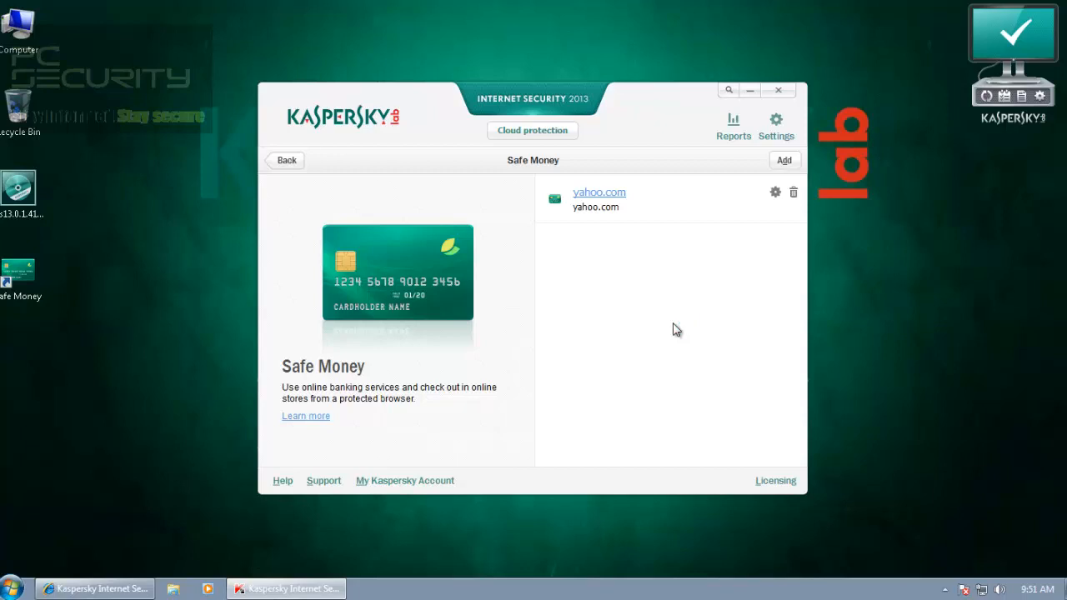
Read down the kaspersky.com product page to the Key Features descriptions in Internet Explorer
left_click(598, 194)
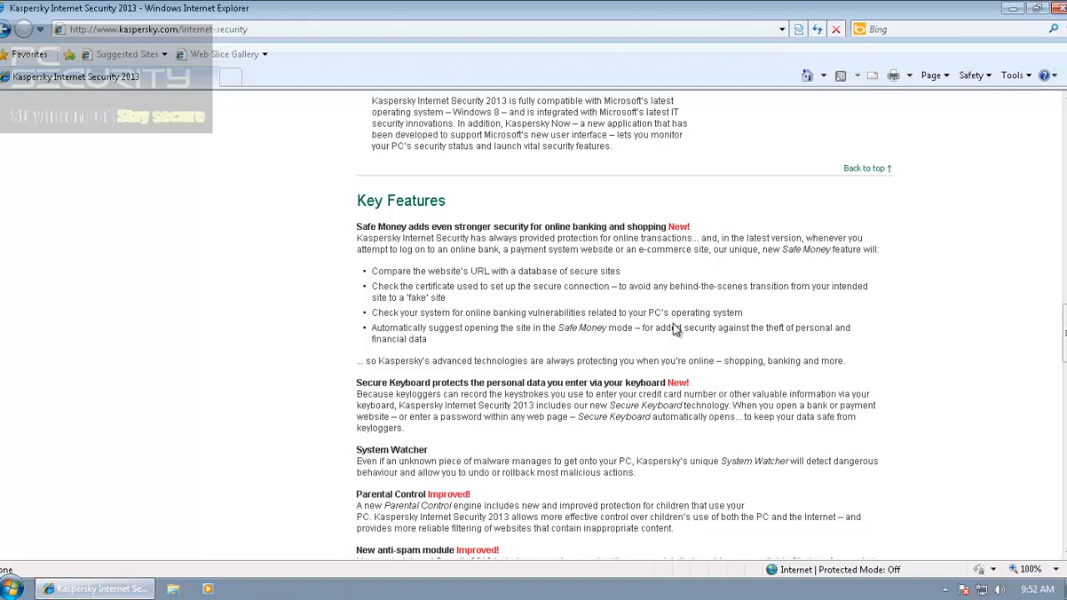
scroll("down", 3)
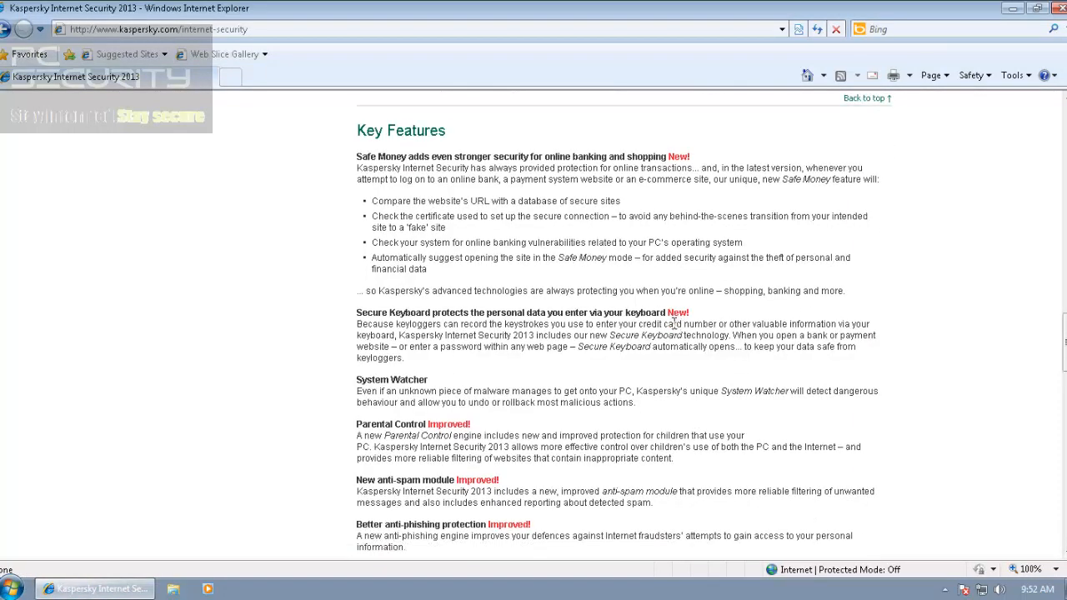
mouse_move(675, 327)
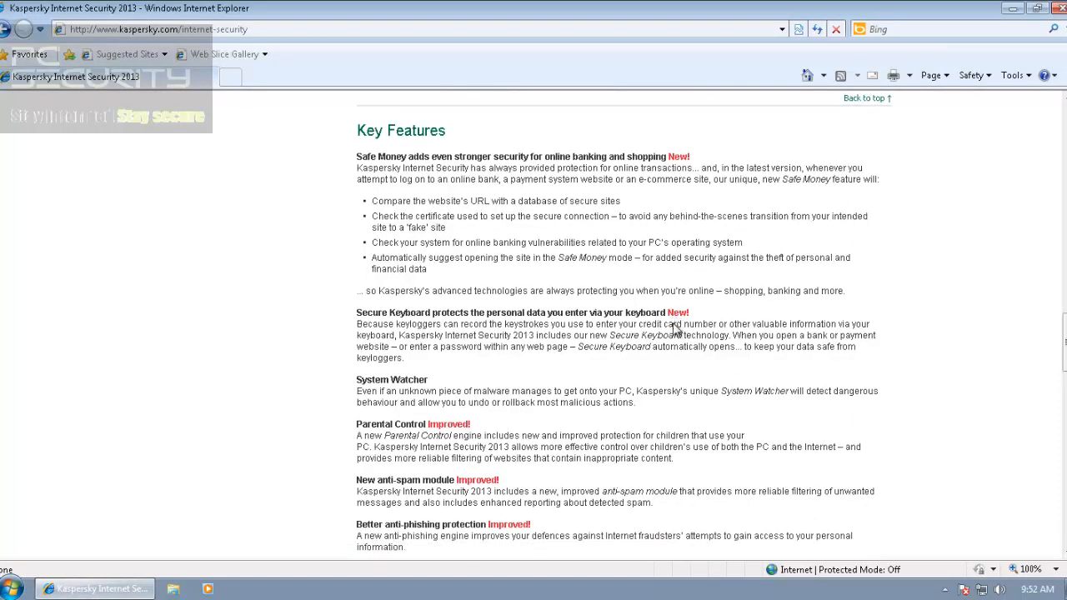
scroll("down", 3)
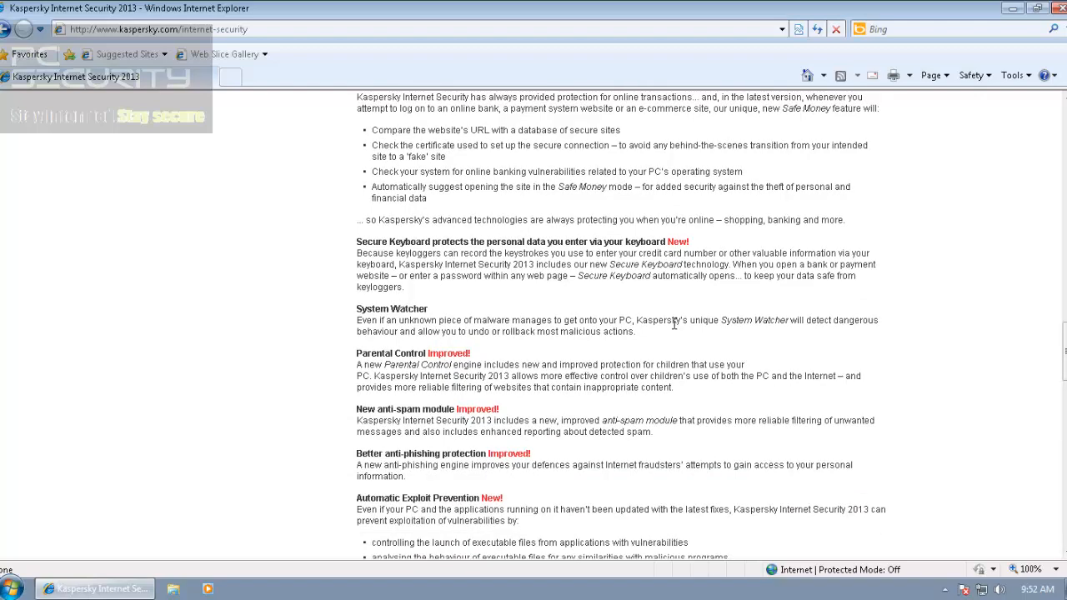
scroll("down", 3)
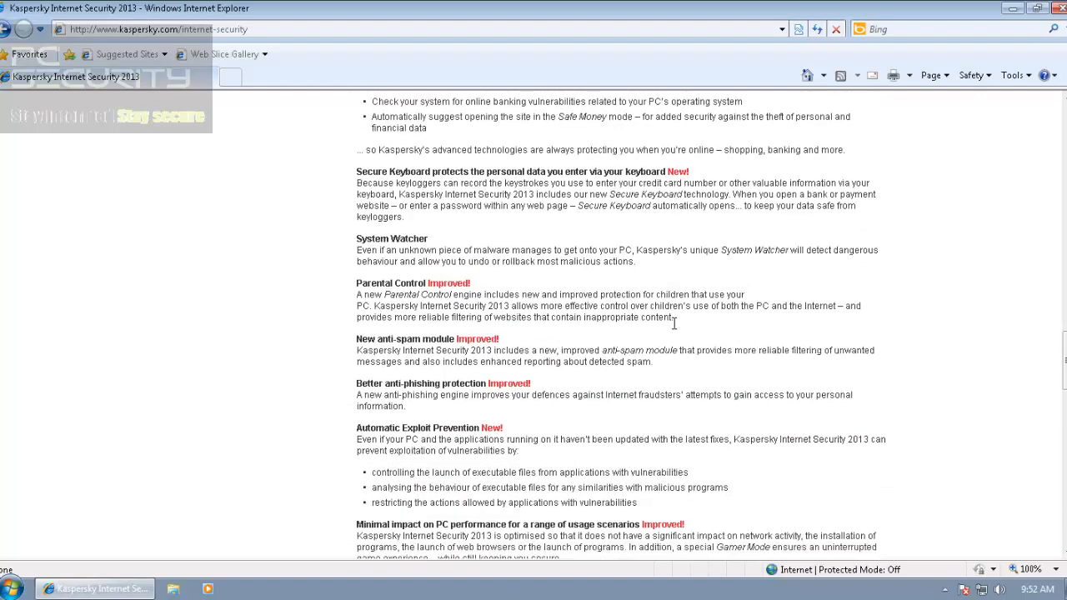
scroll("down", 3)
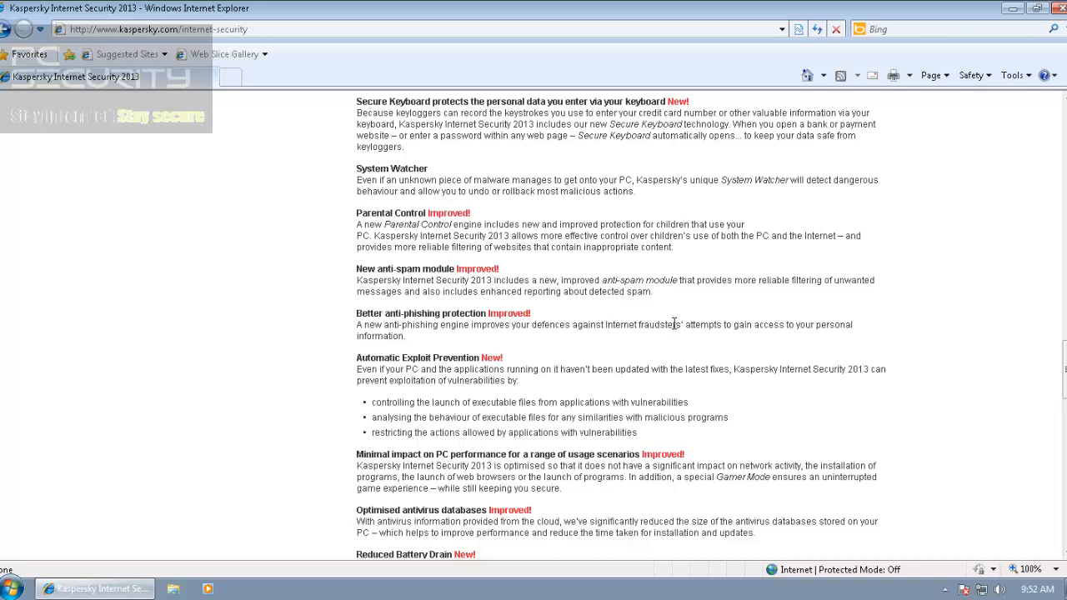
mouse_move(675, 327)
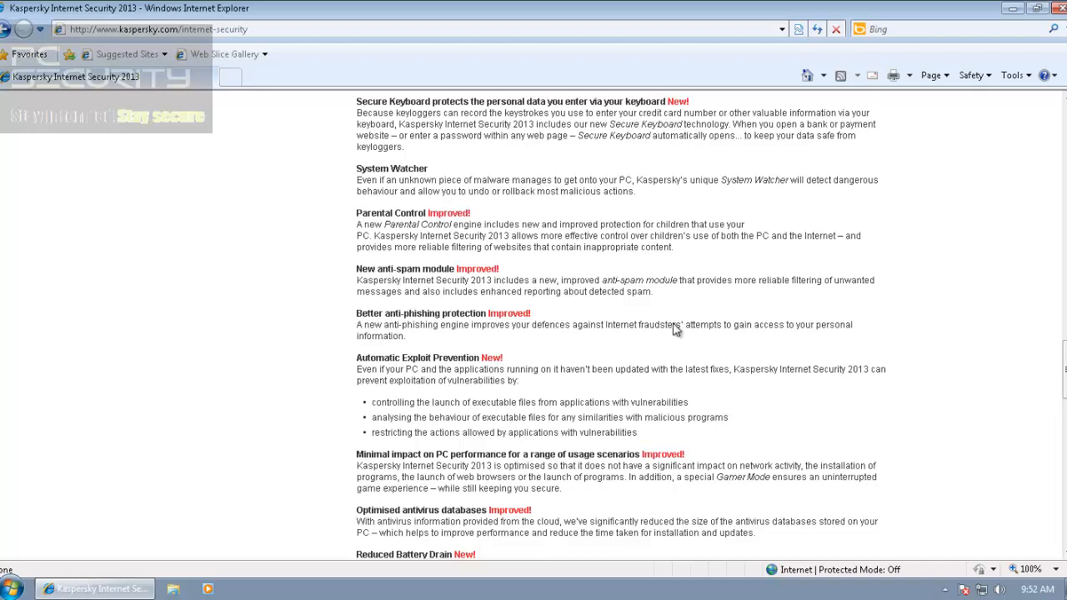
double_click(393, 357)
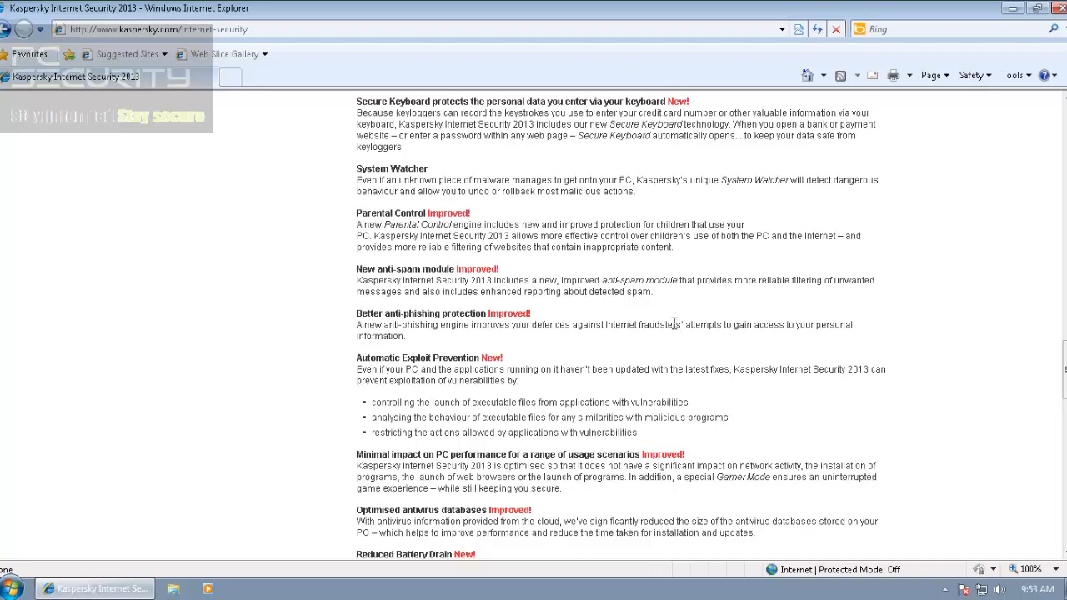
scroll("down", 3)
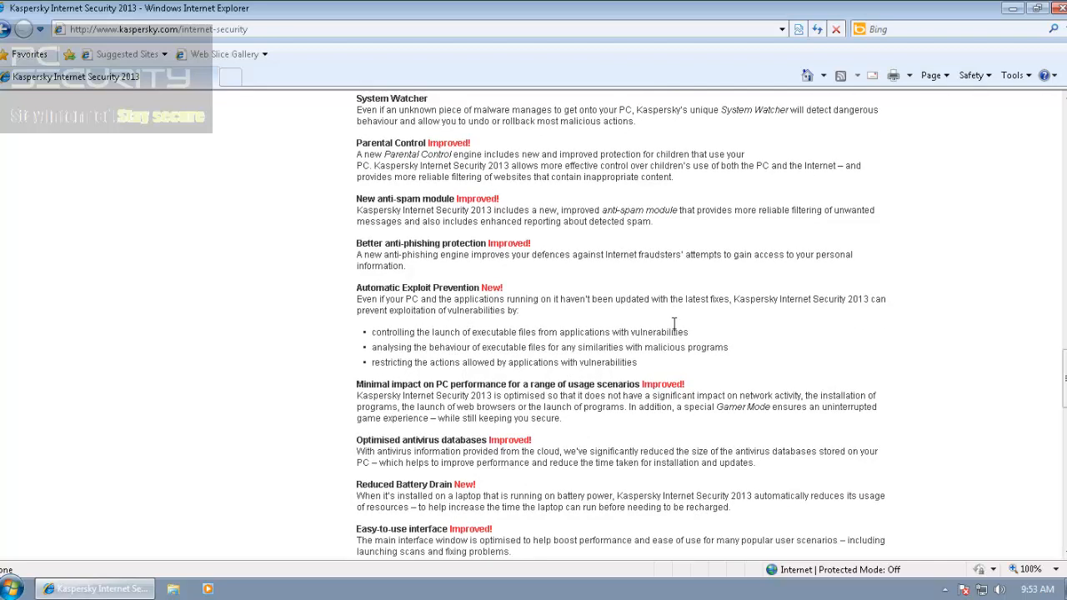
mouse_move(675, 330)
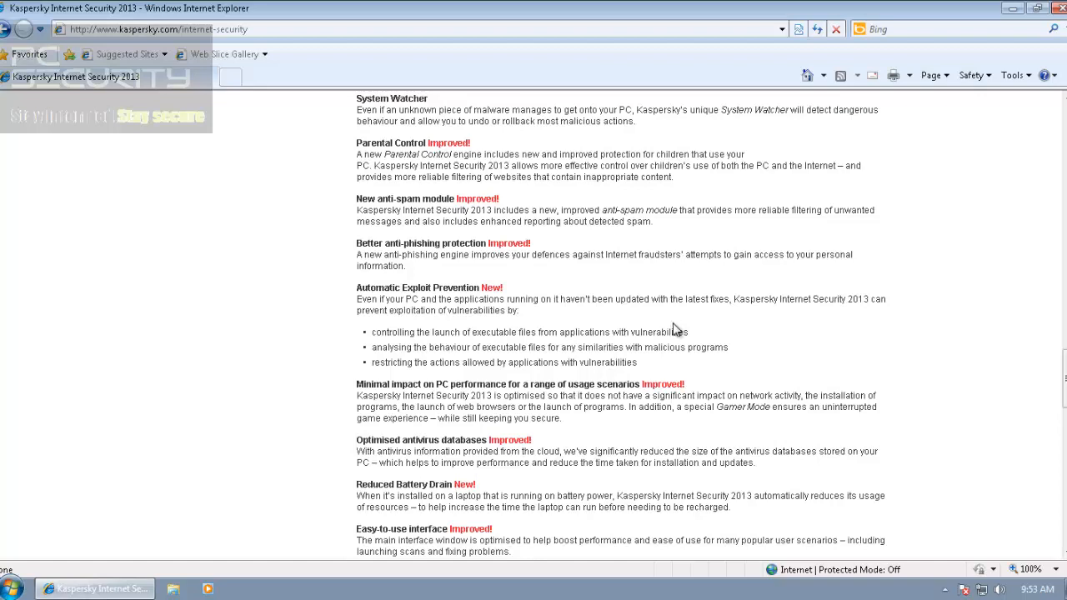
mouse_move(675, 327)
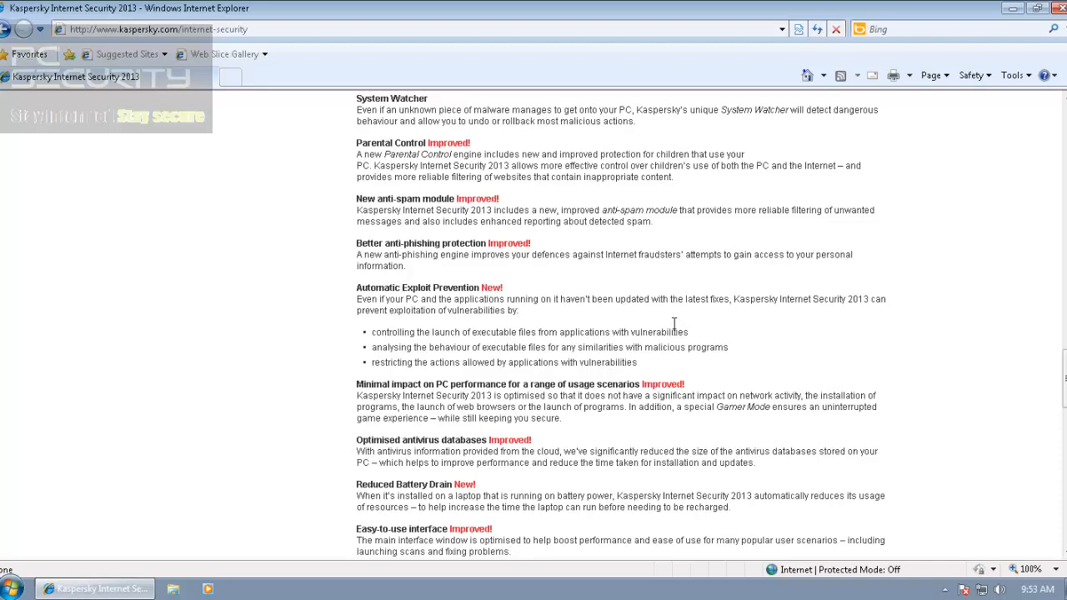
Read down to System Requirements on the Kaspersky page, then leave the browser for the desktop
scroll("down", 3)
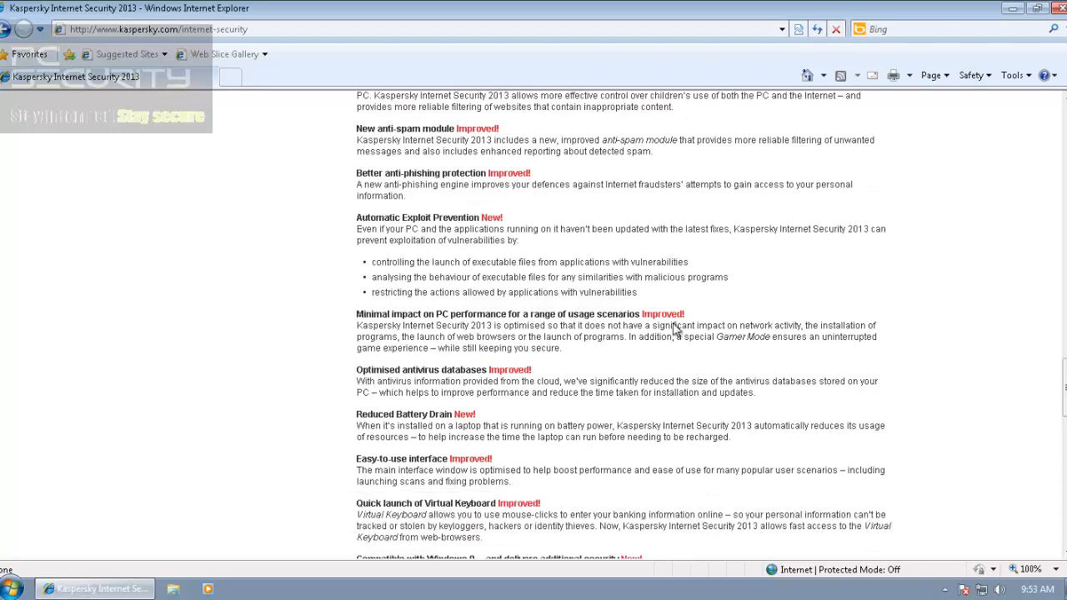
mouse_move(675, 327)
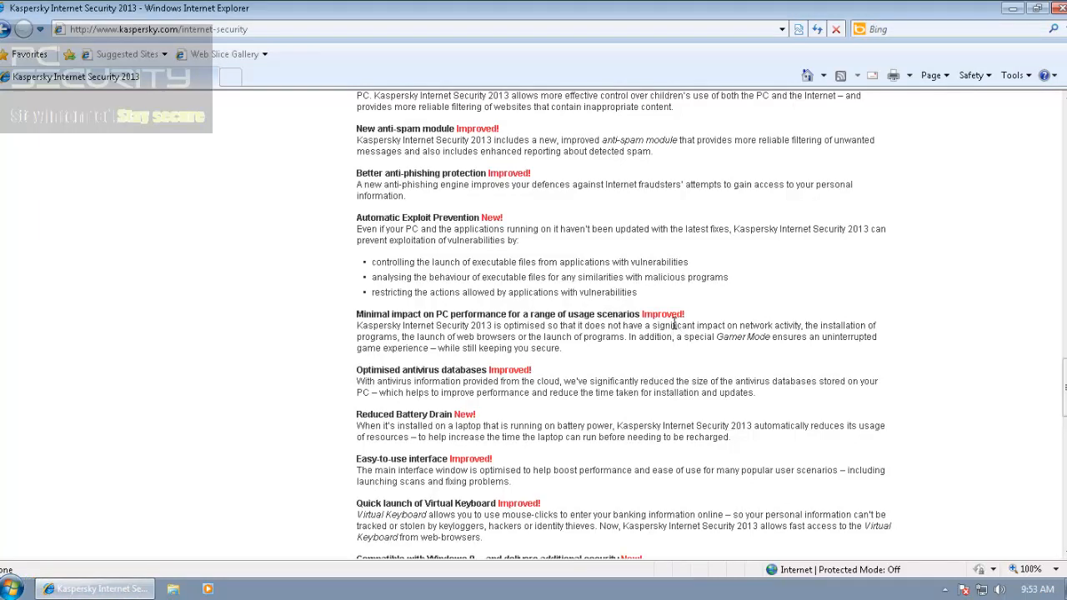
double_click(420, 370)
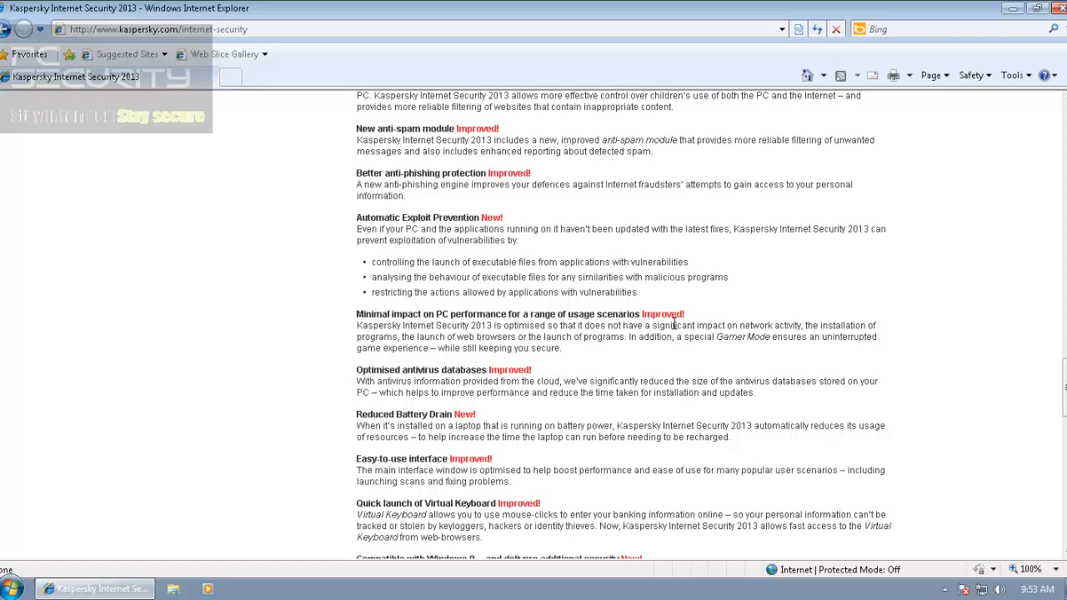
scroll("down", 3)
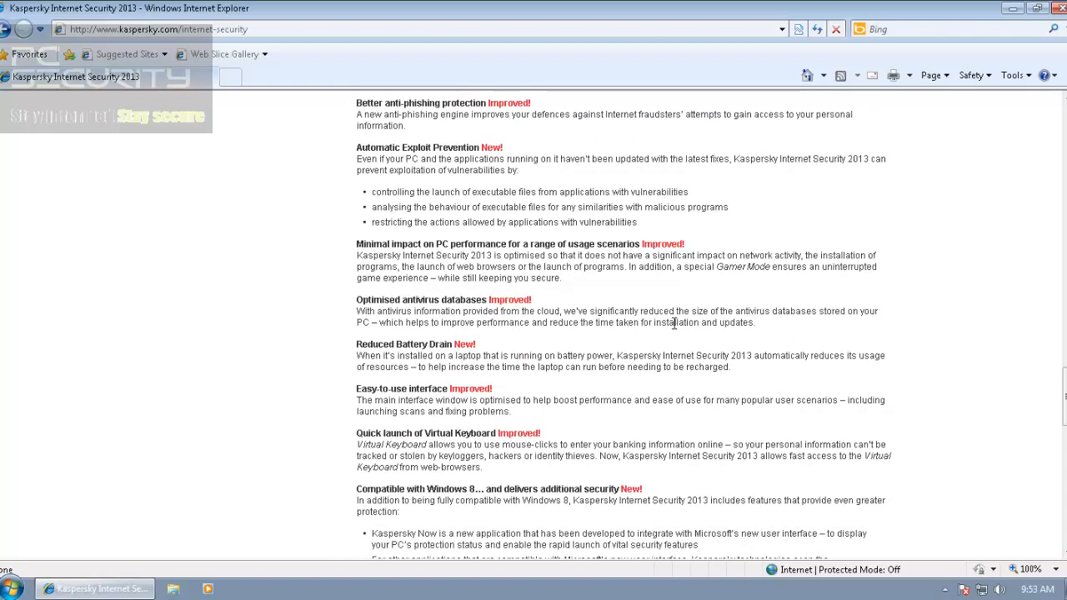
scroll("down", 3)
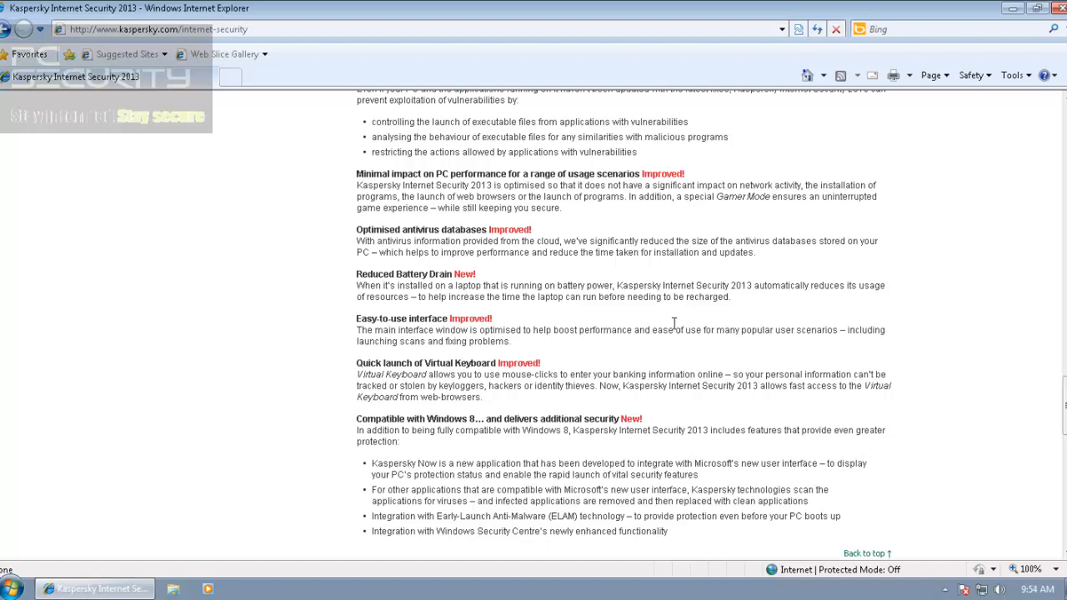
mouse_move(675, 330)
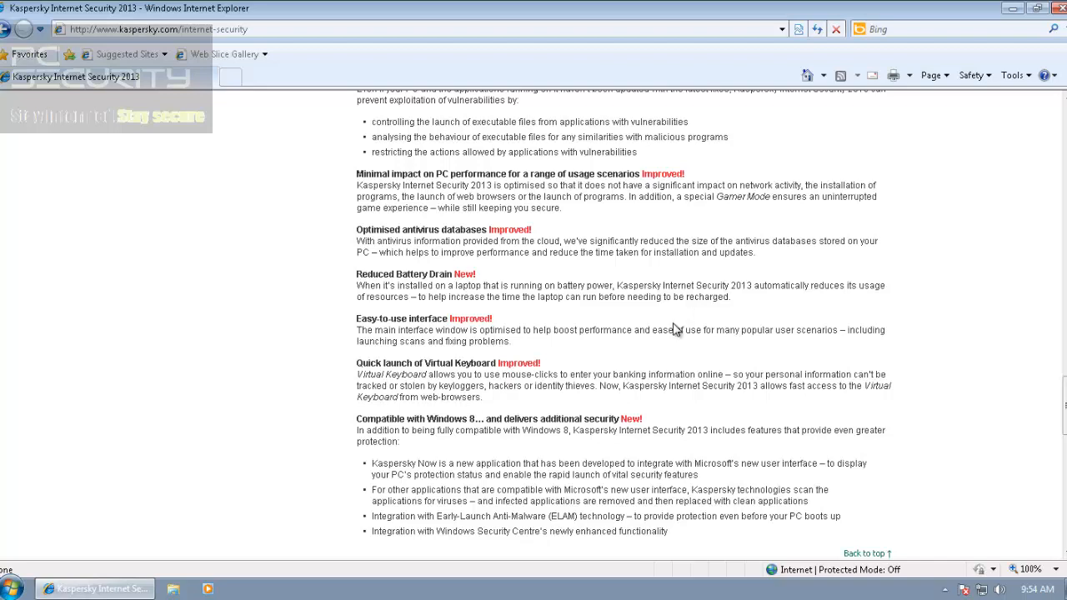
scroll("down", 3)
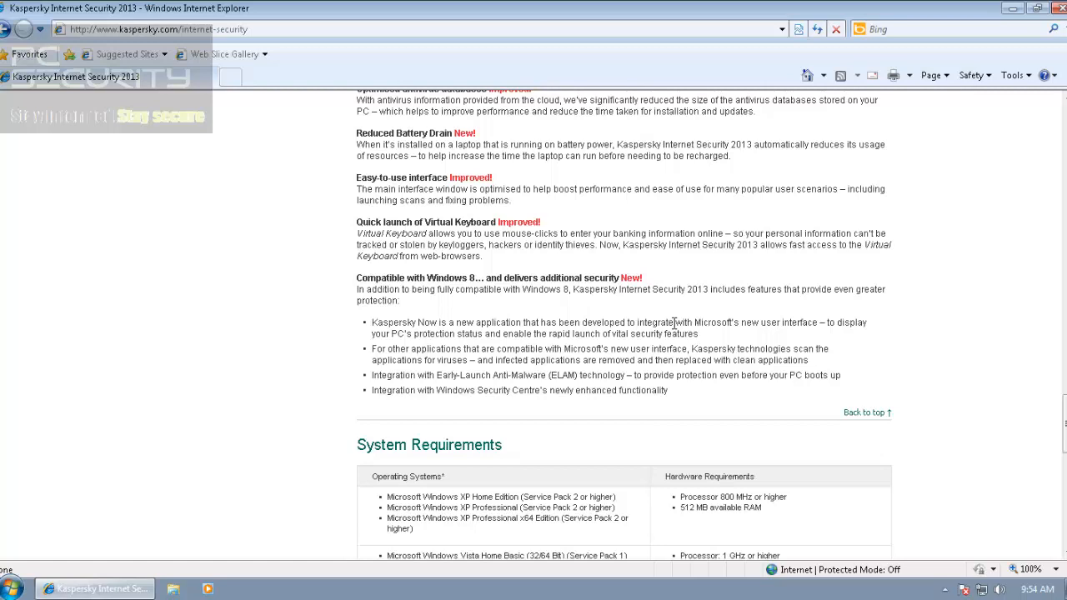
mouse_move(675, 327)
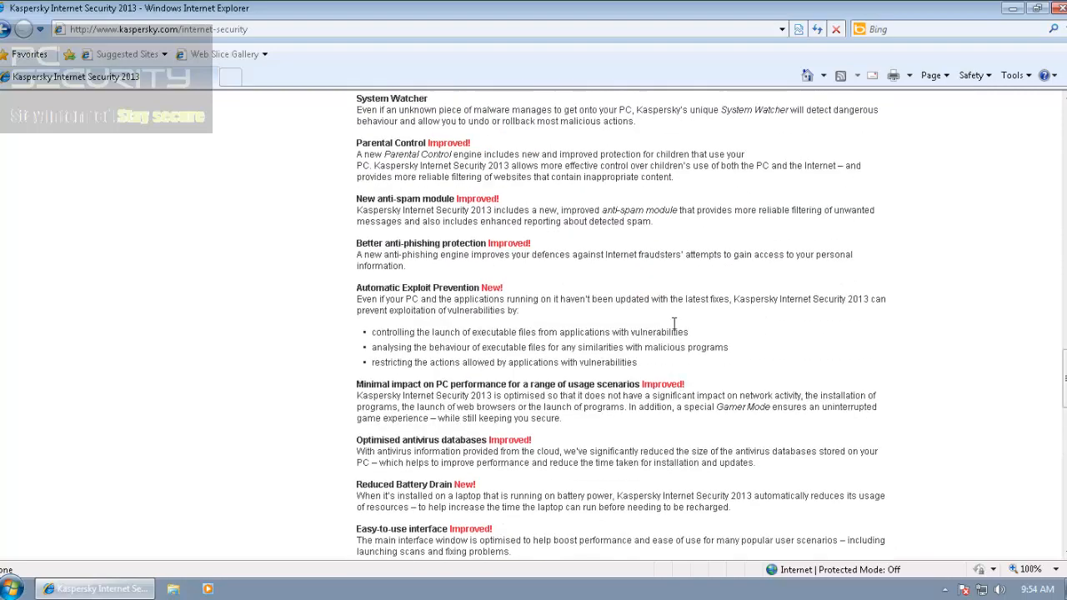
scroll("down", 3)
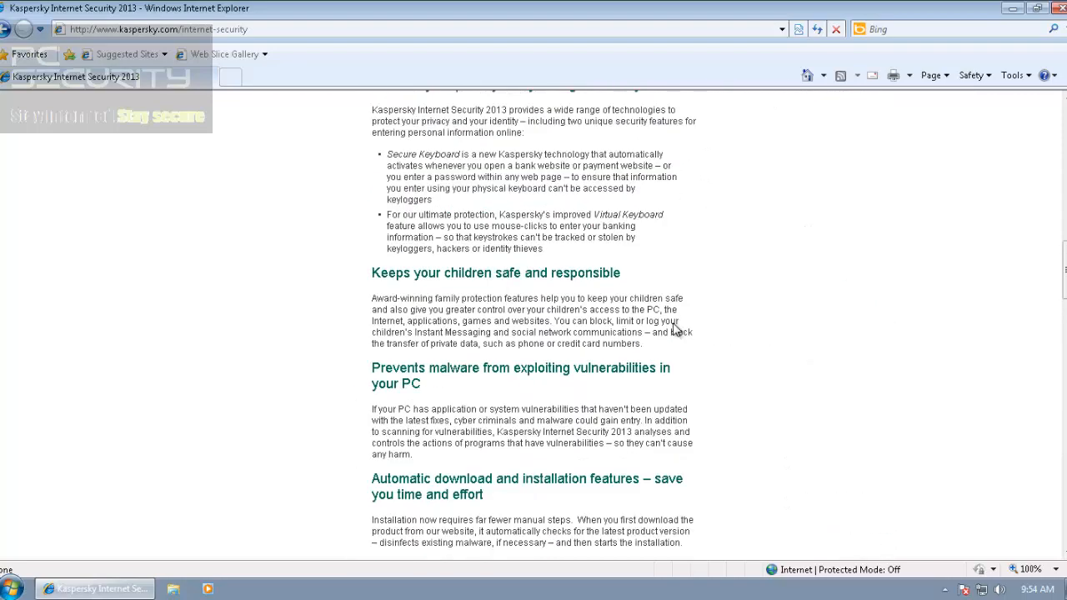
scroll("up", 3)
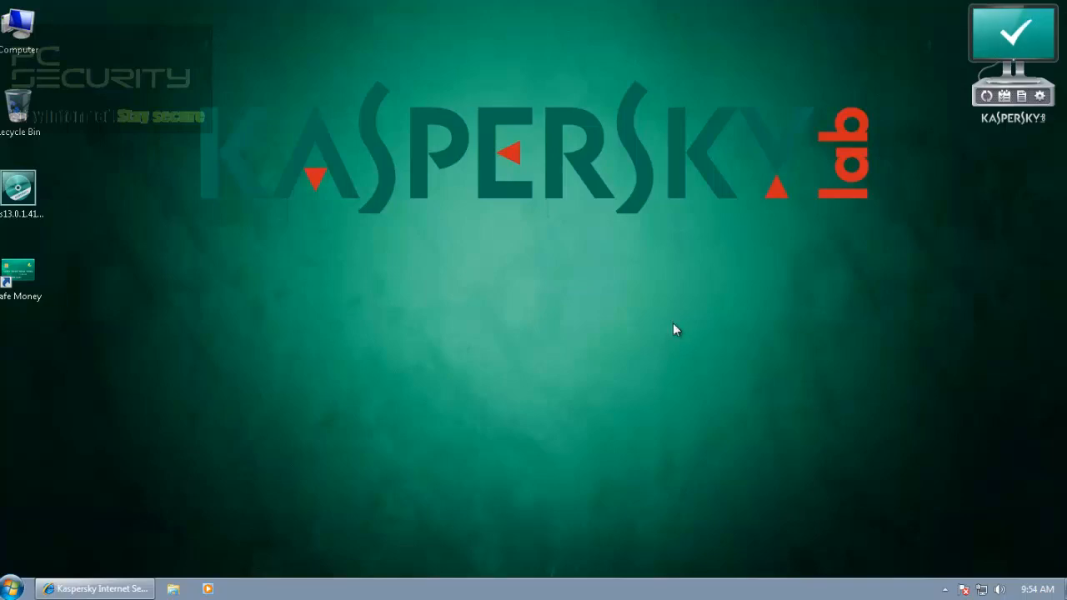
Restore the Kaspersky window and return from the tools grid to the 'Computer is protected' status
left_click(943, 590)
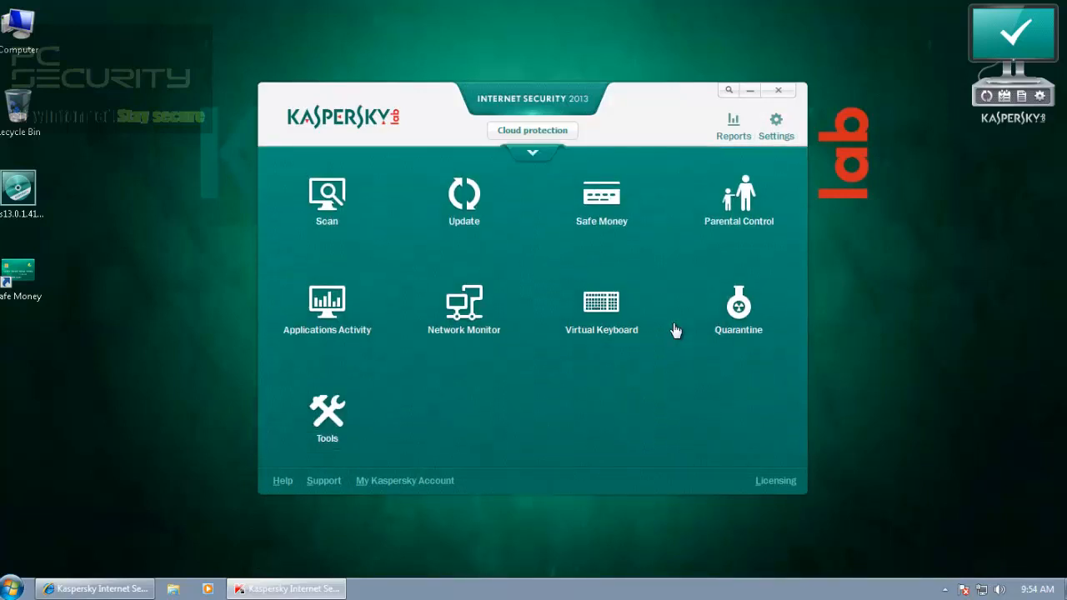
mouse_move(675, 330)
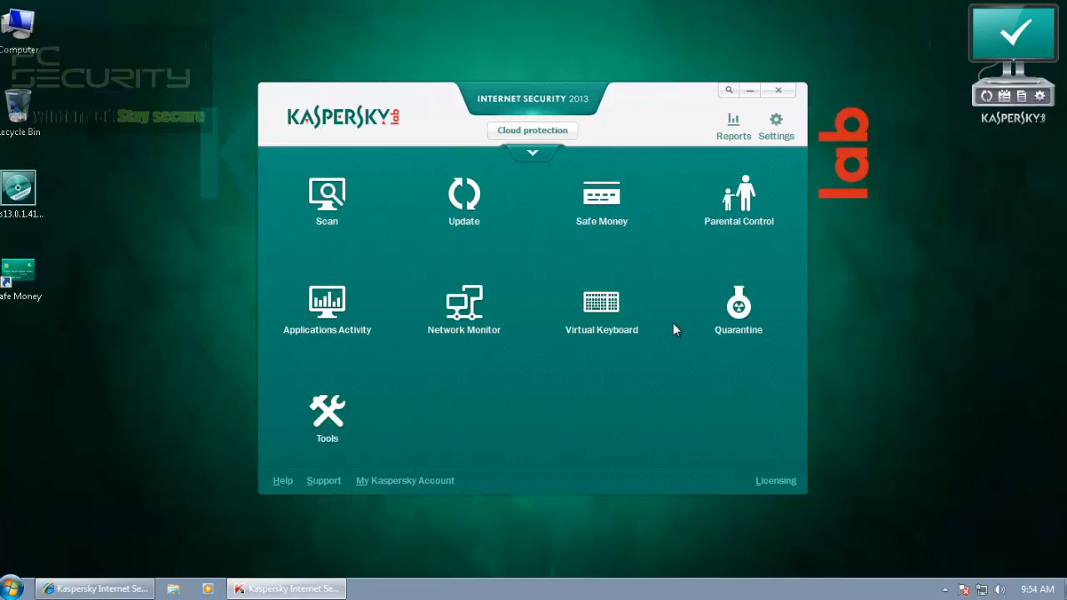
mouse_move(464, 301)
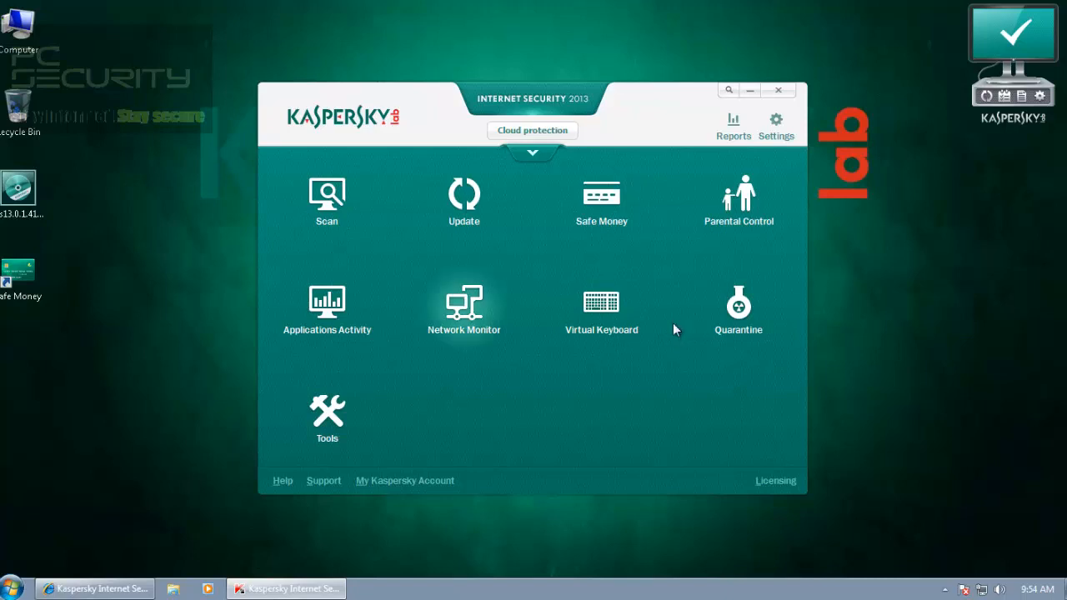
mouse_move(675, 330)
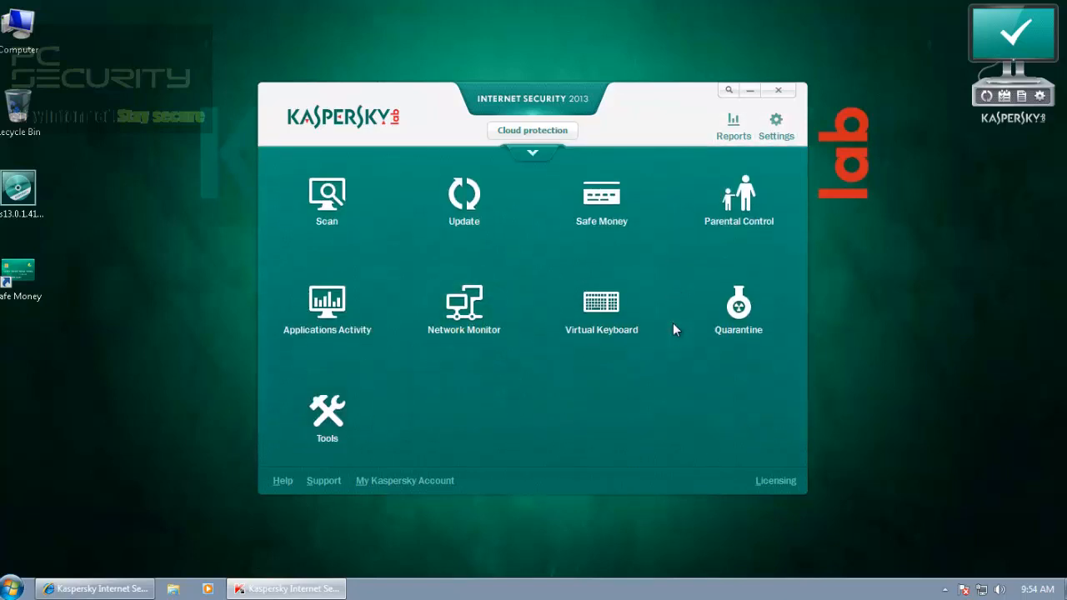
left_click(532, 154)
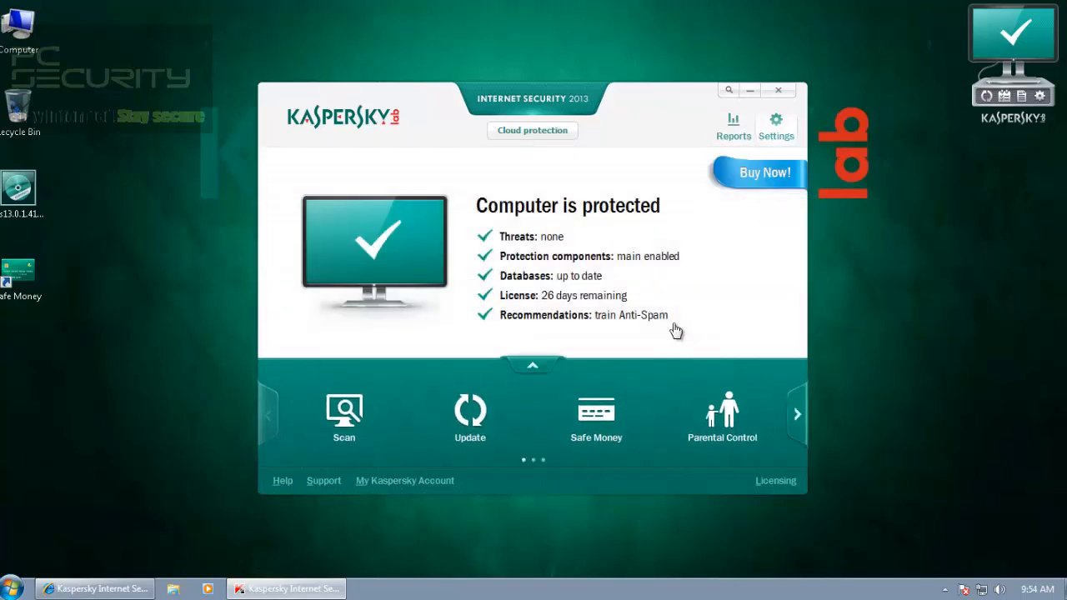
In Settings, browse the Safe Money, Anti-Spam, Network Attack Blocker and System Watcher pages
left_click(775, 125)
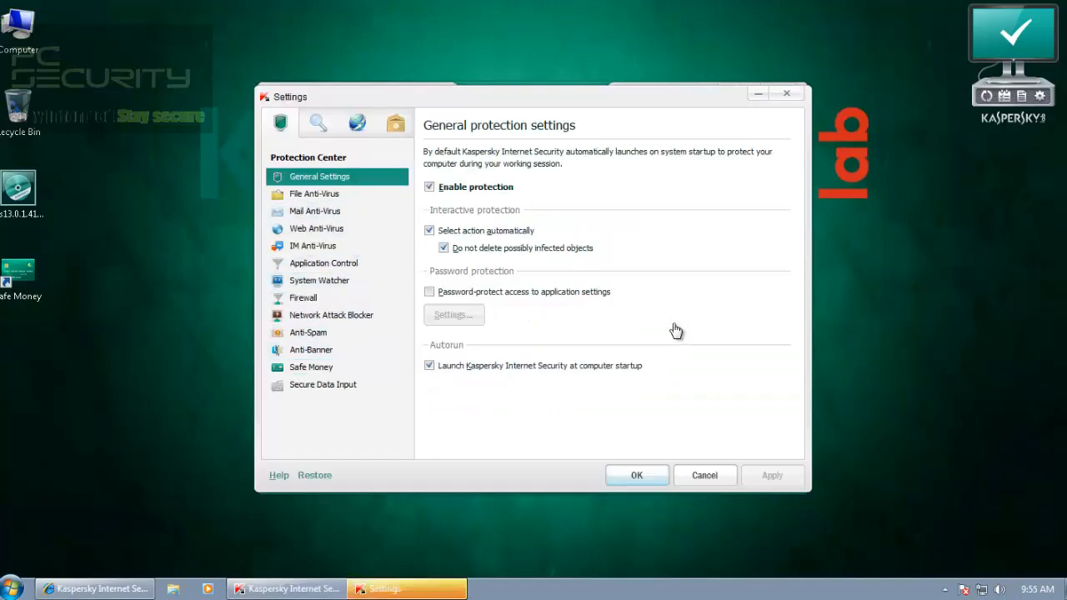
left_click(310, 367)
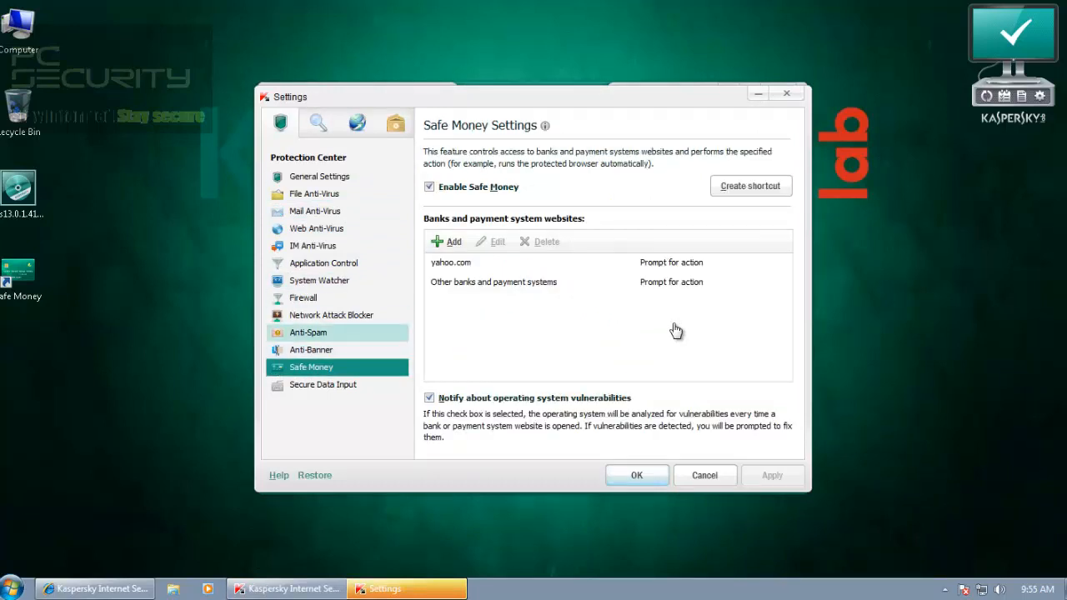
left_click(308, 332)
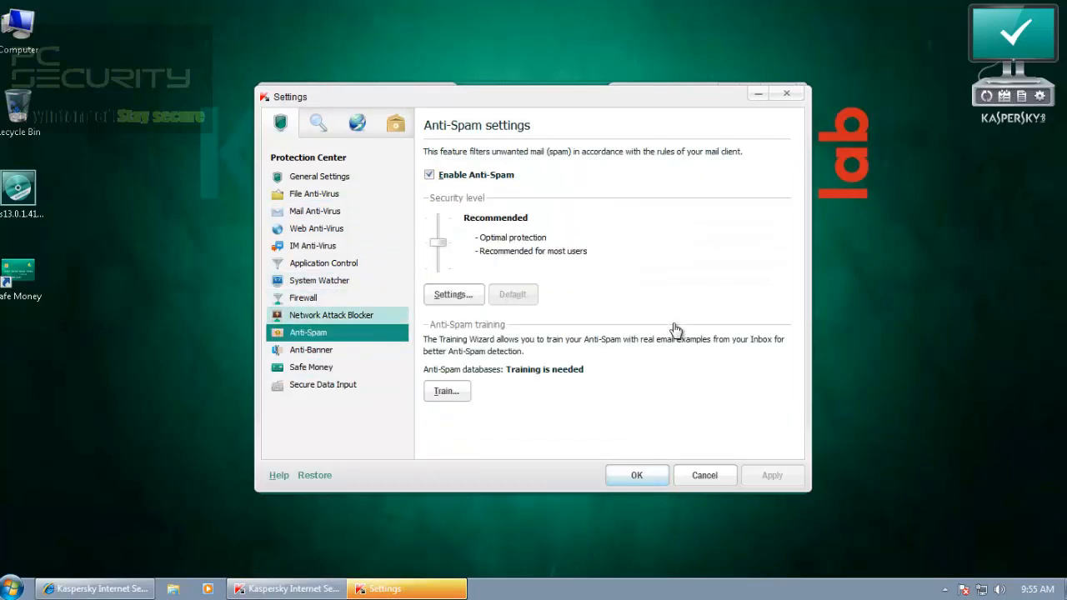
left_click(330, 313)
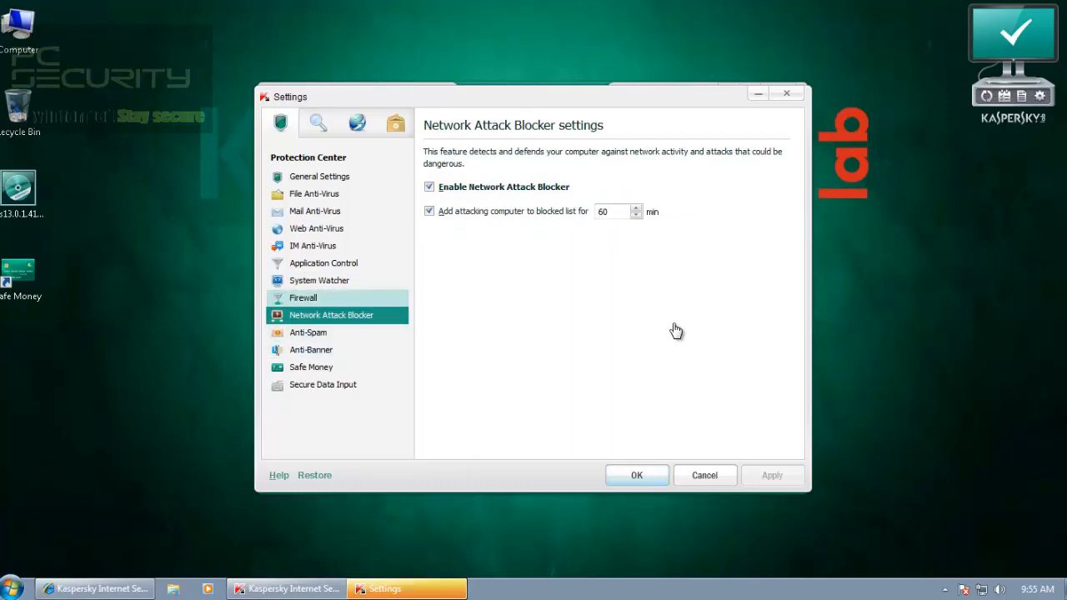
left_click(320, 280)
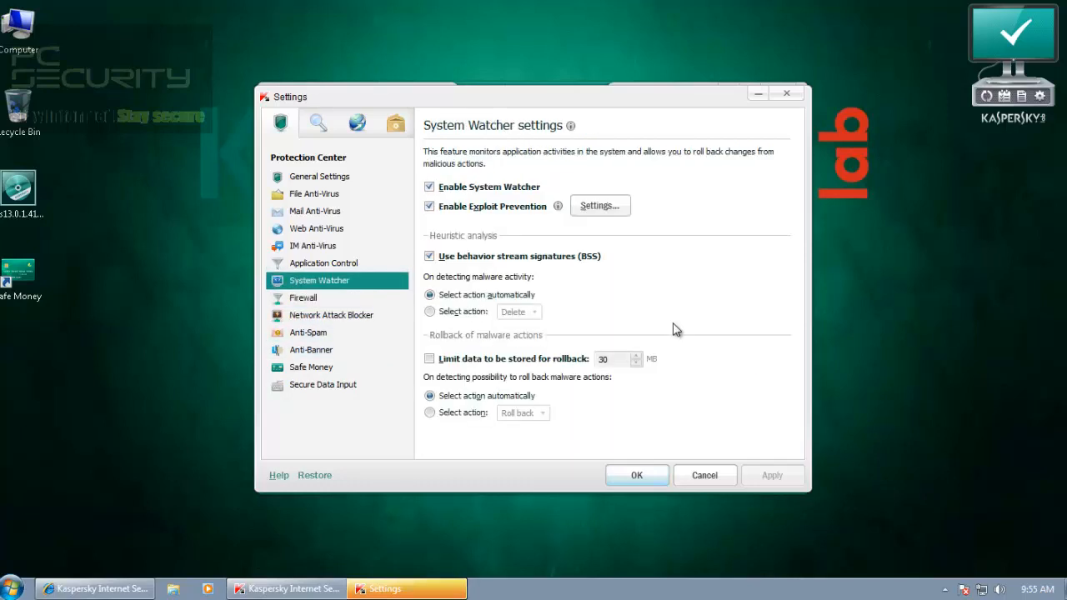
mouse_move(675, 330)
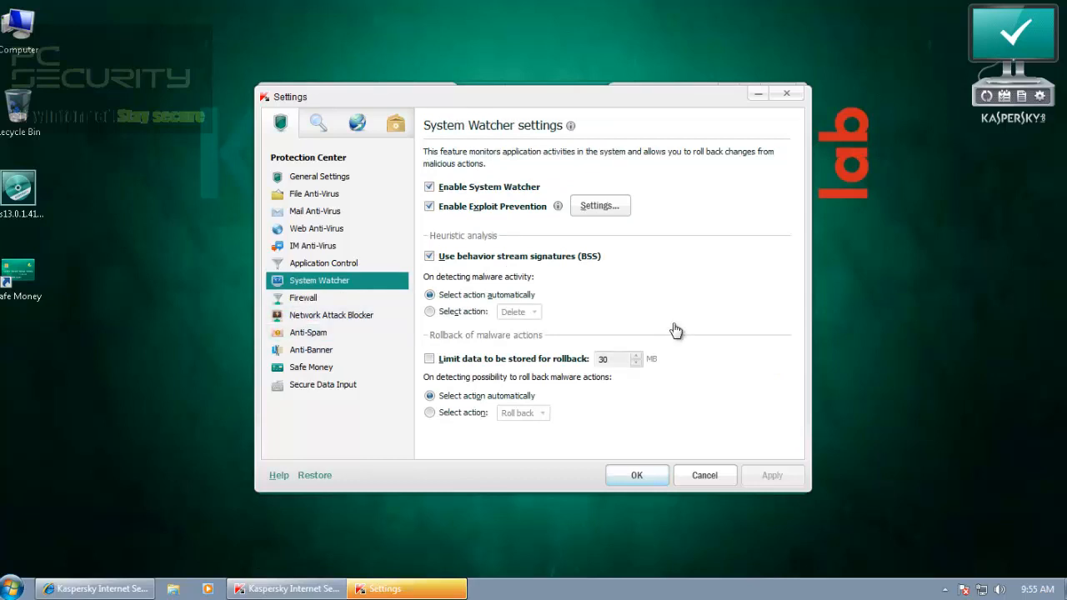
Revisit Safe Money, Network Attack Blocker and System Watcher, finishing on Application Control settings
left_click(310, 367)
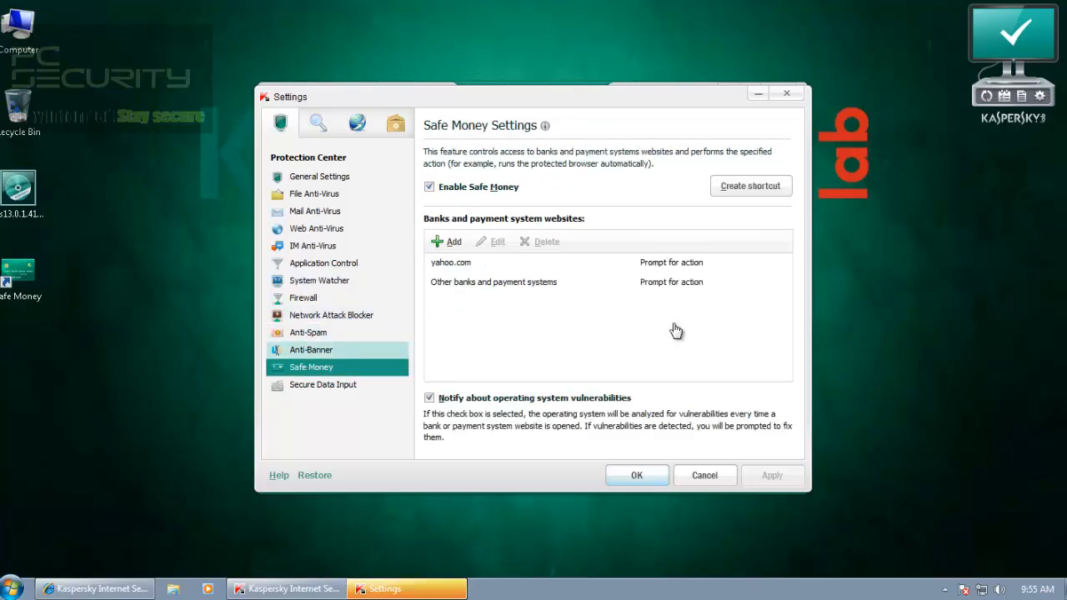
left_click(330, 314)
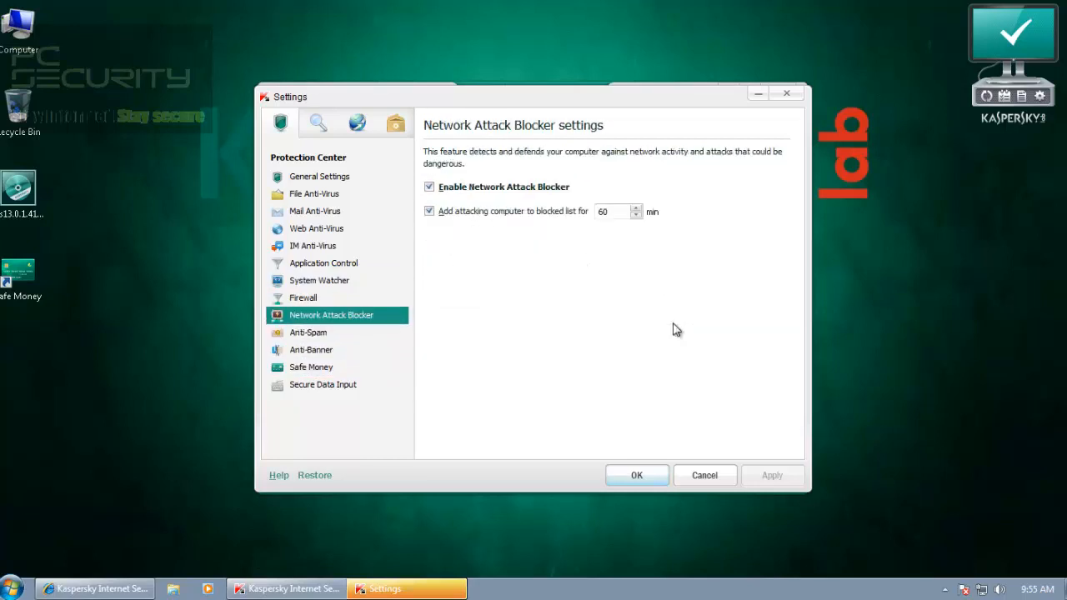
left_click(318, 280)
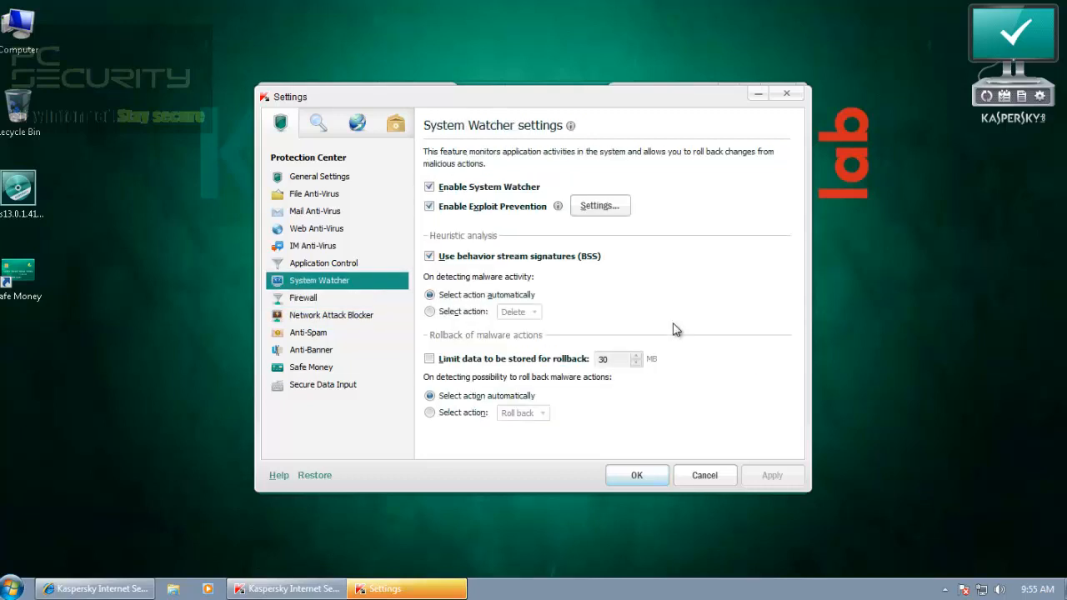
left_click(323, 263)
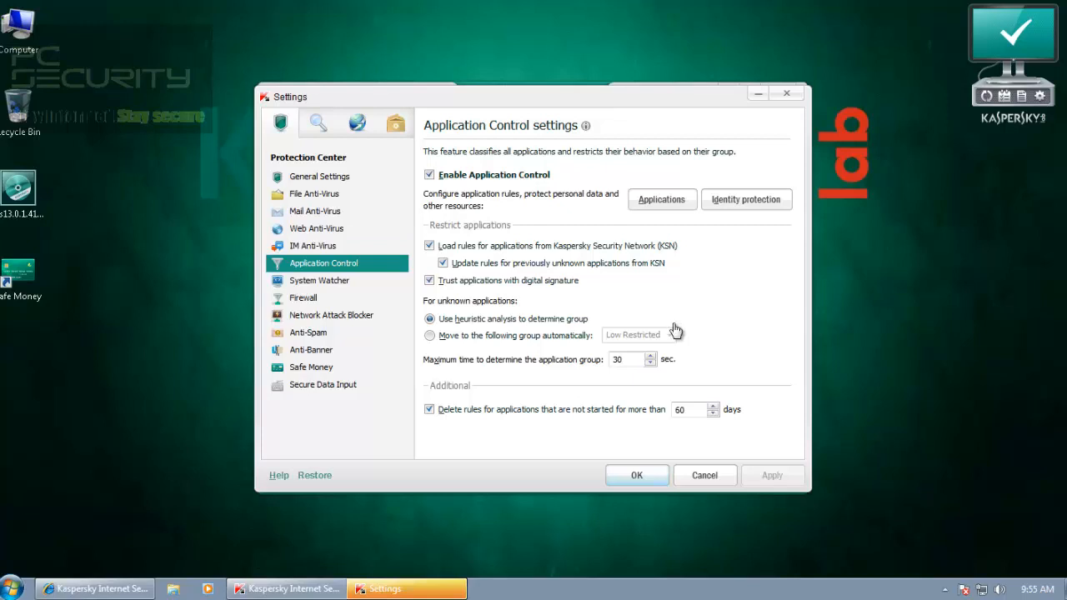
mouse_move(675, 325)
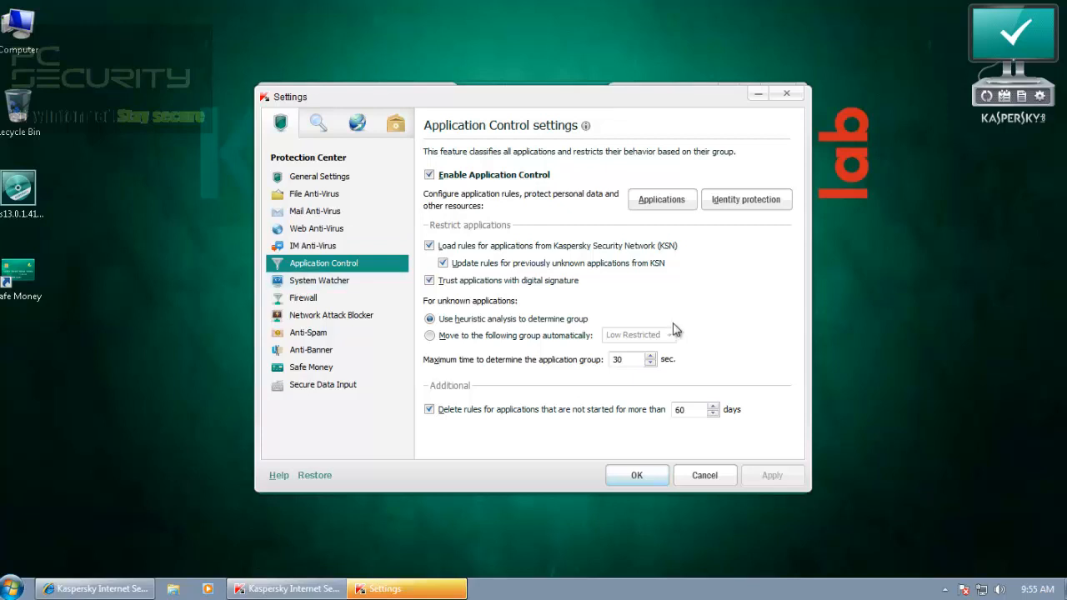
mouse_move(675, 332)
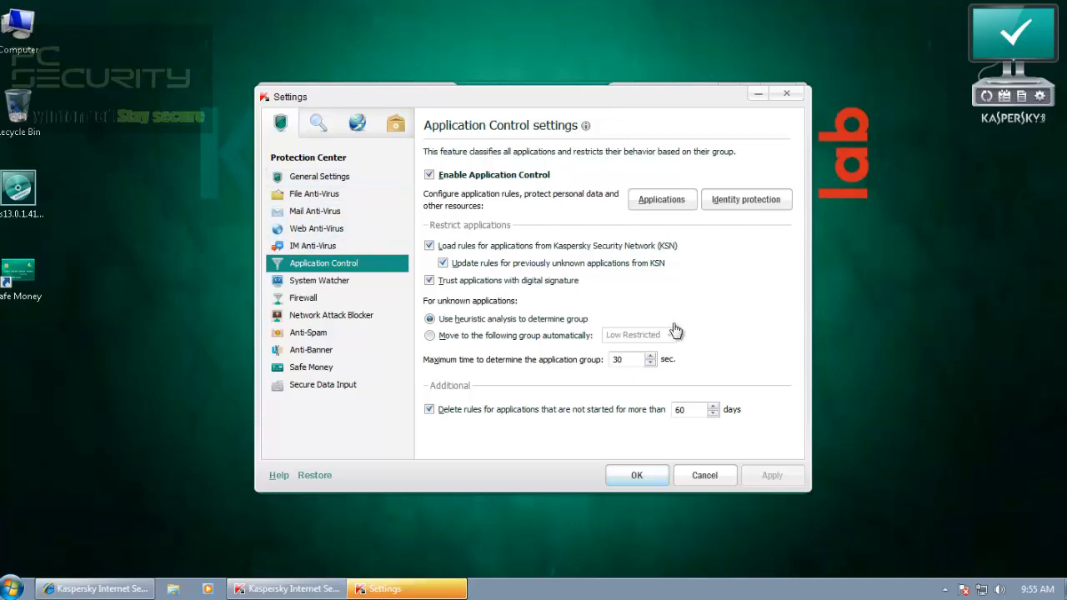
In General Settings, turn off 'Do not delete possibly infected objects'
left_click(320, 177)
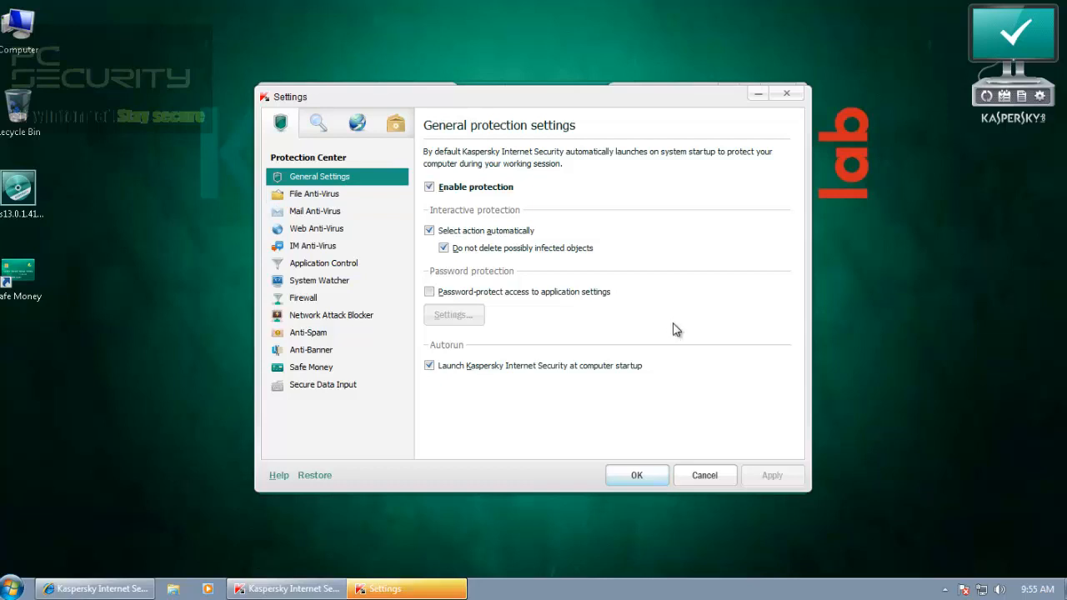
mouse_move(676, 330)
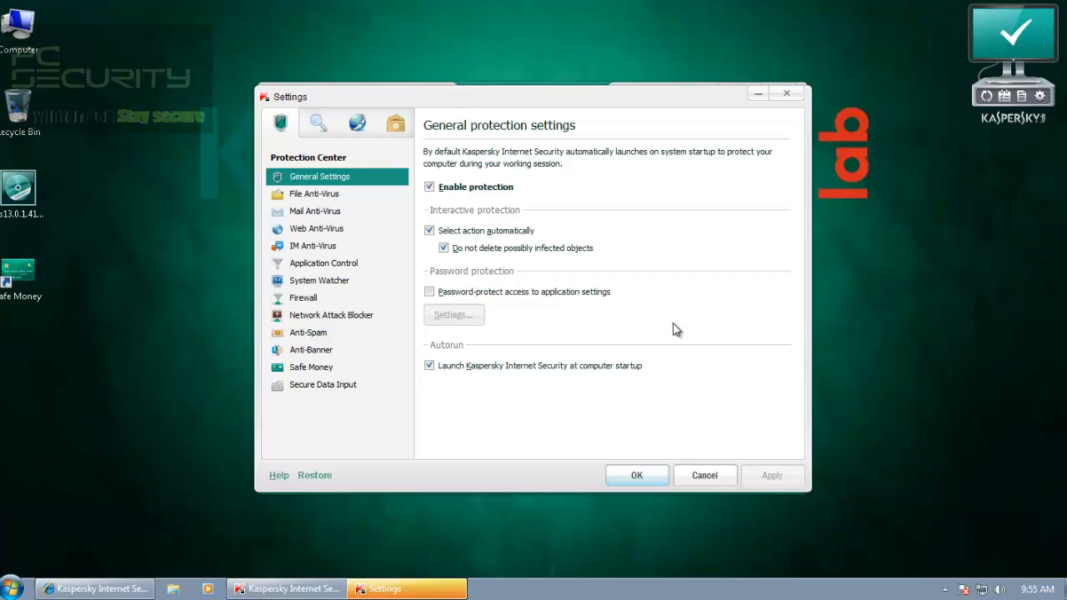
left_click(443, 247)
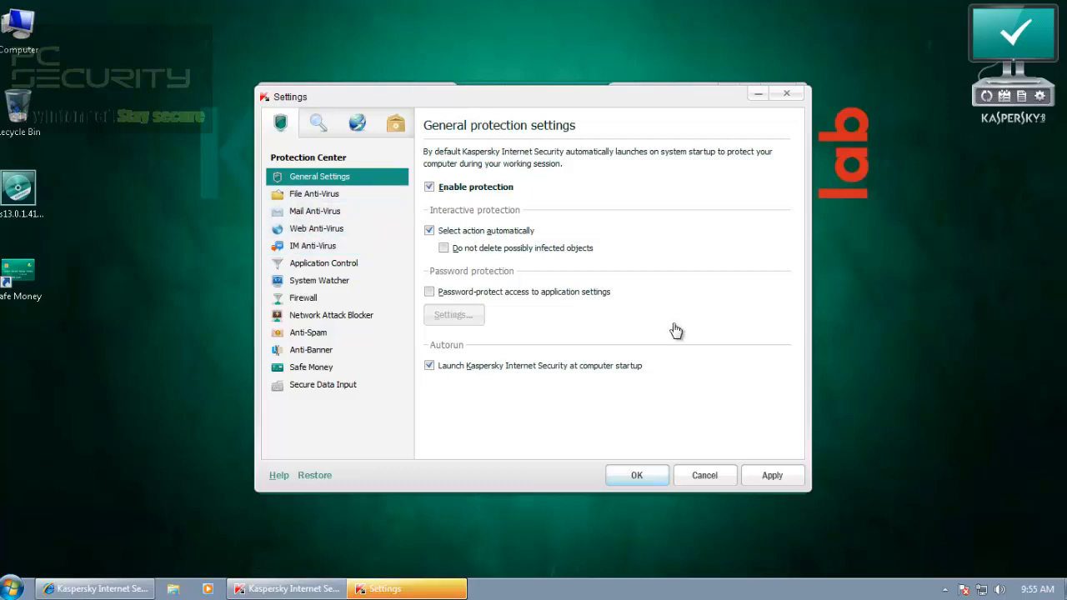
mouse_move(675, 330)
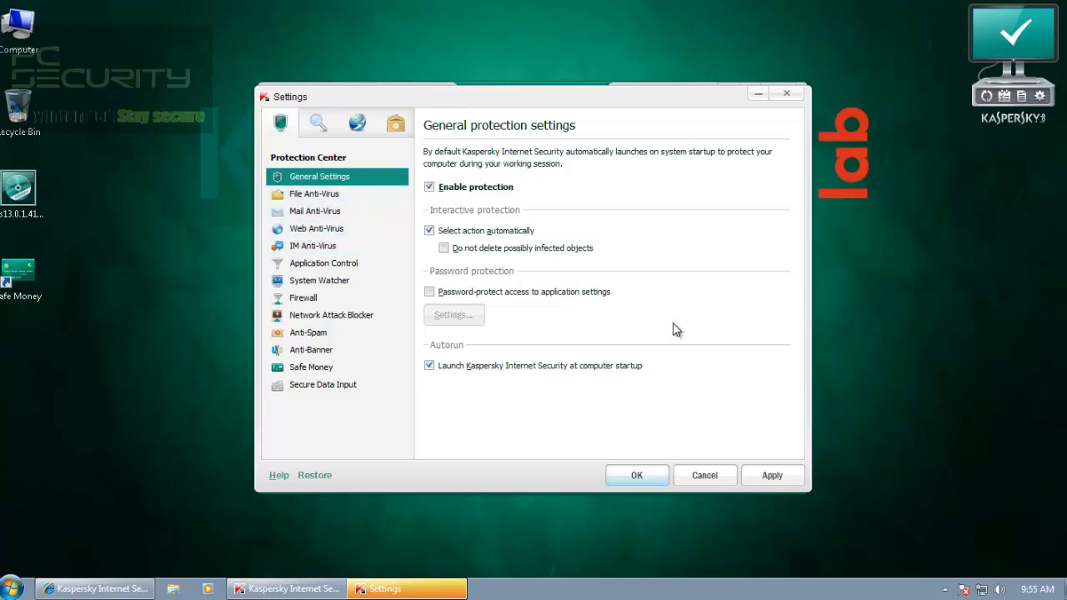
Set File Anti-Virus to 'Select action' with disinfection off so threats are only deleted, then show Mail Anti-Virus
left_click(314, 193)
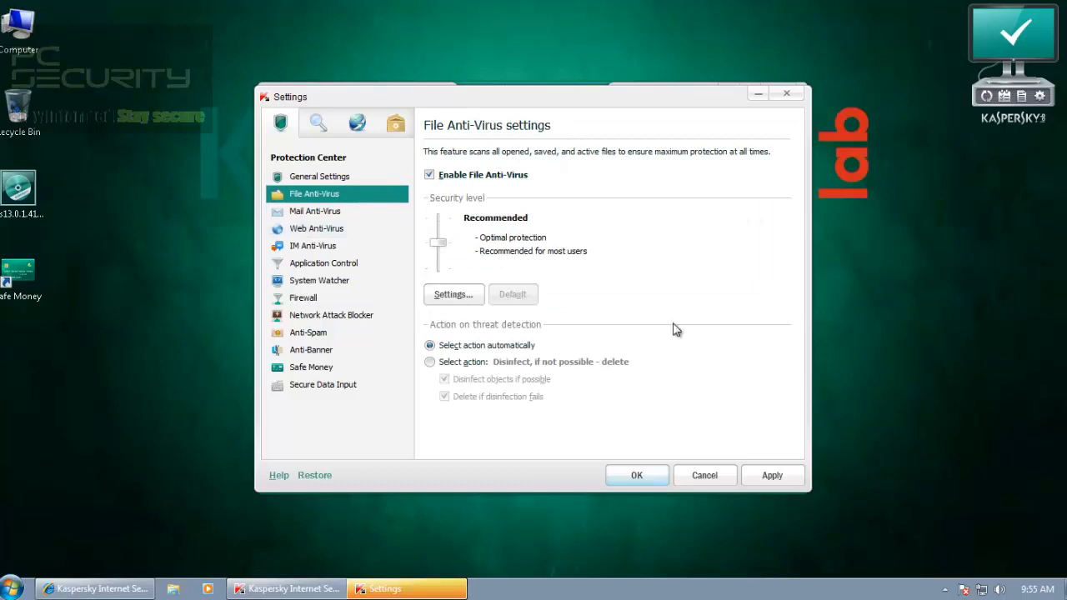
left_click(430, 362)
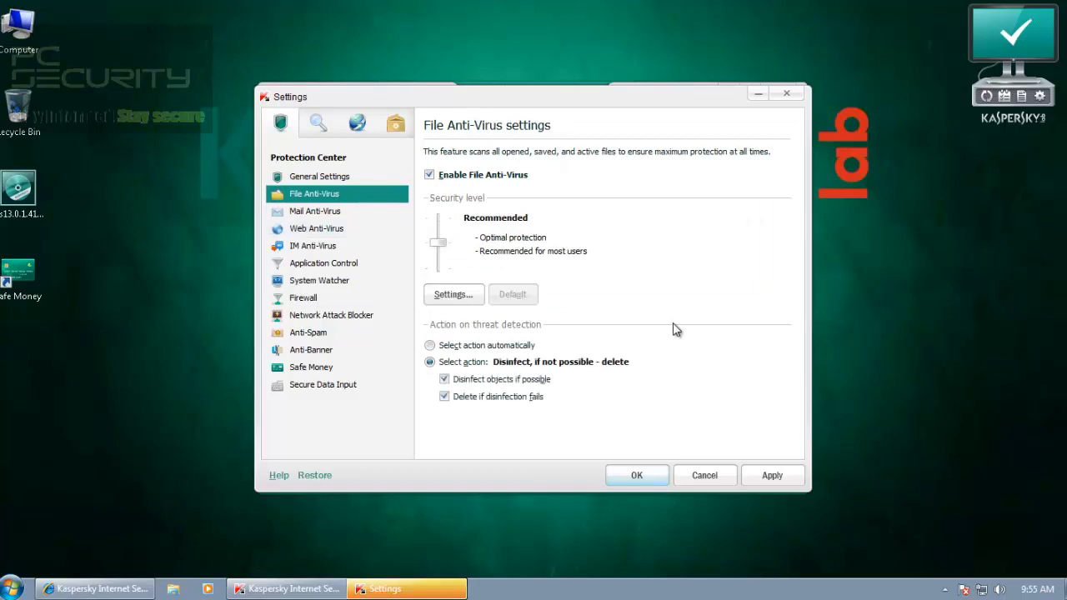
left_click(444, 378)
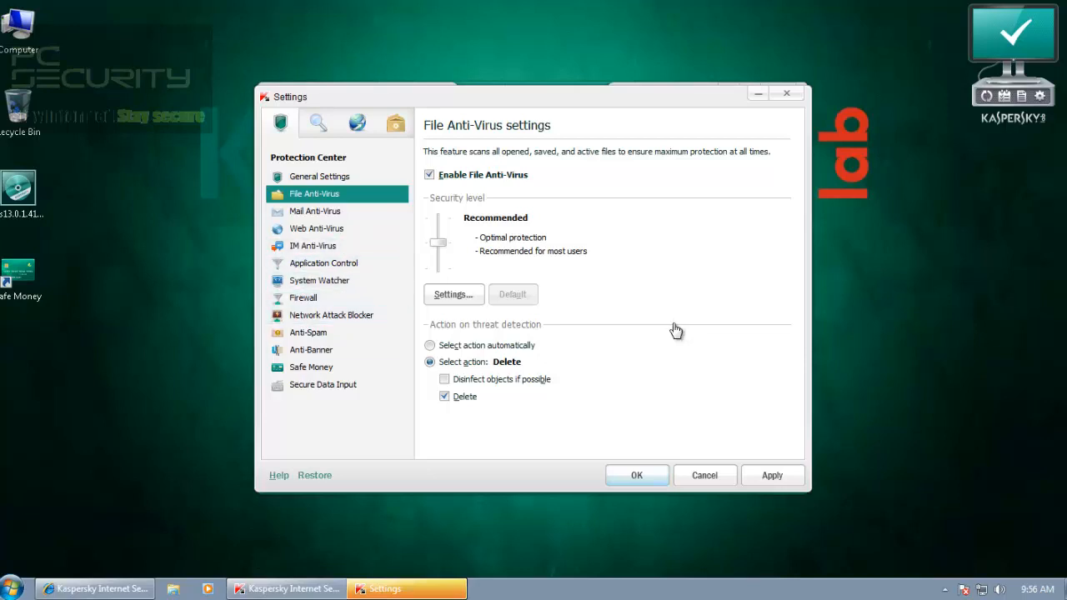
left_click(444, 380)
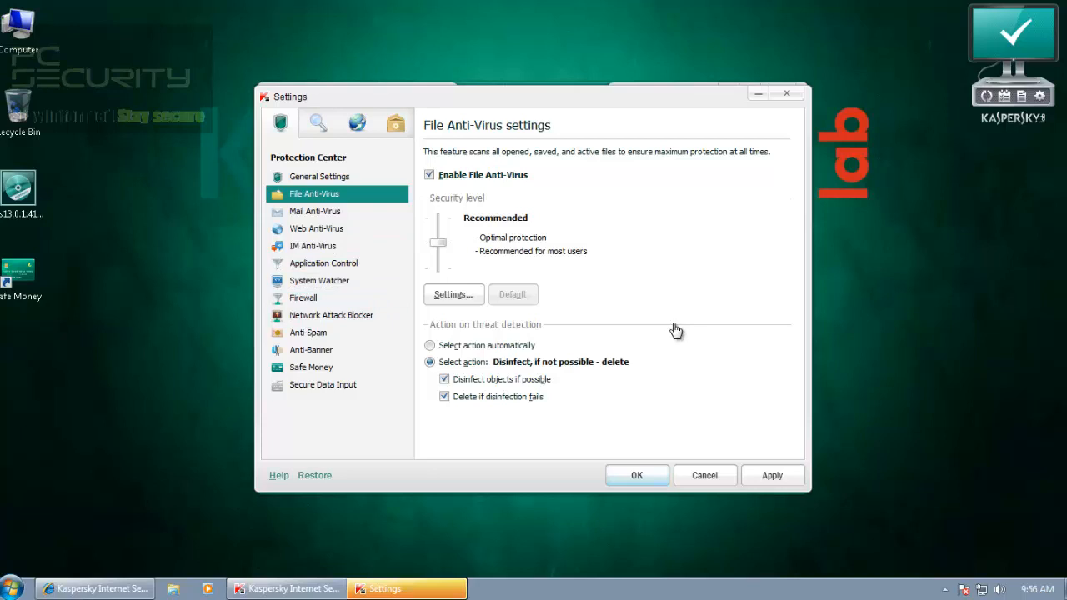
left_click(444, 380)
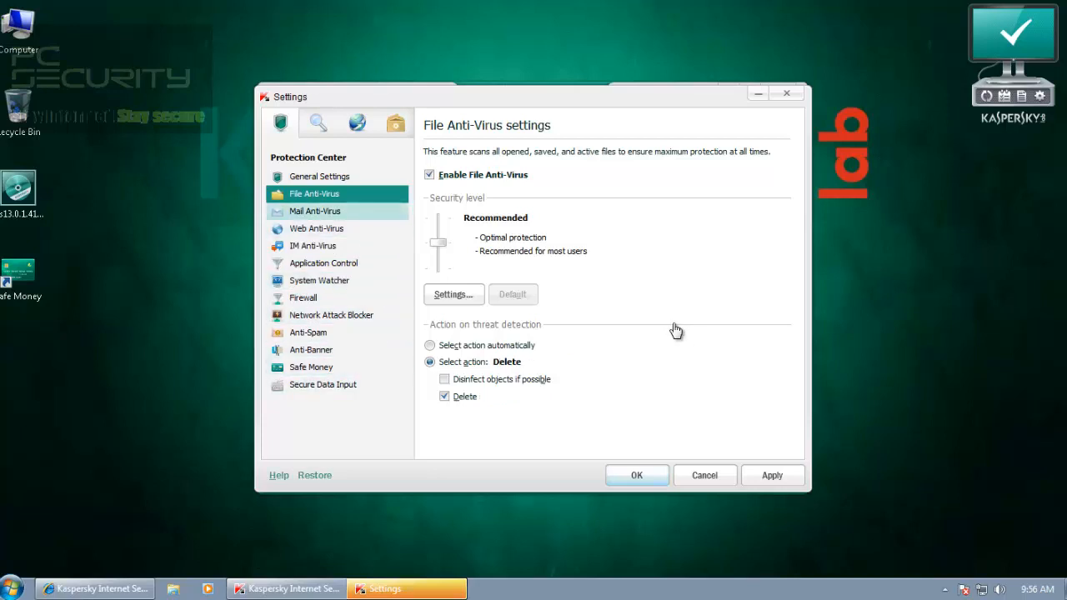
left_click(315, 210)
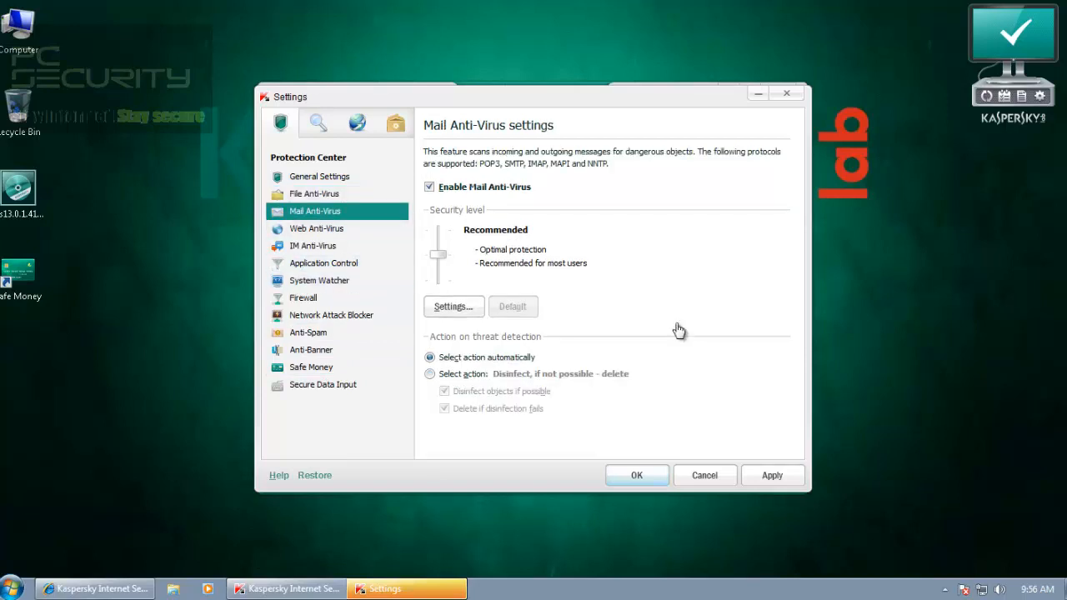
Set Web Anti-Virus to 'Block download' on threat detection, then show IM Anti-Virus settings
left_click(316, 226)
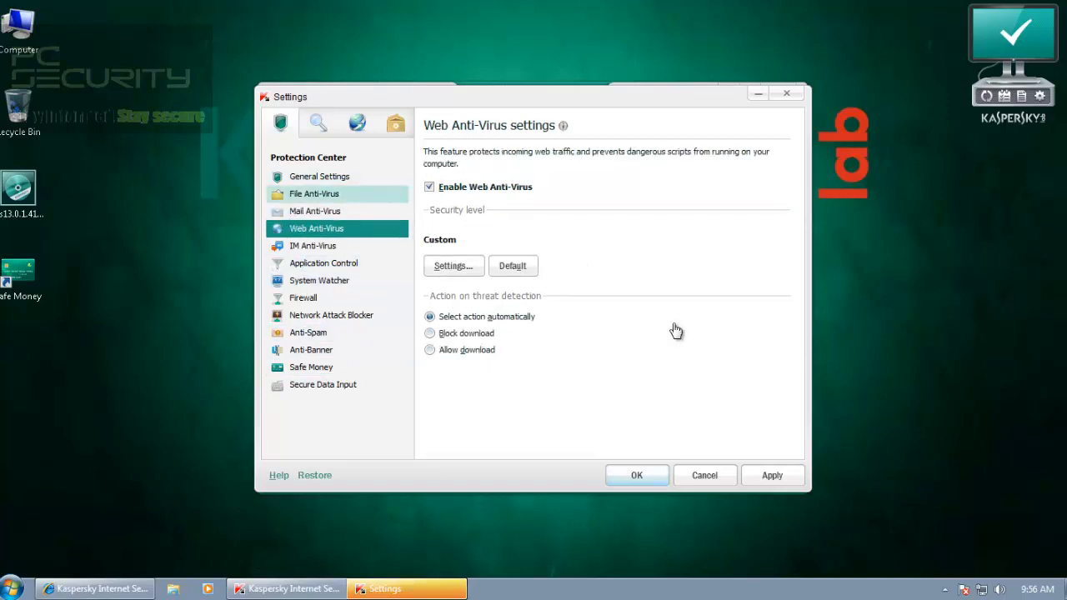
left_click(430, 333)
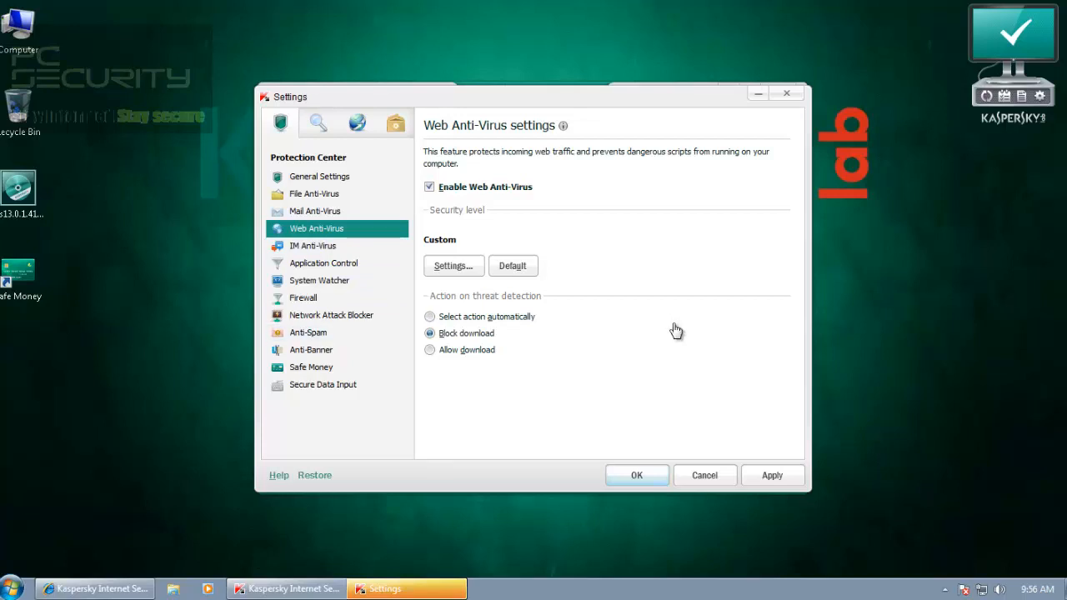
mouse_move(313, 245)
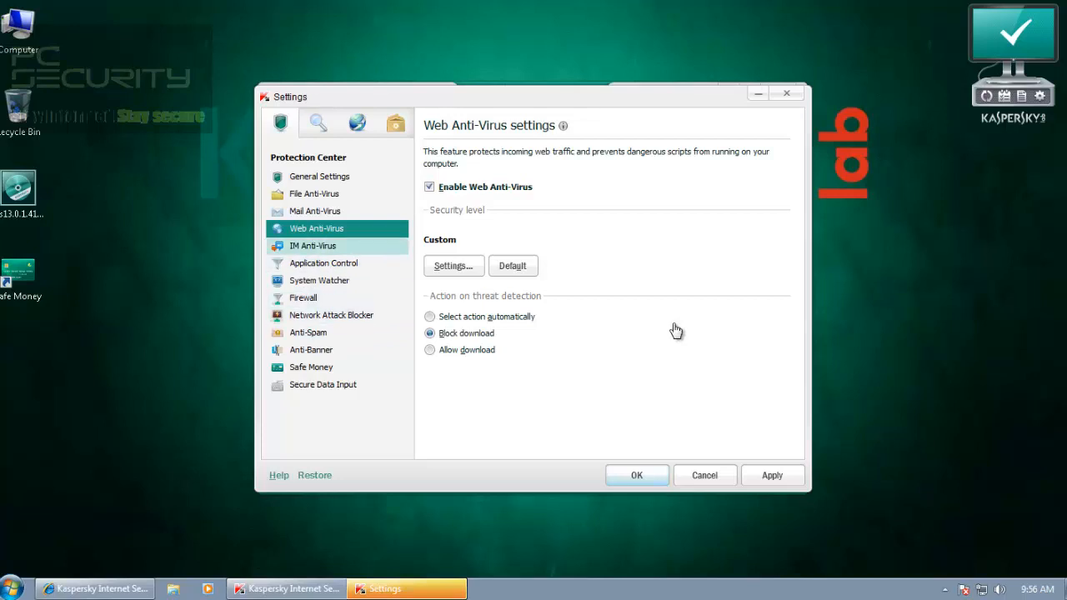
left_click(314, 245)
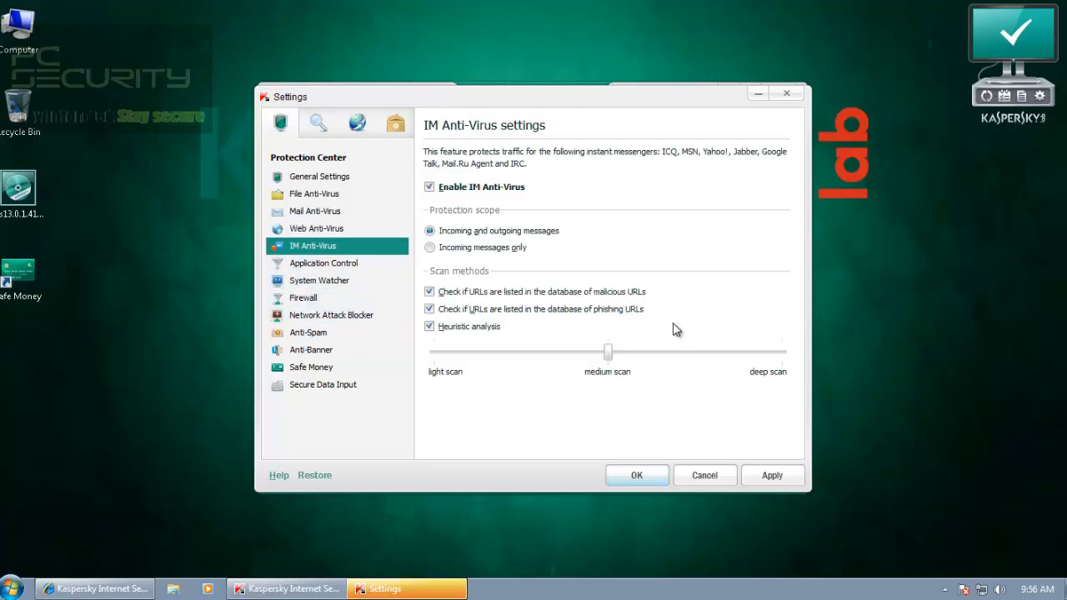
Show the Application Control settings with heuristic analysis for unknown applications
left_click(323, 263)
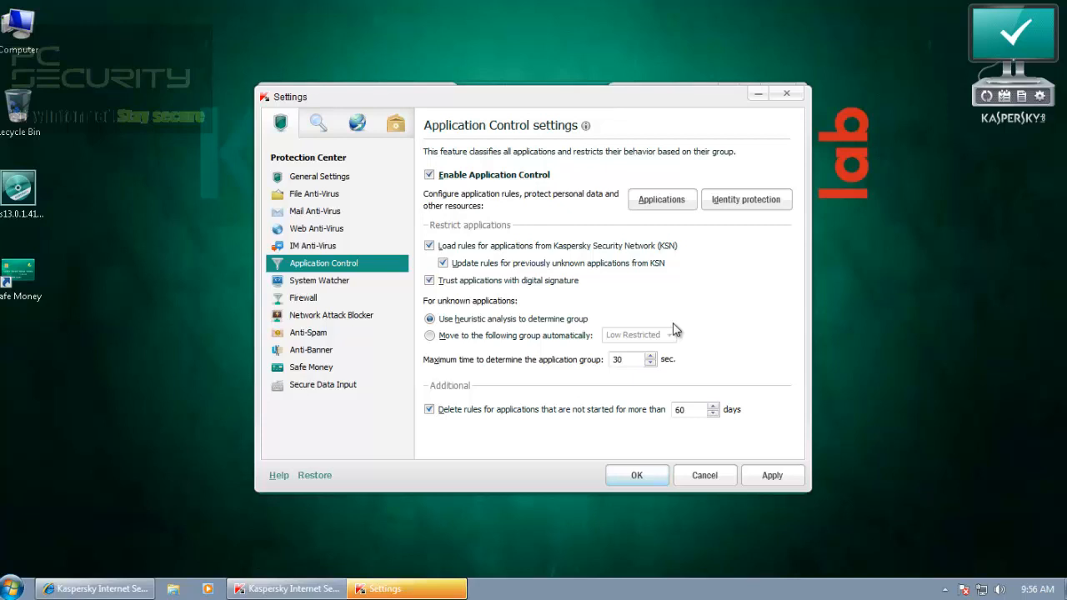
mouse_move(677, 331)
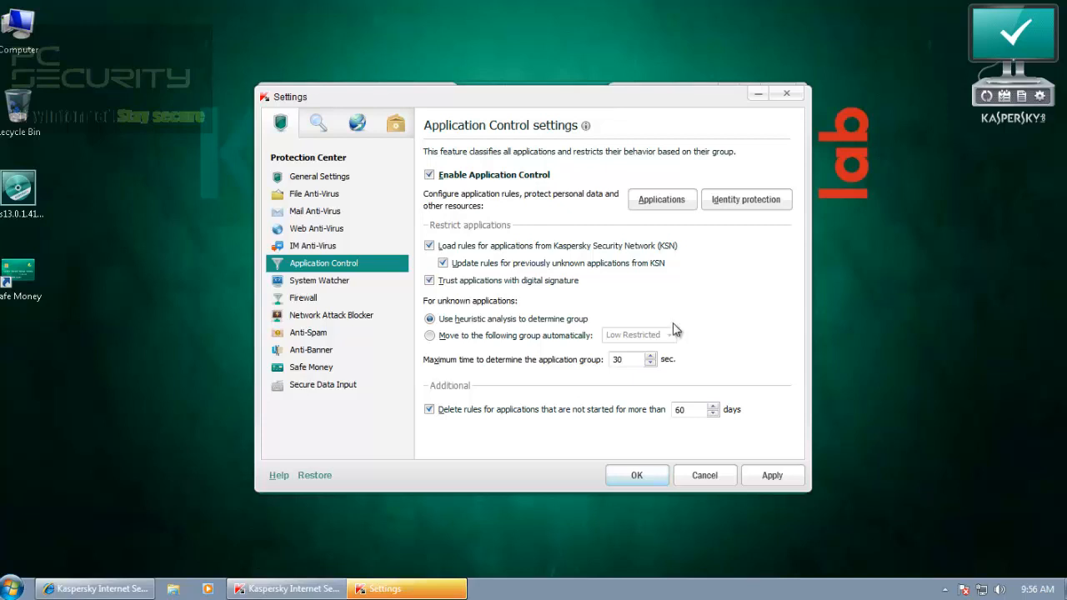
mouse_move(675, 330)
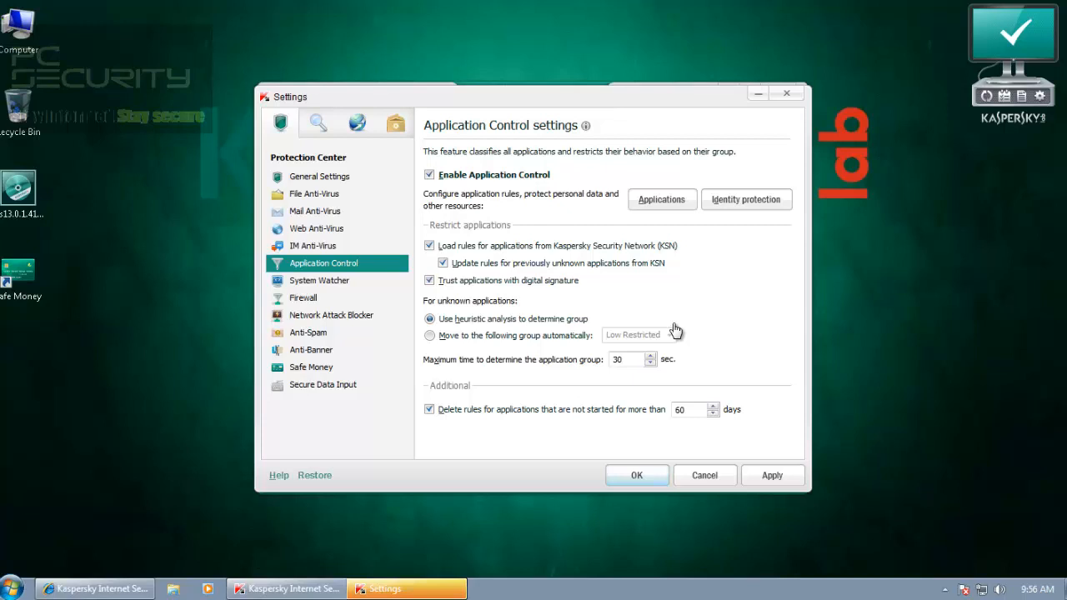
mouse_move(675, 327)
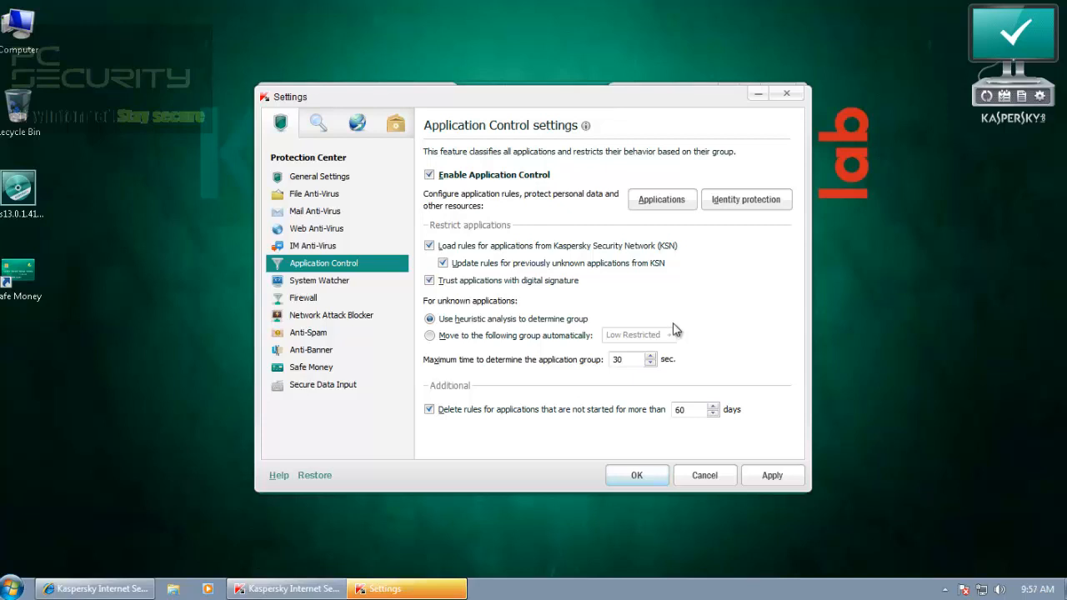
mouse_move(675, 332)
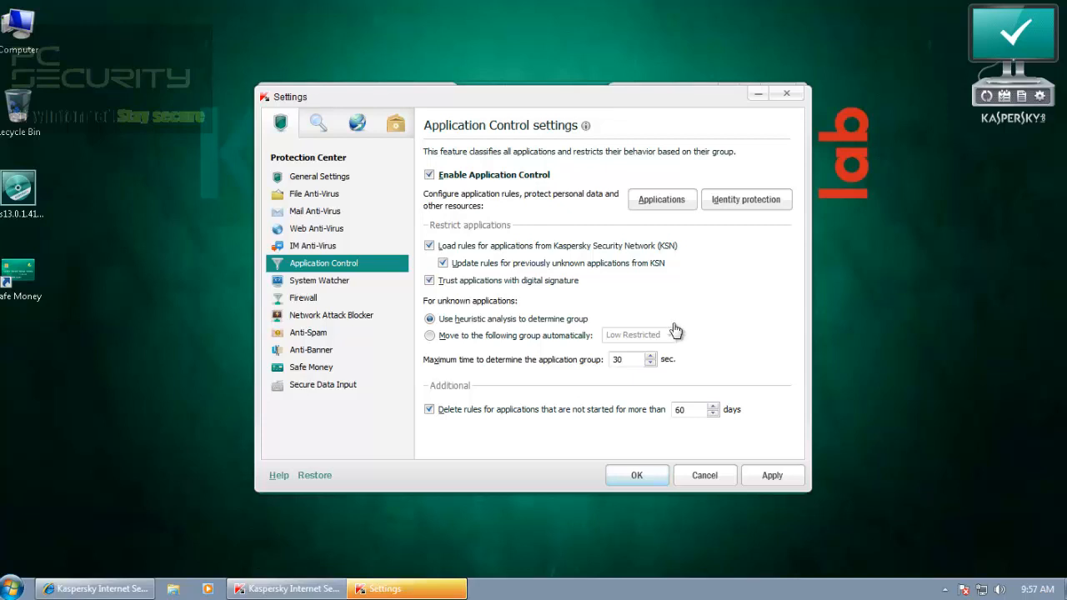
mouse_move(675, 331)
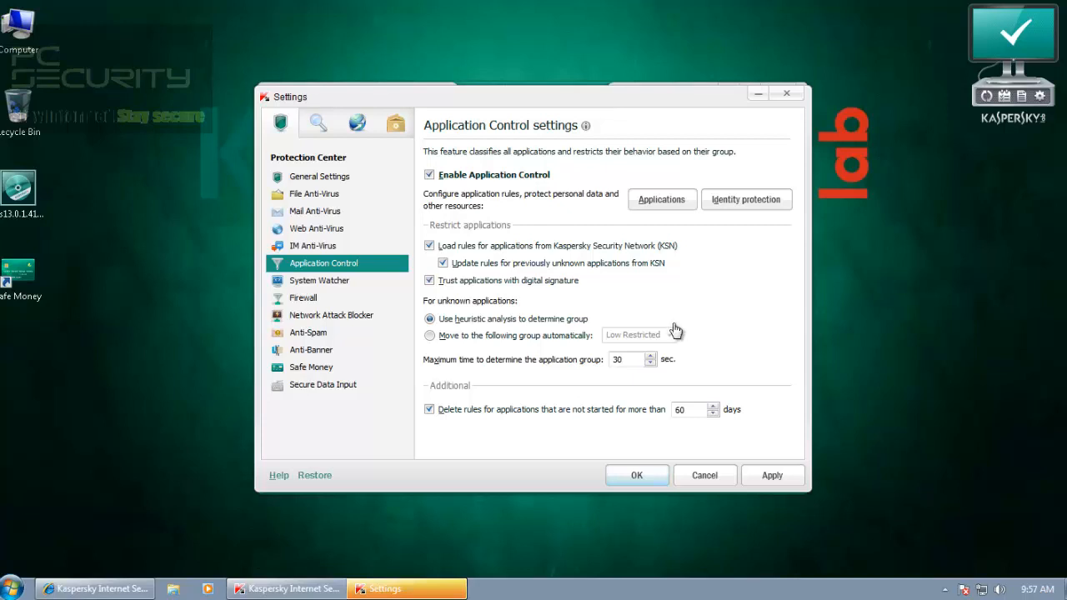
left_click(430, 335)
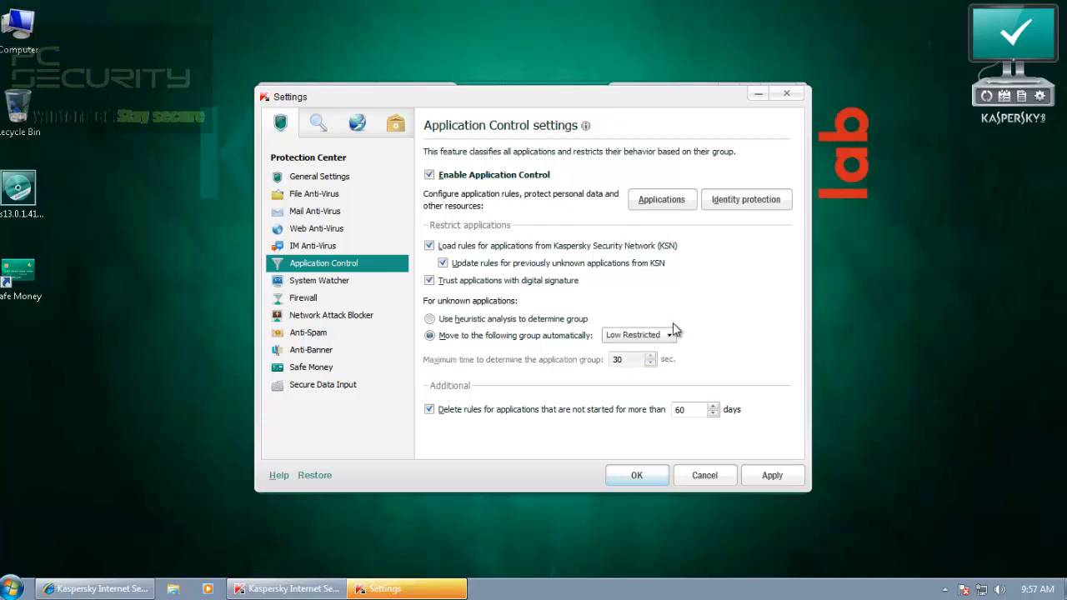
left_click(670, 333)
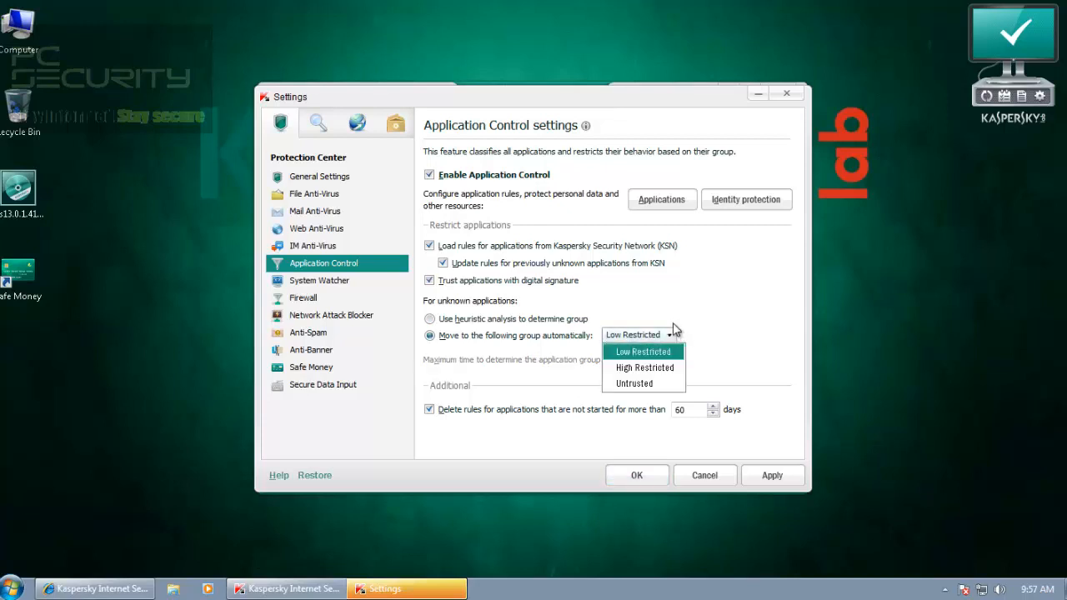
left_click(644, 350)
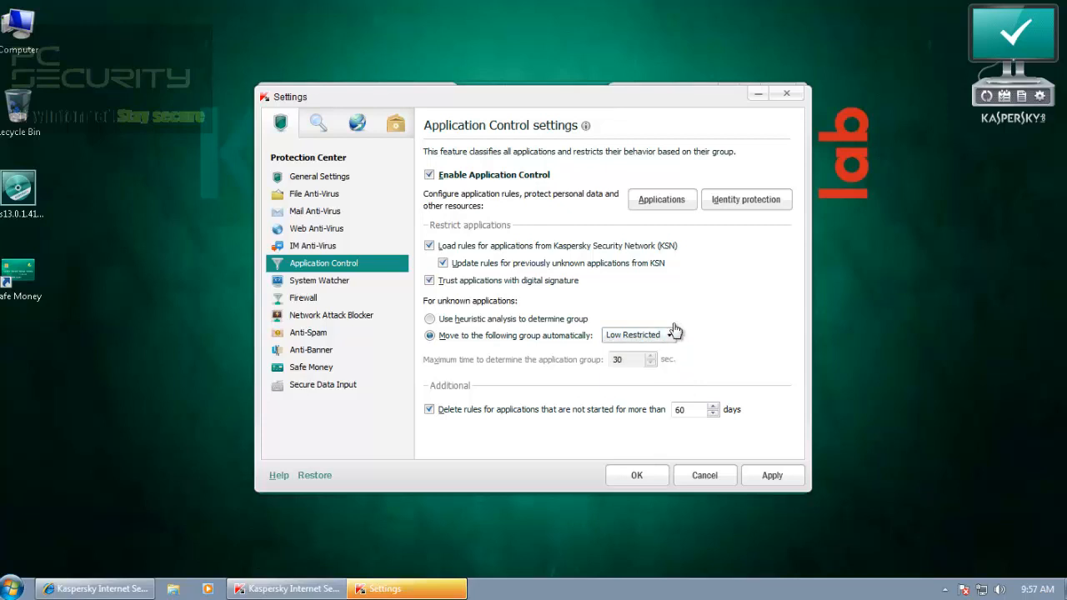
mouse_move(675, 331)
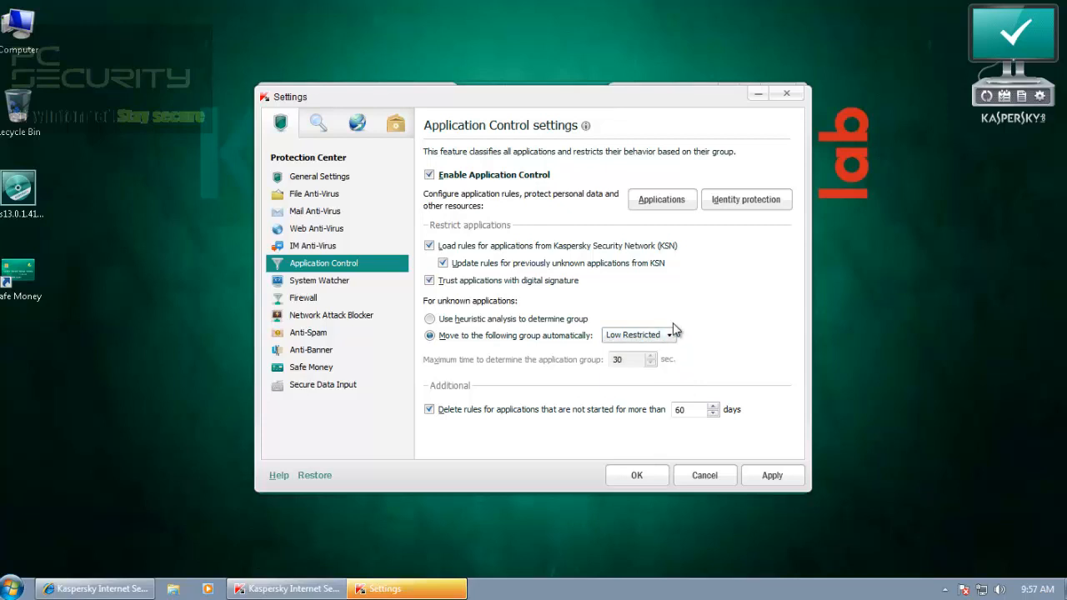
mouse_move(675, 334)
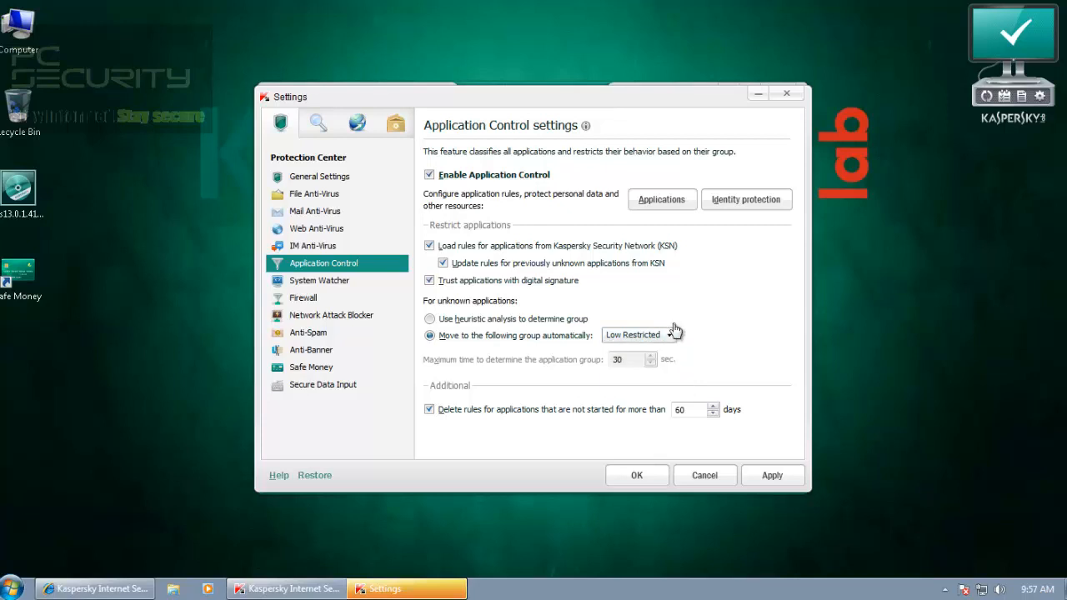
left_click(642, 333)
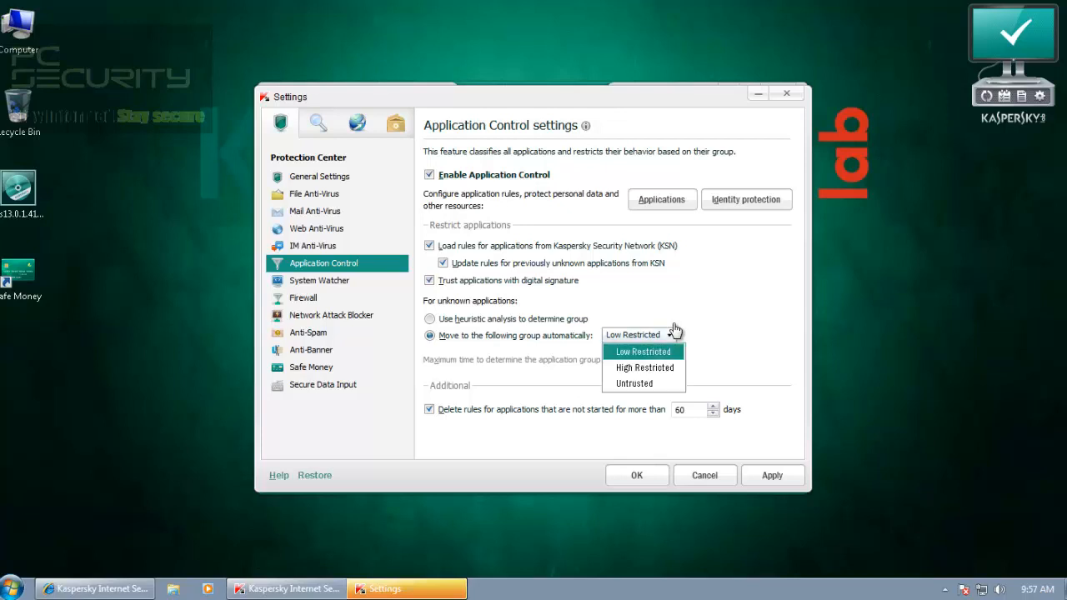
left_click(643, 350)
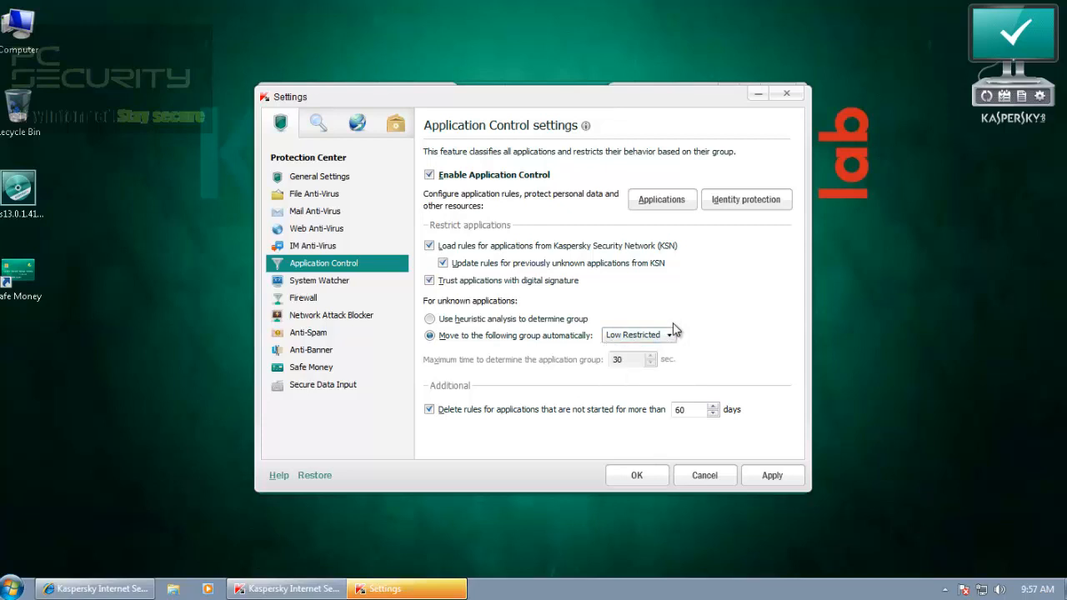
left_click(670, 333)
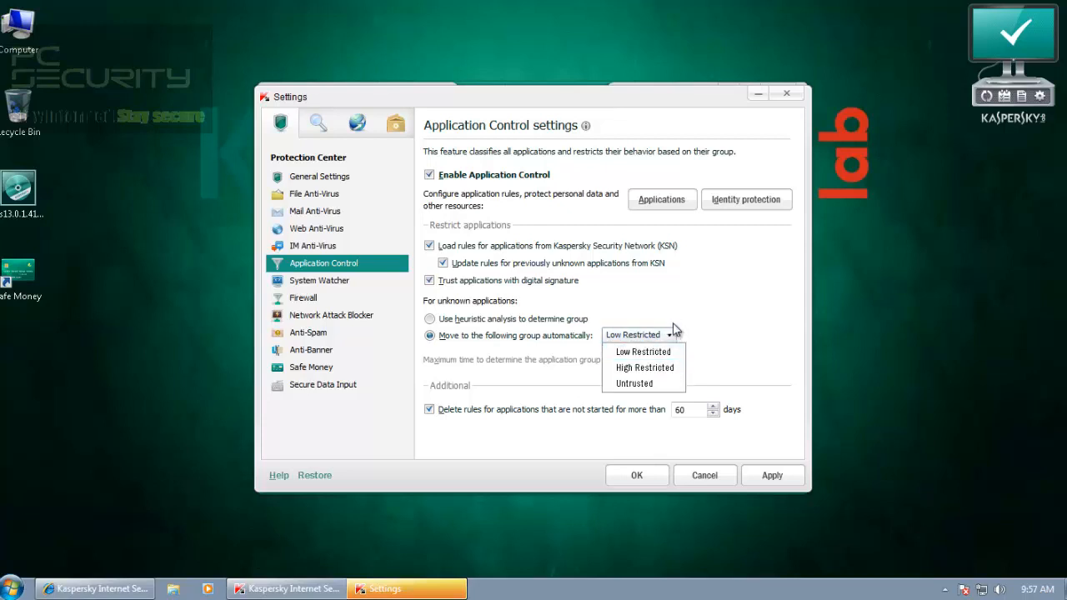
left_click(643, 350)
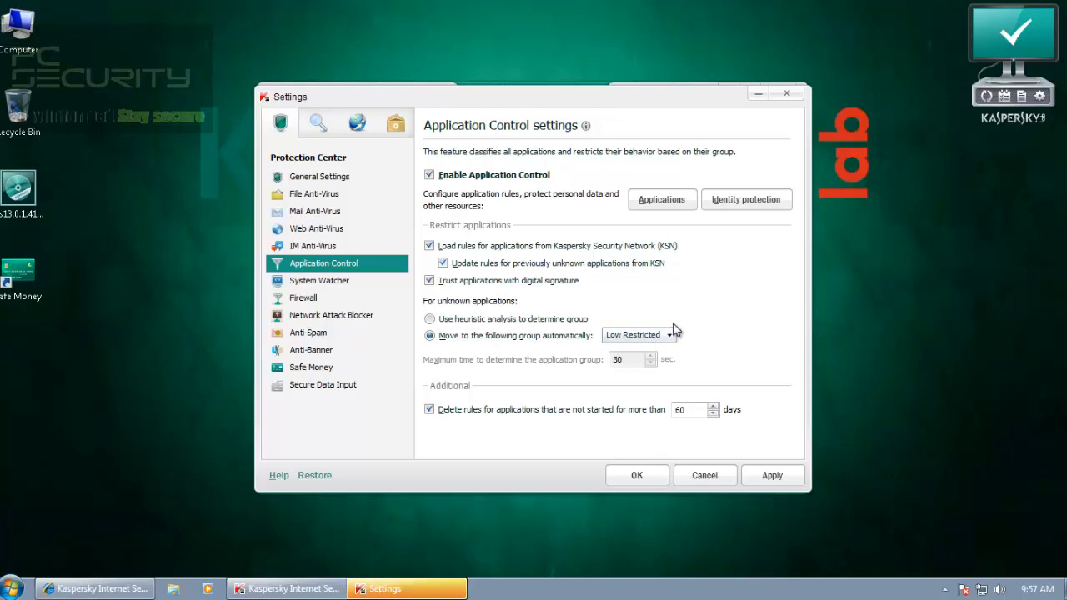
left_click(670, 334)
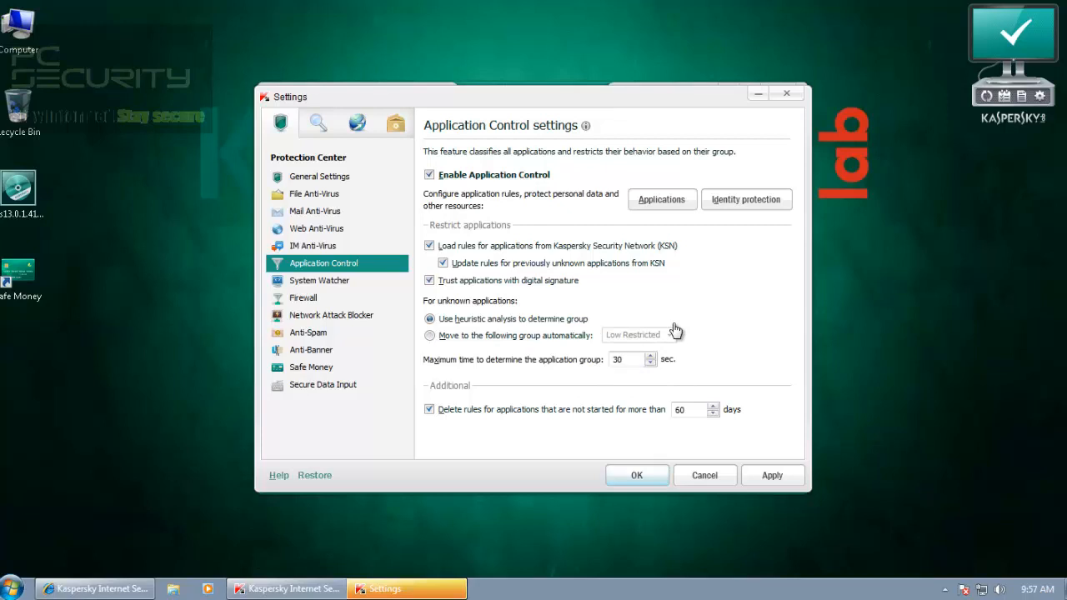
left_click(430, 335)
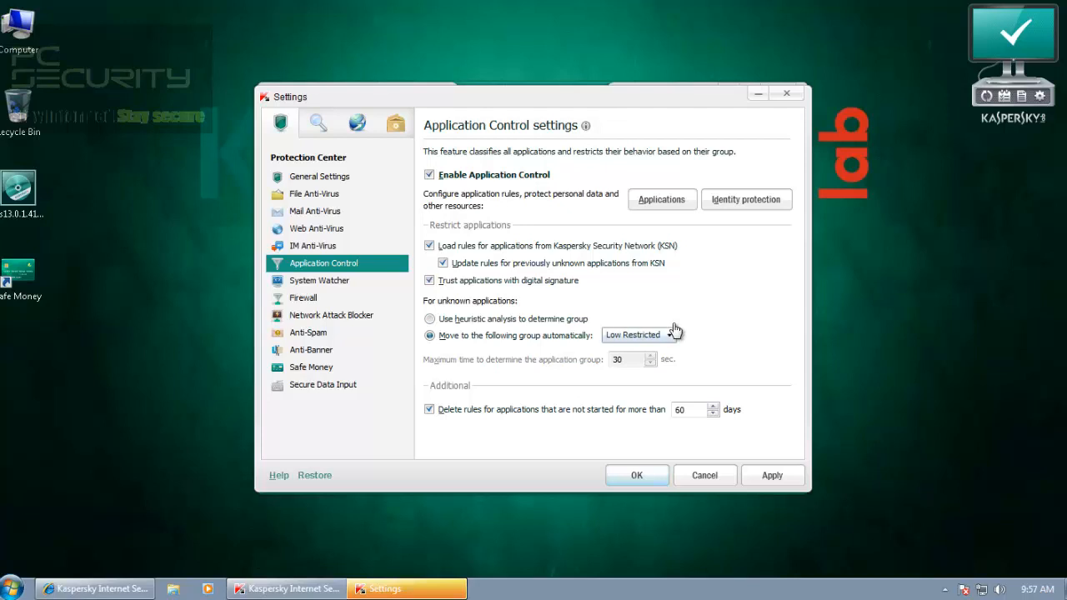
left_click(430, 319)
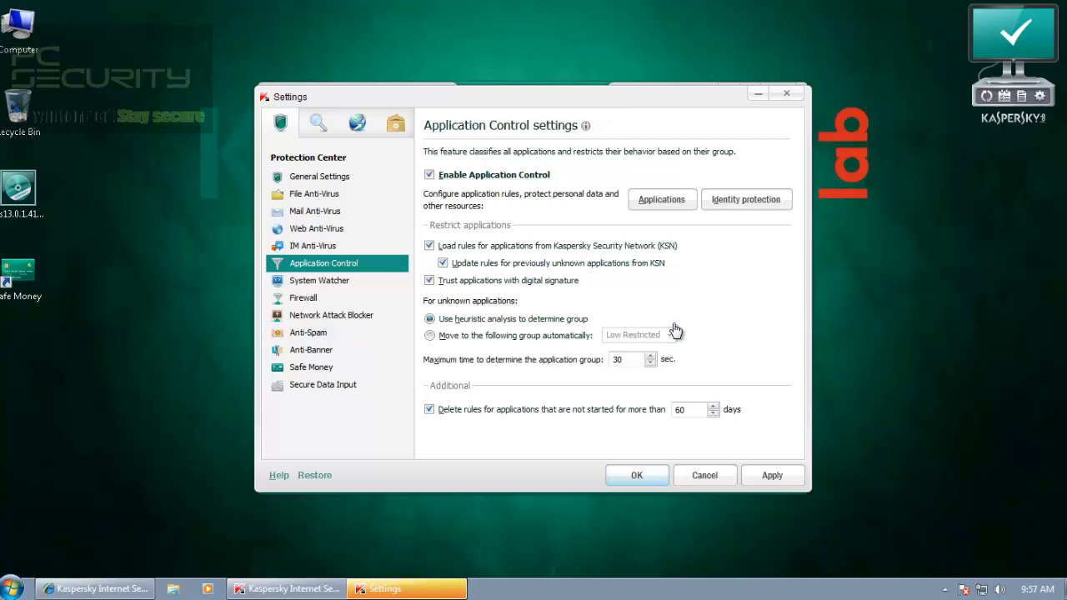
left_click(430, 335)
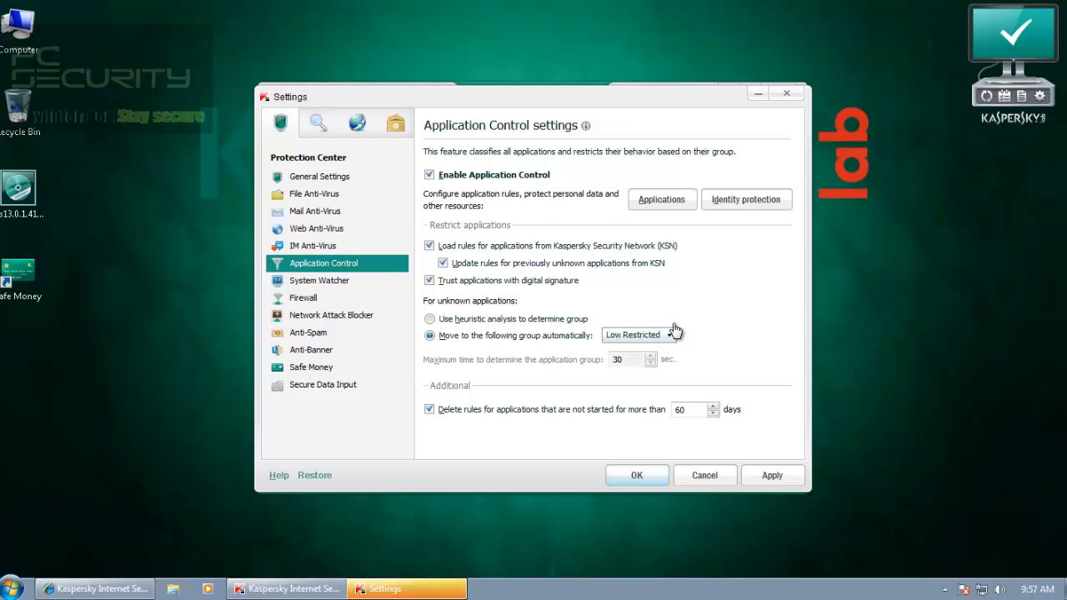
left_click(430, 319)
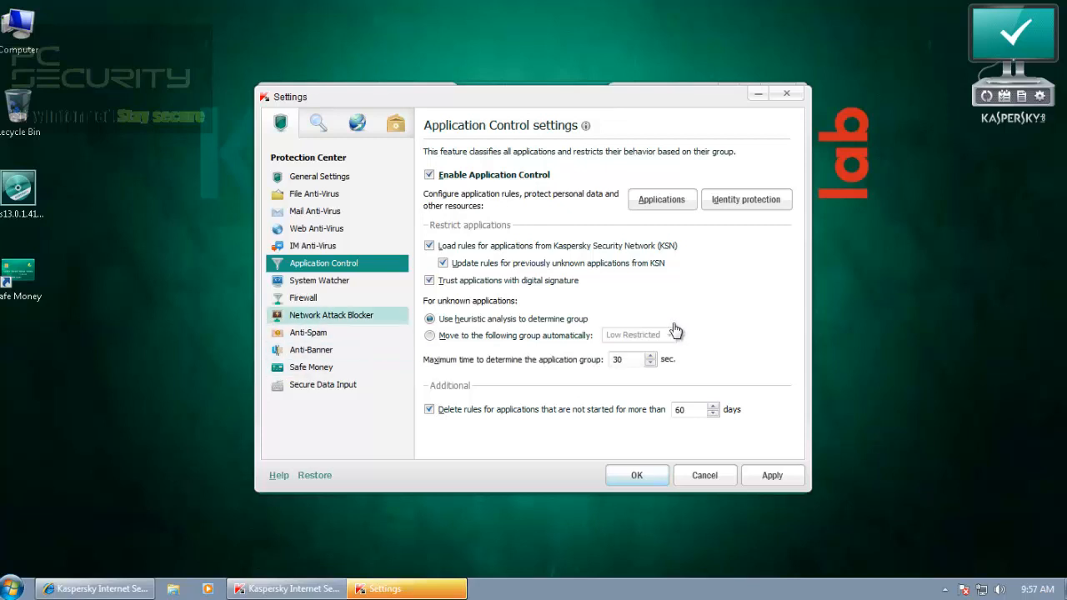
Set System Watcher to a specific action for detected malware, then view the Firewall settings
left_click(319, 280)
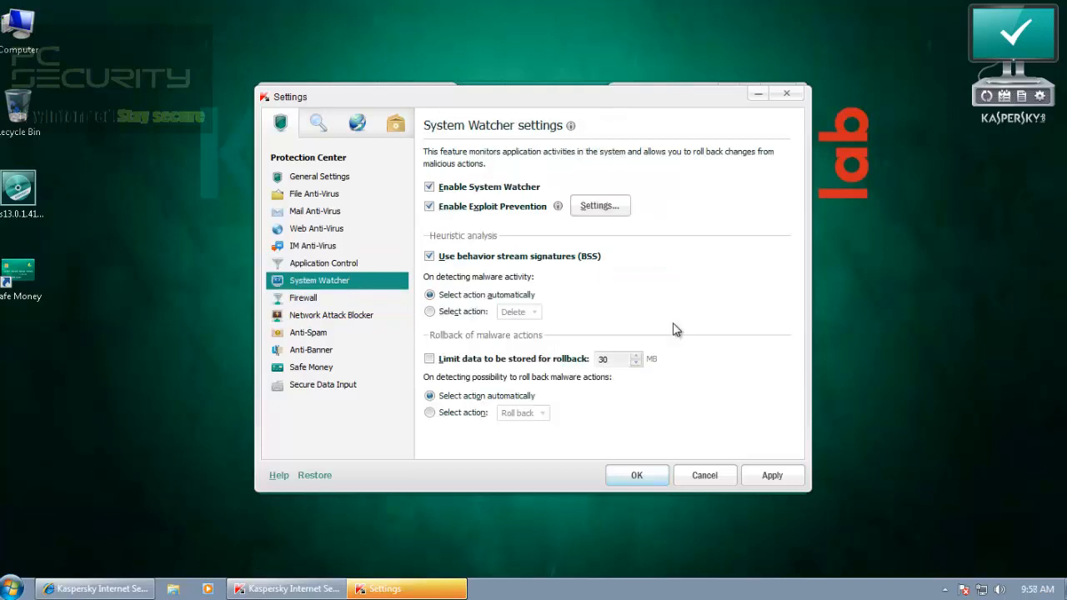
mouse_move(675, 330)
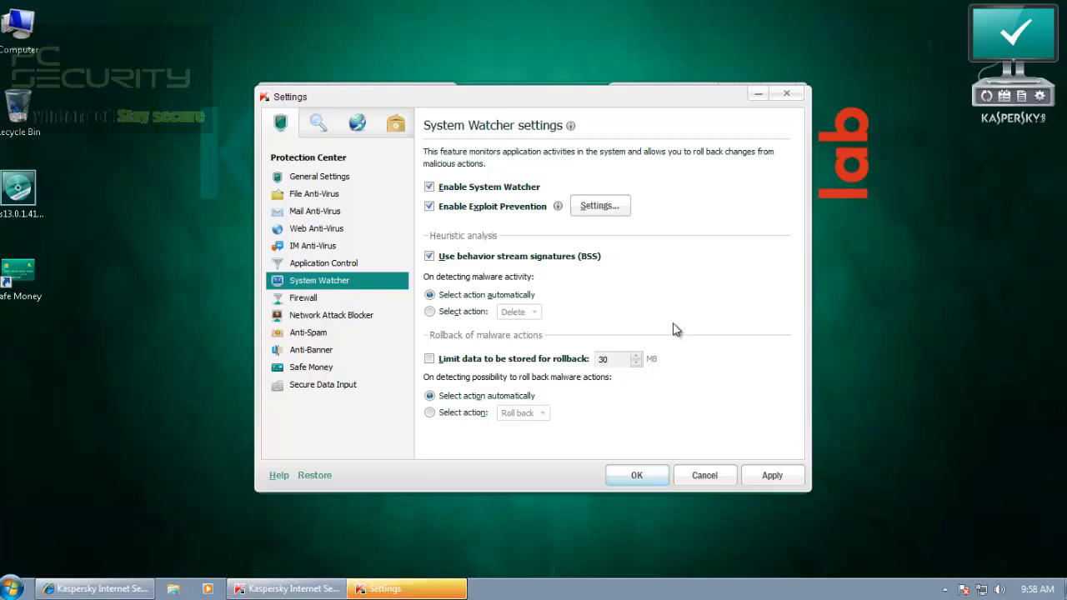
left_click(430, 311)
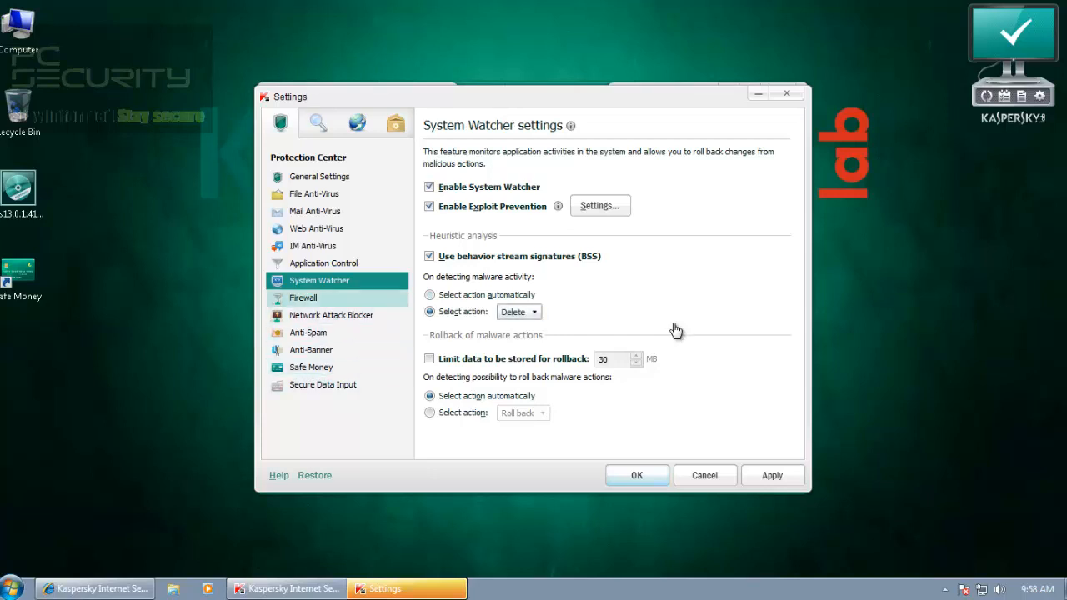
left_click(303, 297)
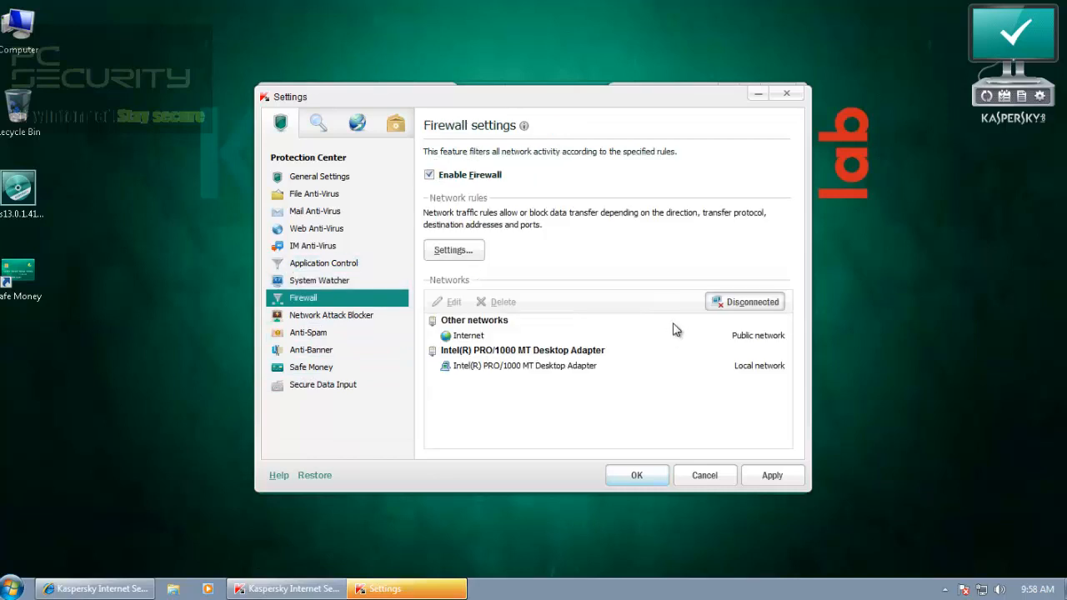
Review Network Attack Blocker, Anti-Spam and Safe Money settings, then close Settings to the protected overview
left_click(330, 313)
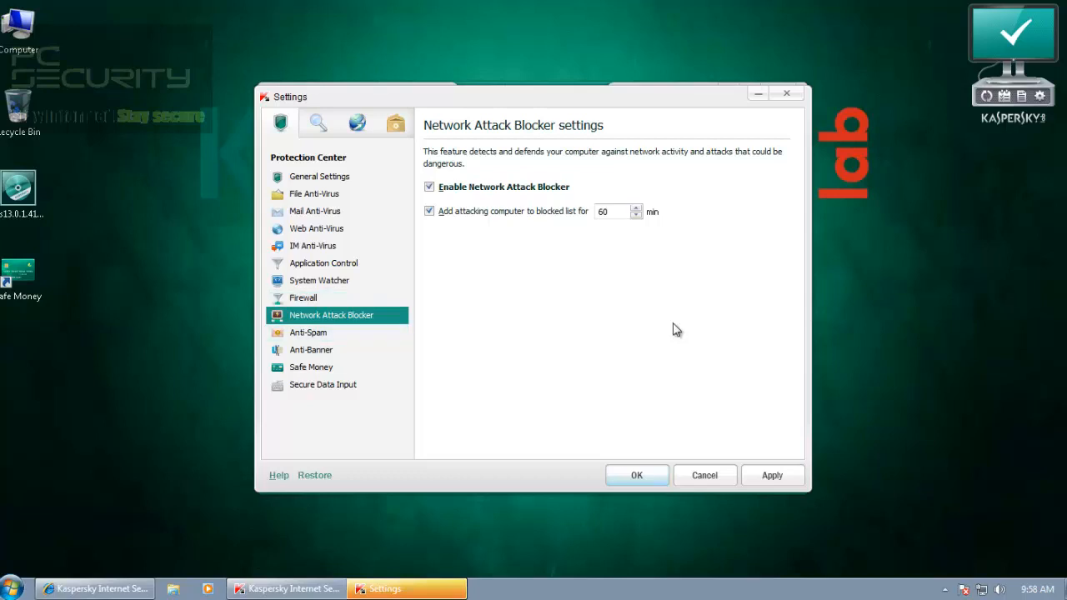
left_click(306, 332)
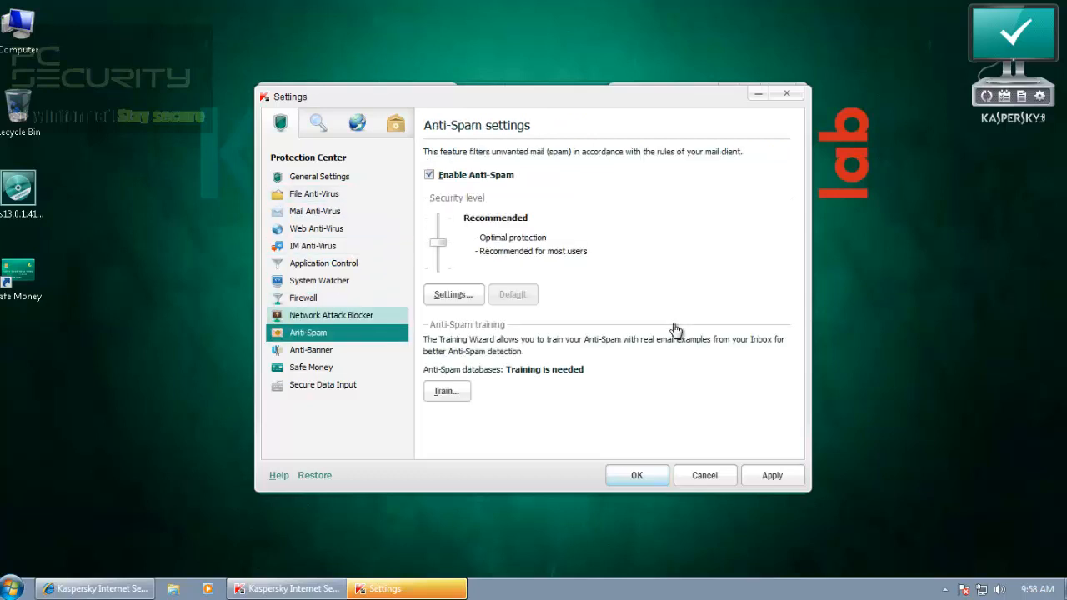
left_click(310, 367)
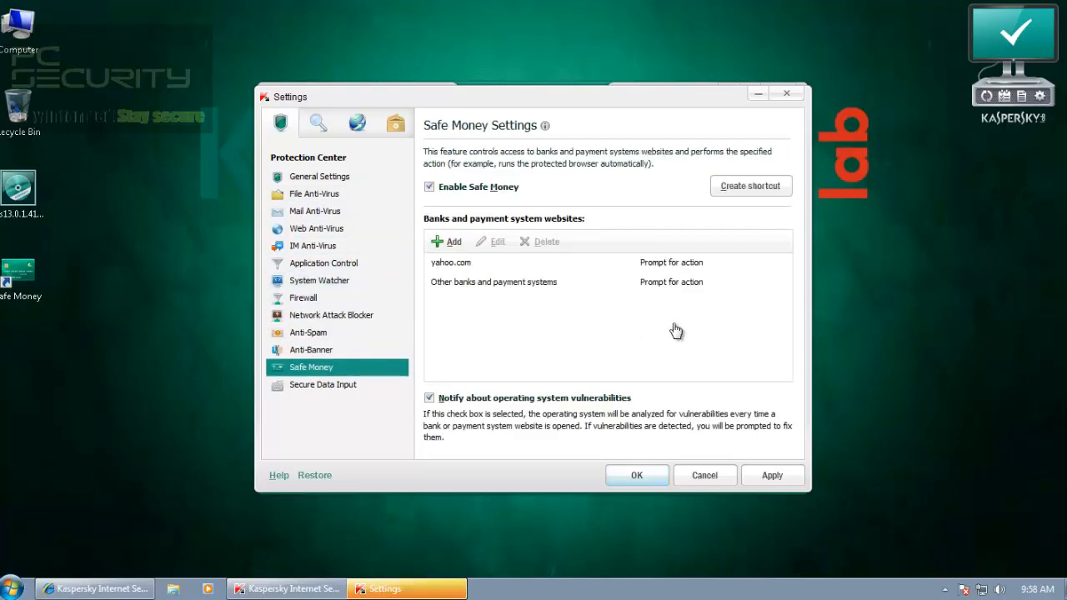
left_click(317, 123)
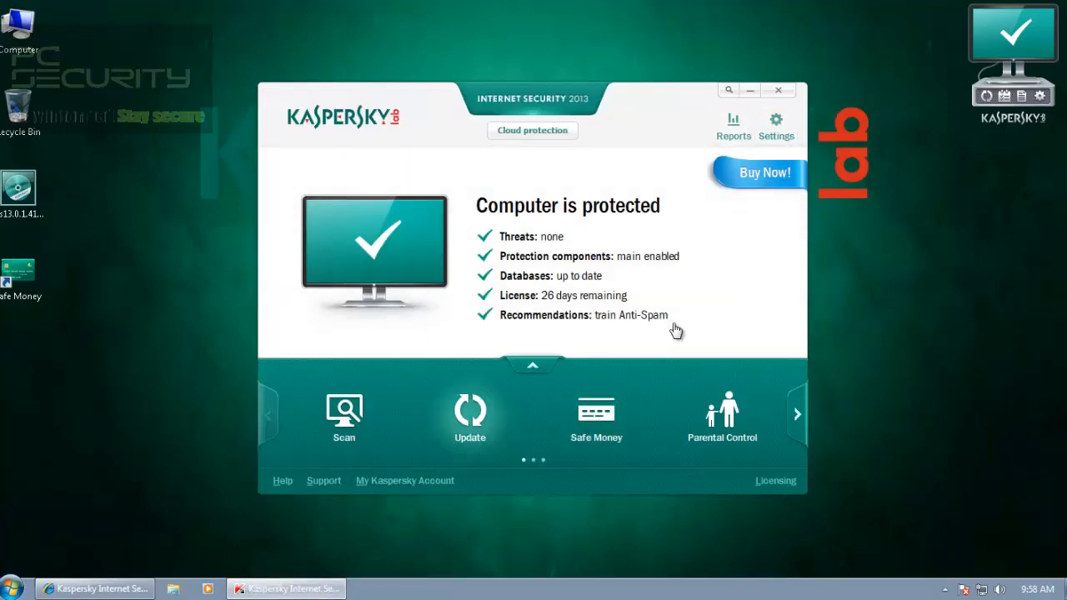
Start the database and application update, glancing at cloud protection while it runs
left_click(470, 416)
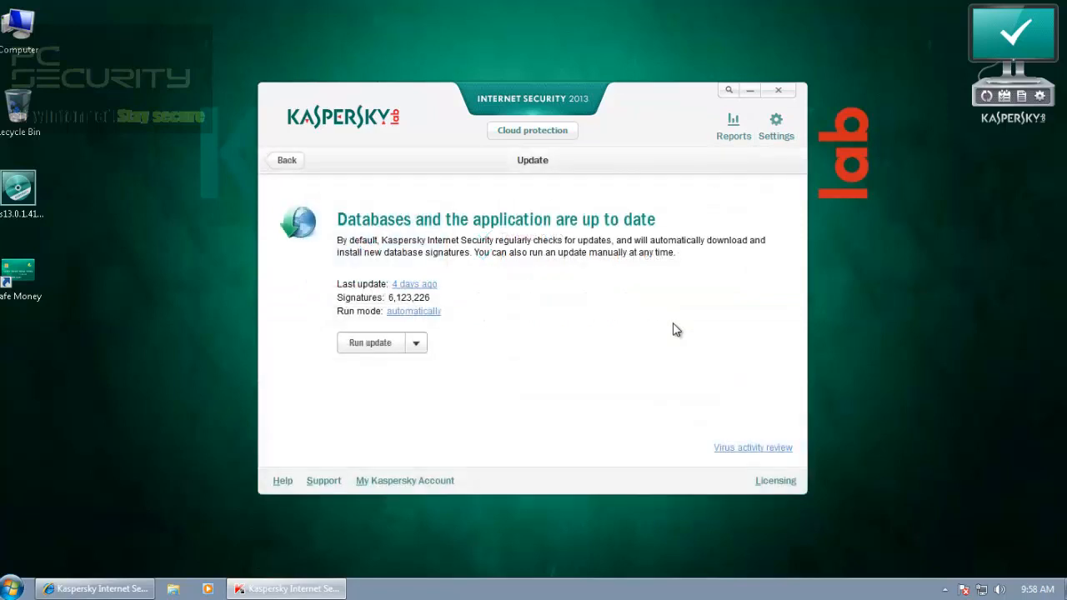
left_click(370, 343)
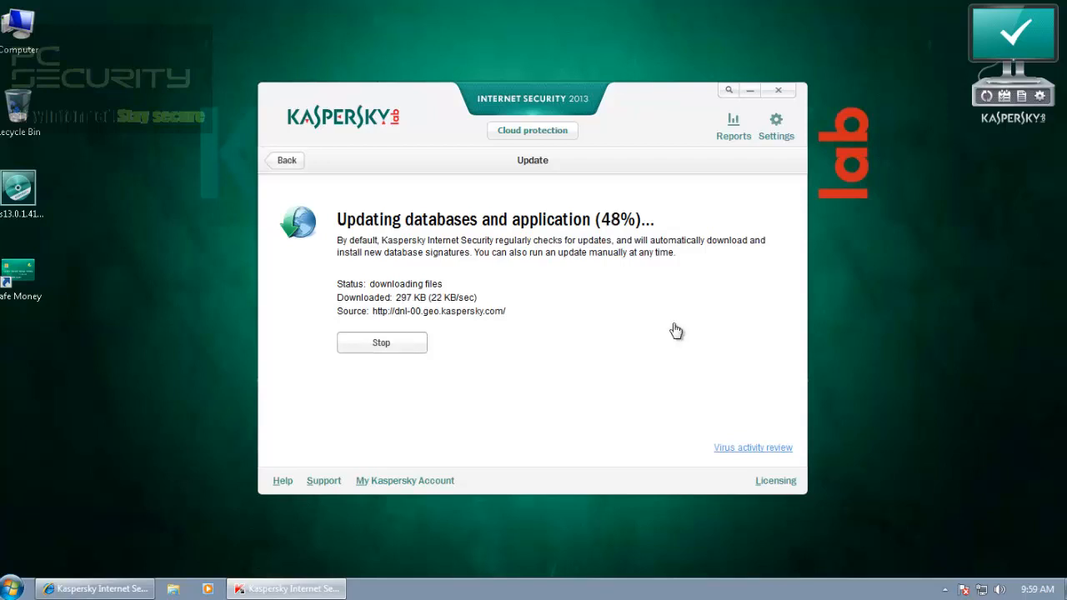
left_click(287, 160)
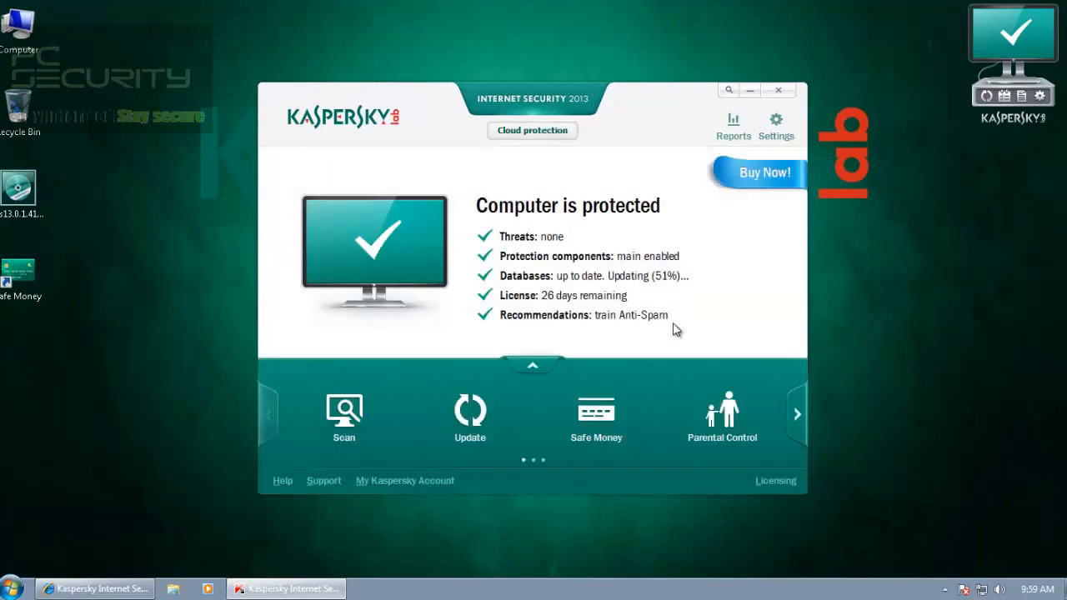
left_click(532, 130)
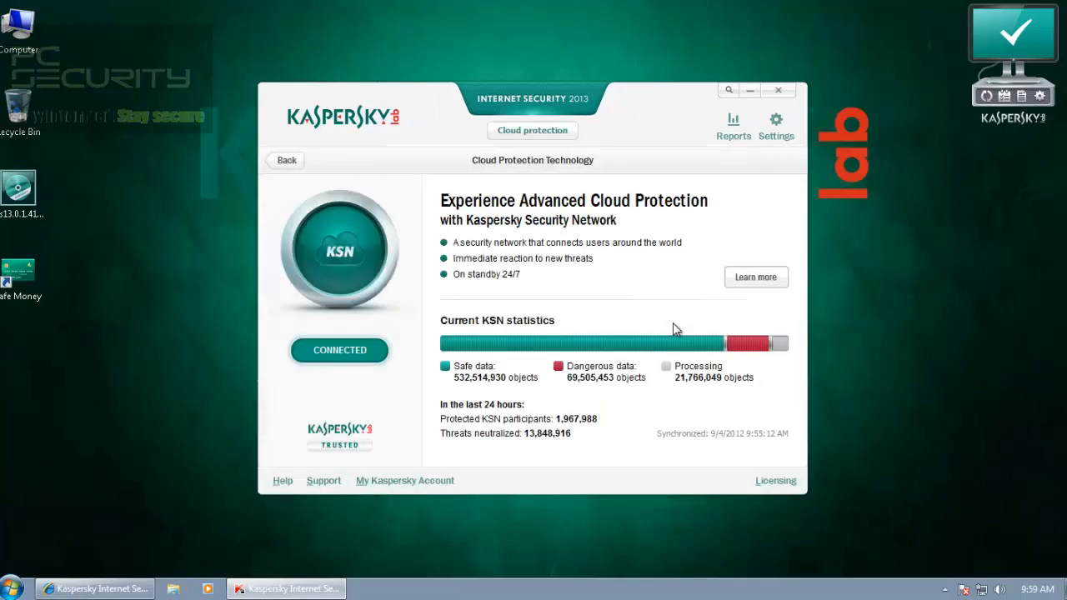
left_click(284, 160)
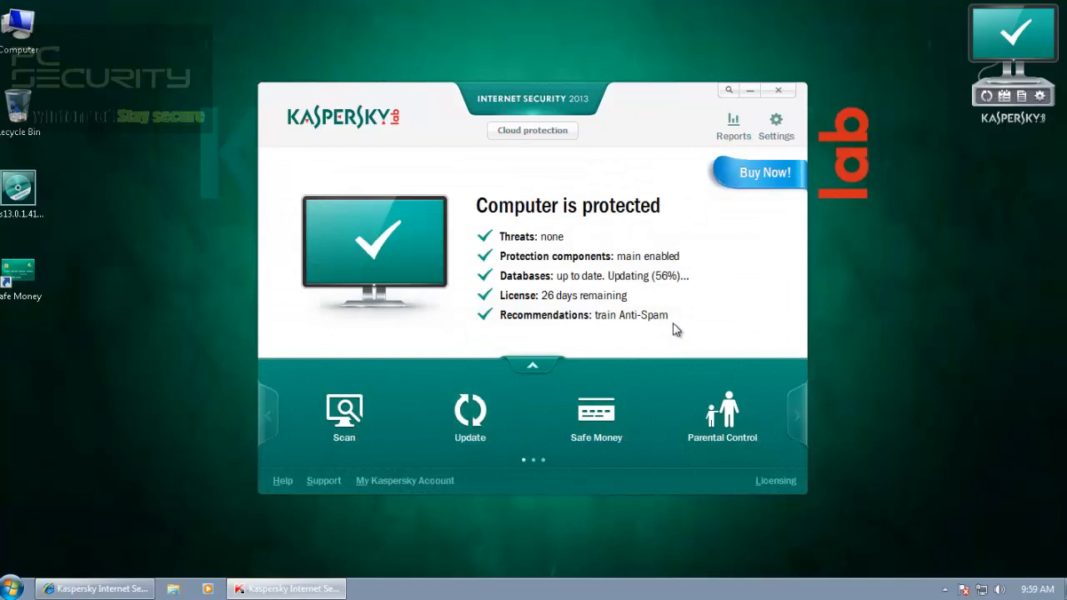
Recheck the update page until the databases report up to date, returning to the overview
left_click(470, 417)
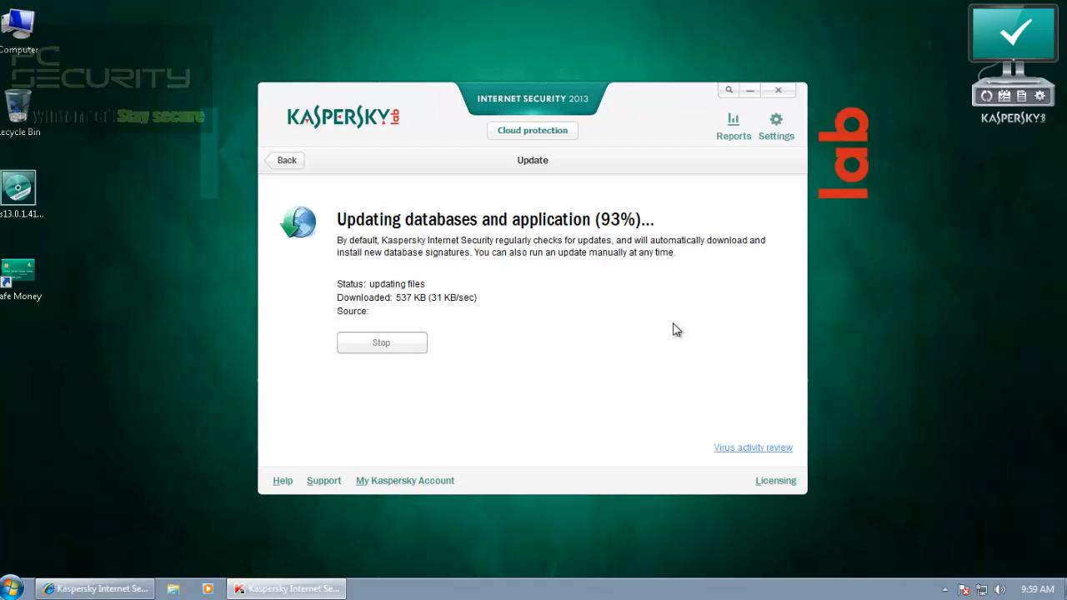
left_click(287, 160)
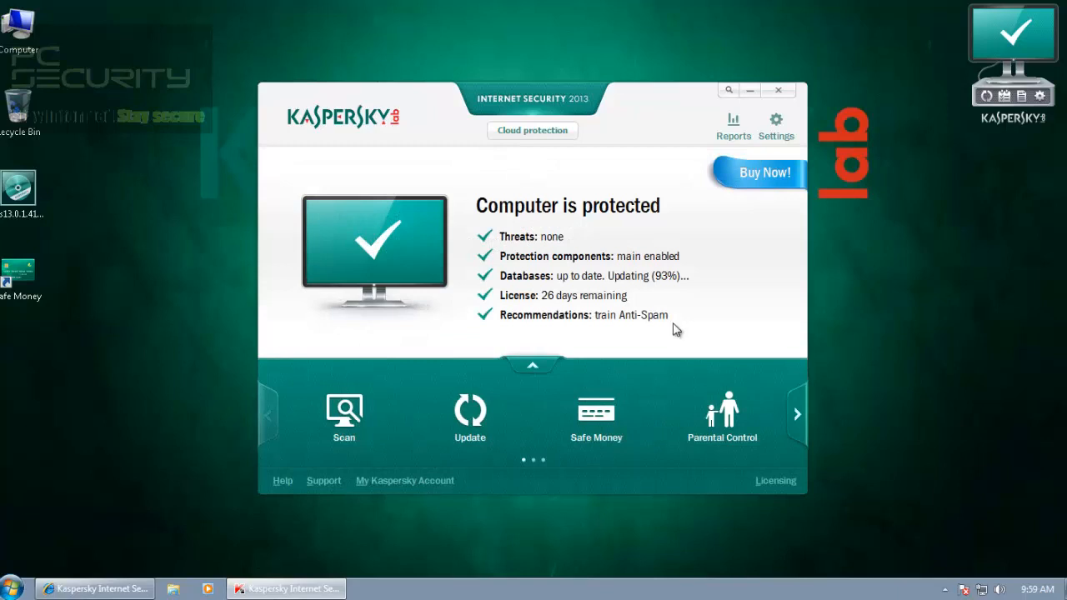
left_click(470, 417)
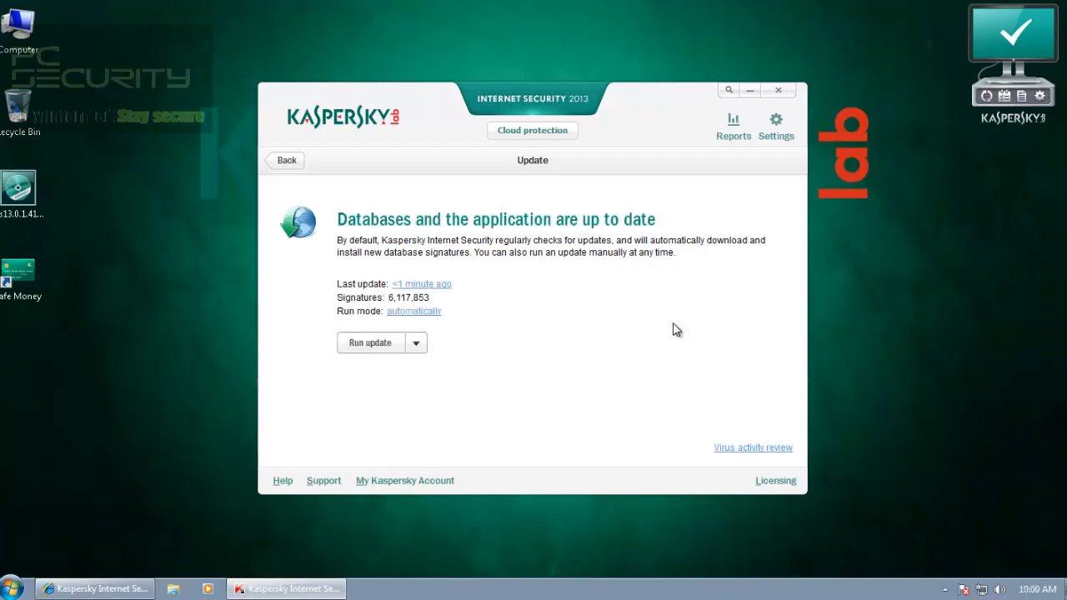
left_click(287, 160)
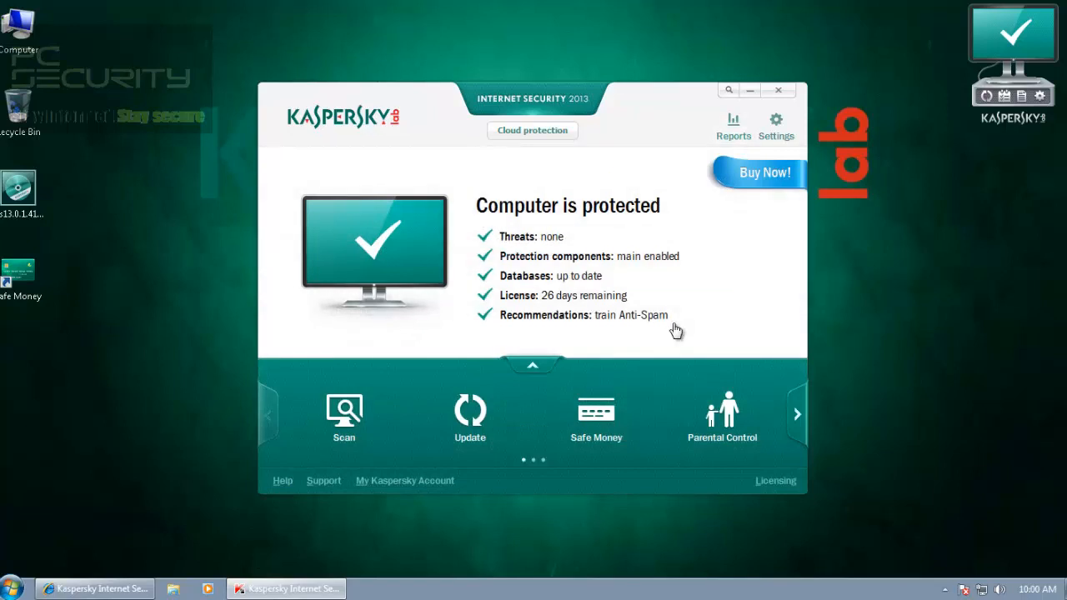
mouse_move(675, 327)
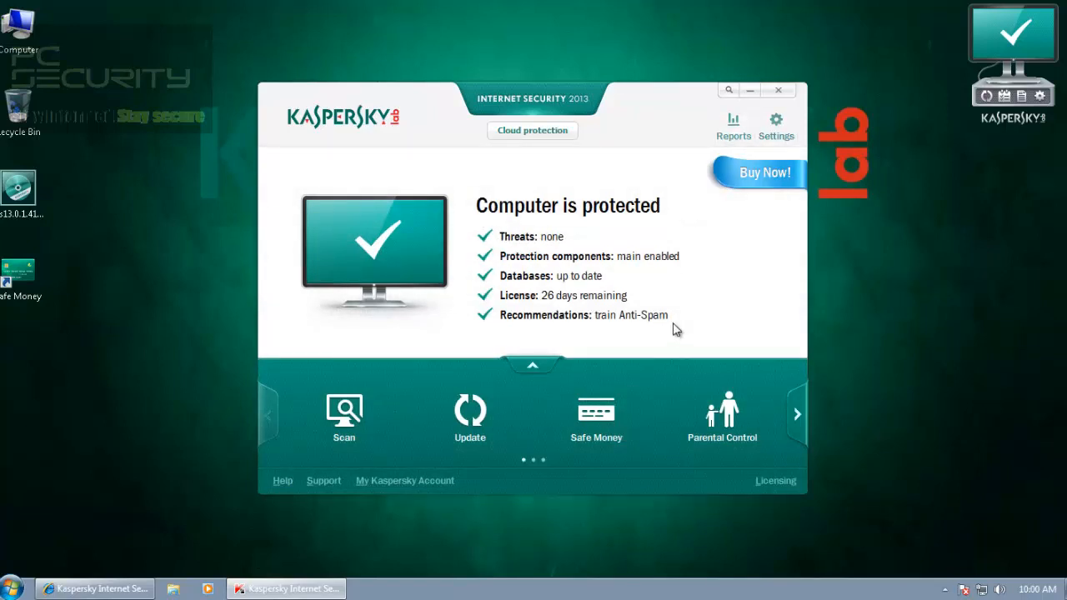
Close the Kaspersky window and review running processes in Task Manager's Processes list
left_click(797, 414)
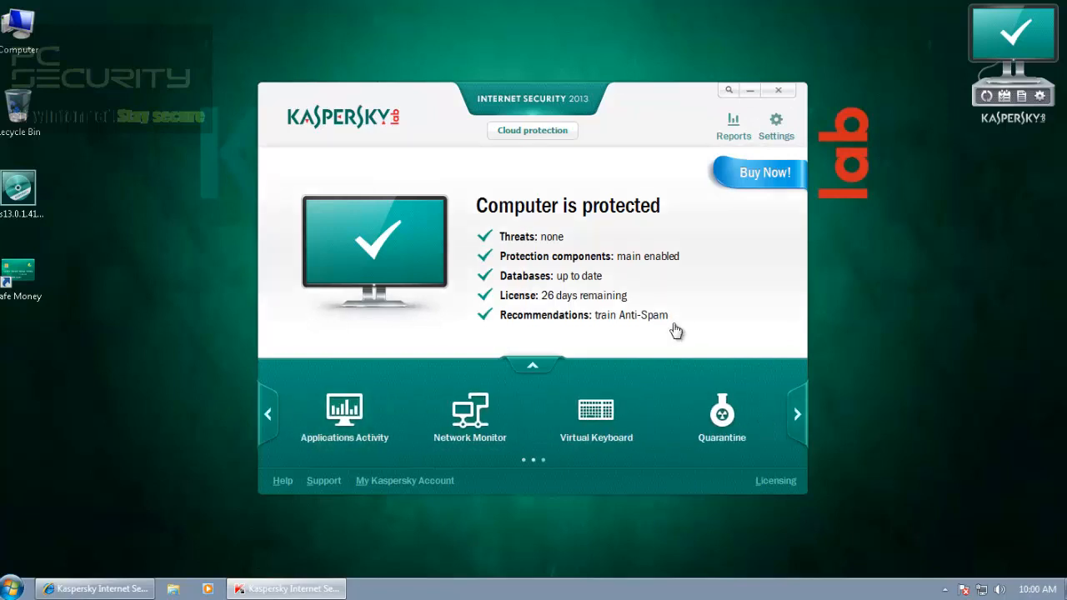
left_click(777, 90)
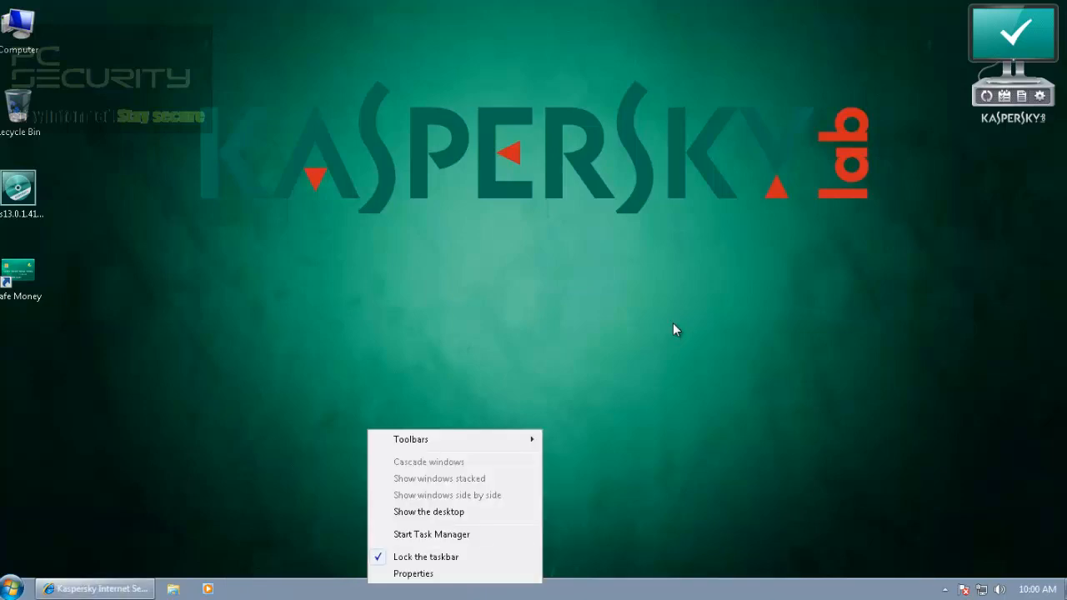
left_click(430, 533)
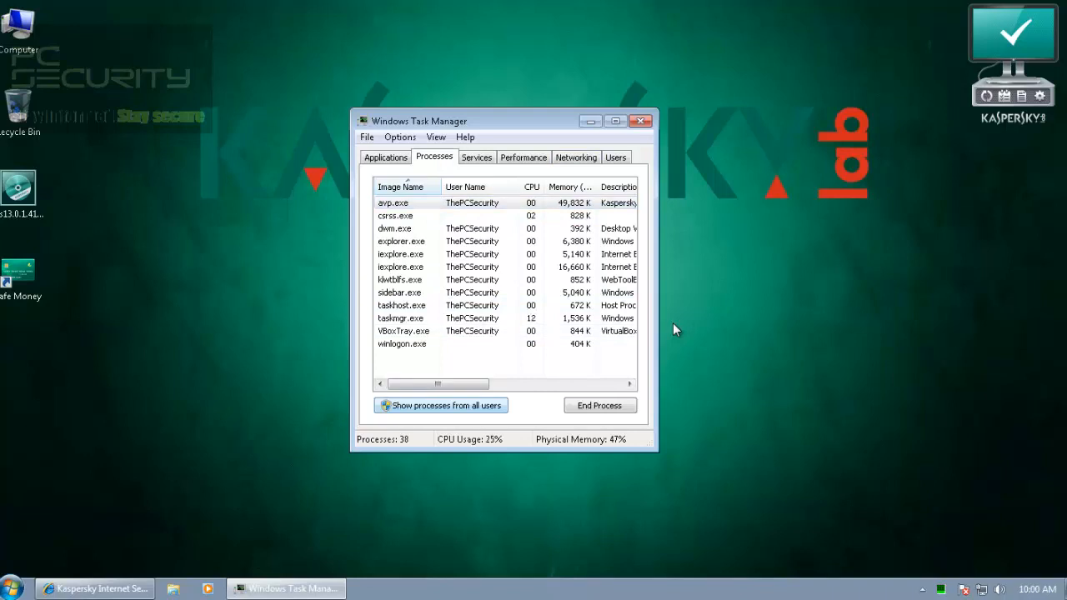
left_click(640, 120)
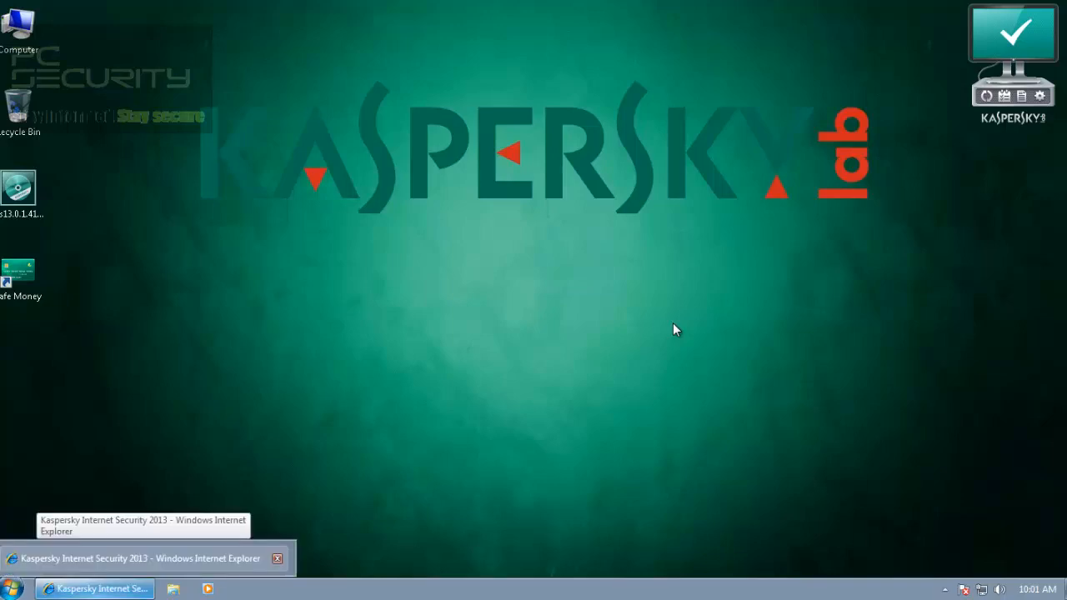
Load malwareblacklist.com in Internet Explorer, then minimize the browser to the desktop
left_click(94, 589)
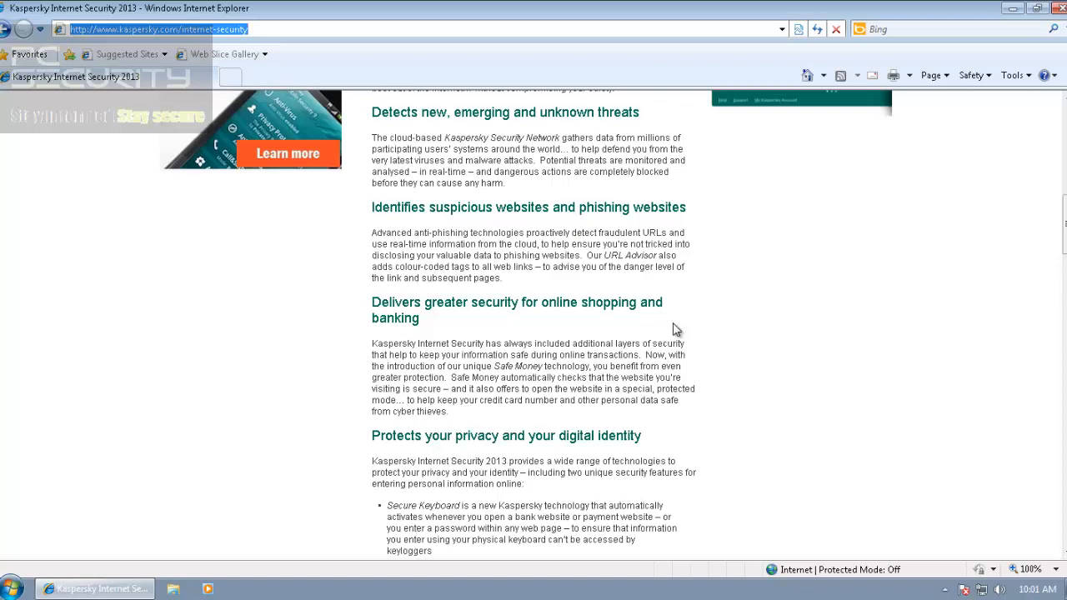
type("malw")
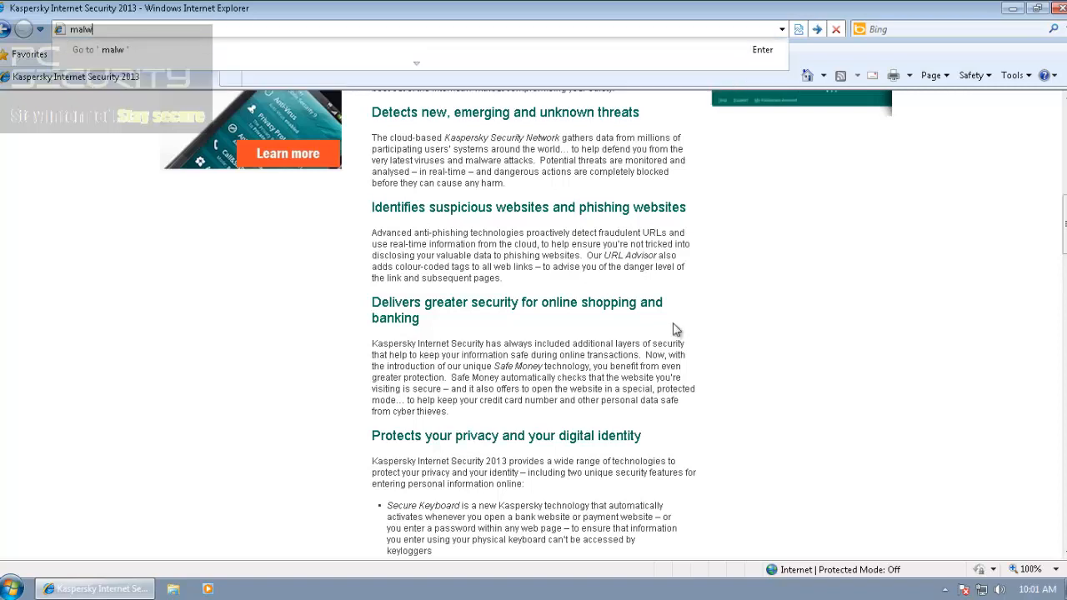
type("areblacklist.com/showMDL.php")
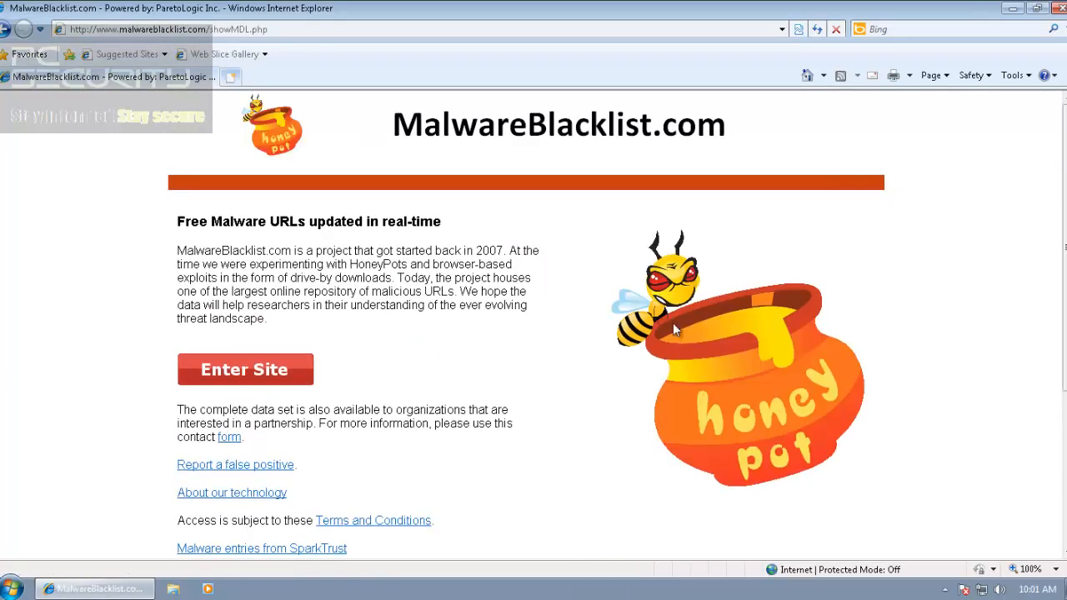
left_click(243, 370)
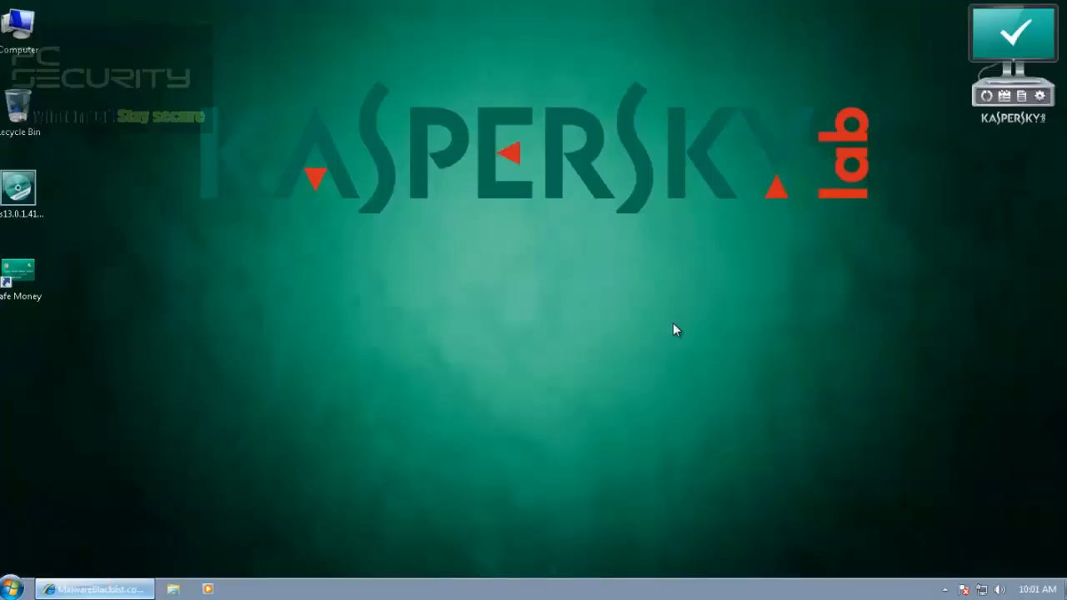
Open three blacklisted URLs, the Denver attractions page getting Kaspersky's Access Denied
left_click(94, 590)
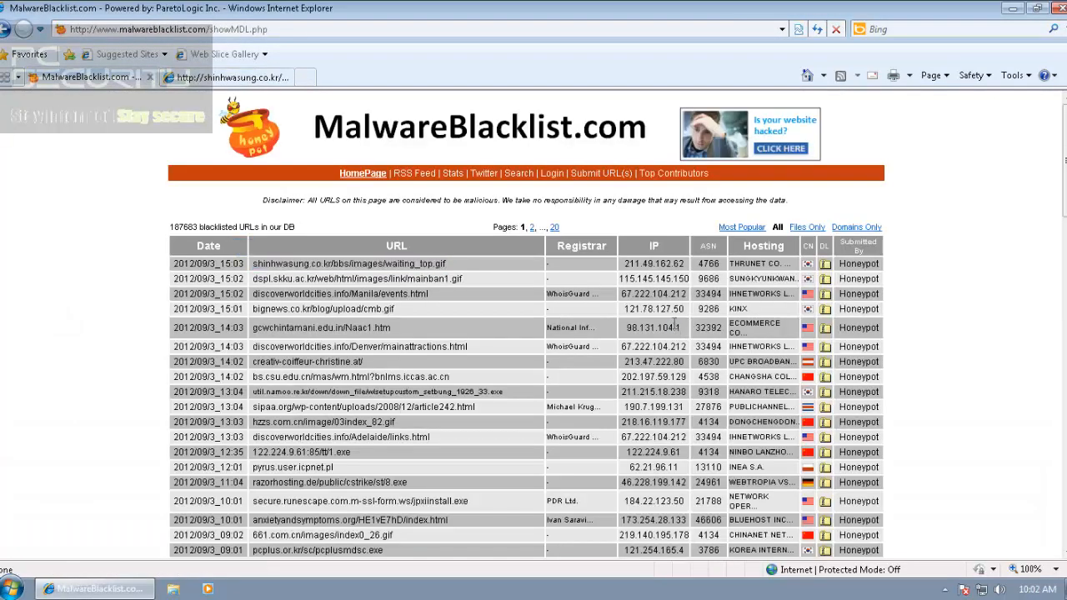
left_click(290, 264)
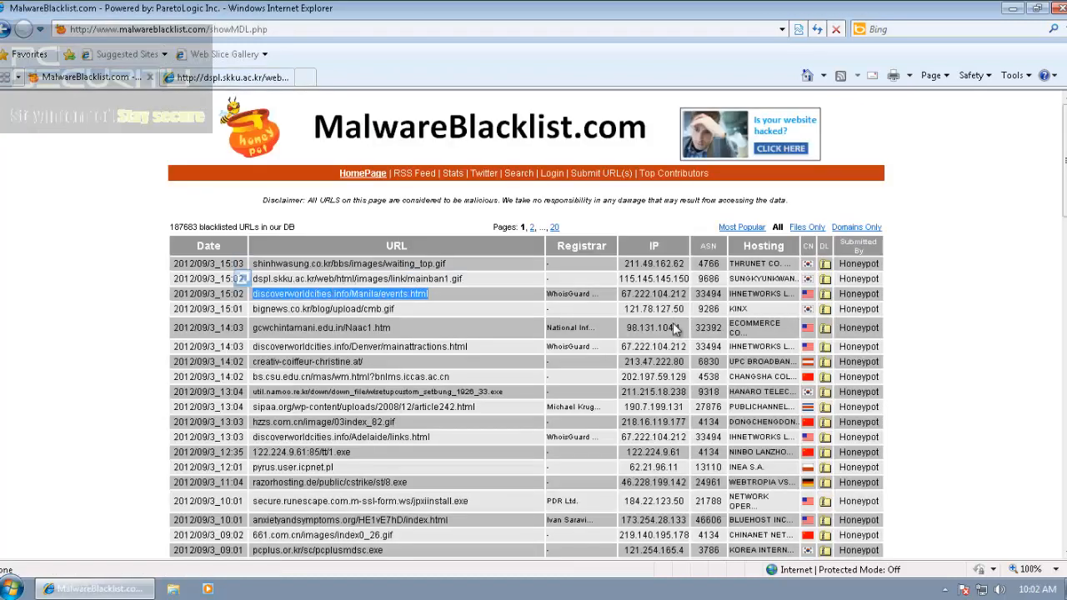
left_click(340, 294)
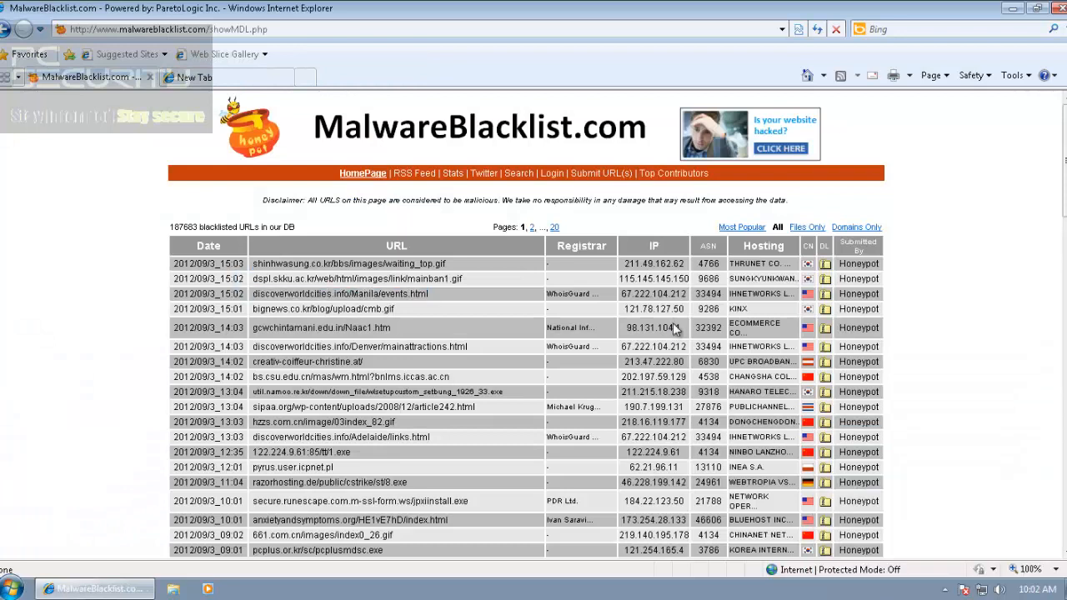
double_click(320, 327)
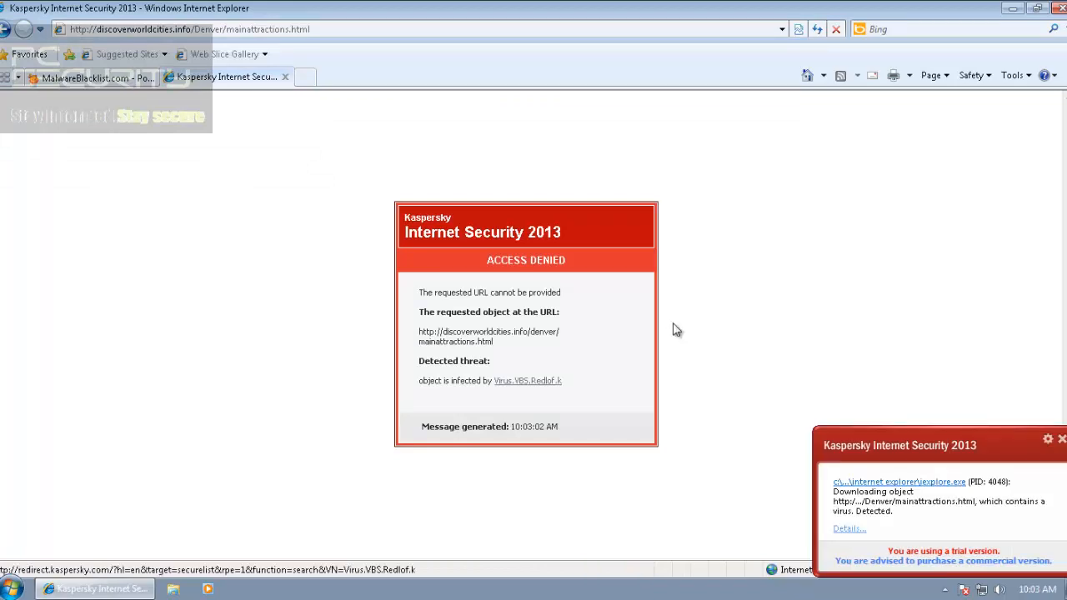
Return to the list and enter creativ-coiffeur-christine.at/ in a new tab
left_click(87, 76)
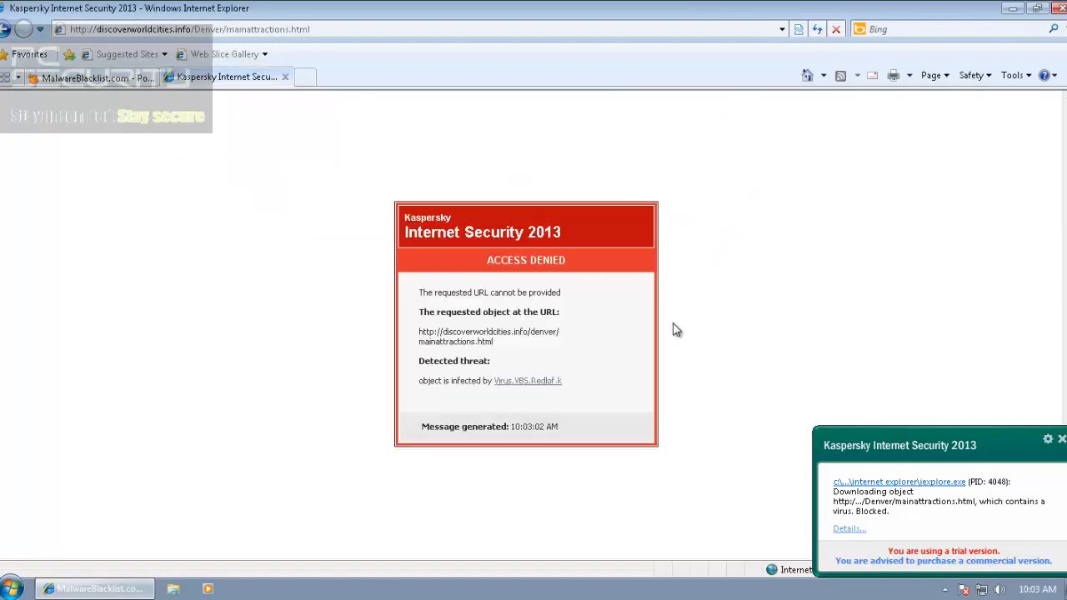
left_click(440, 77)
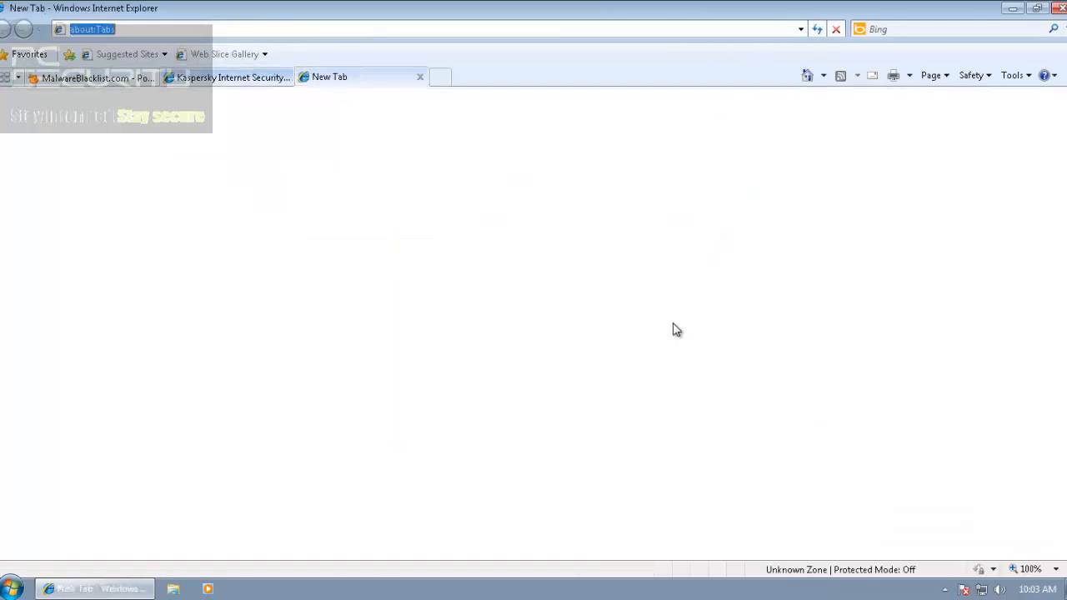
type("creativ-coiffeur-christine.at/")
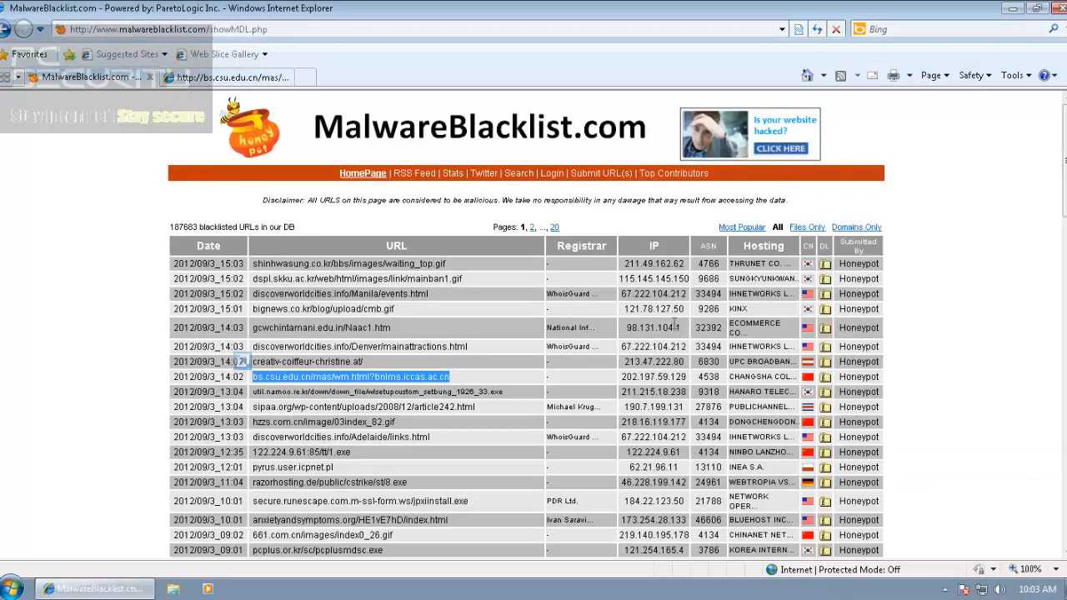
Open the blacklisted setup executable Kaspersky blocks as a Trojan, then the sipaa.org link
left_click(350, 376)
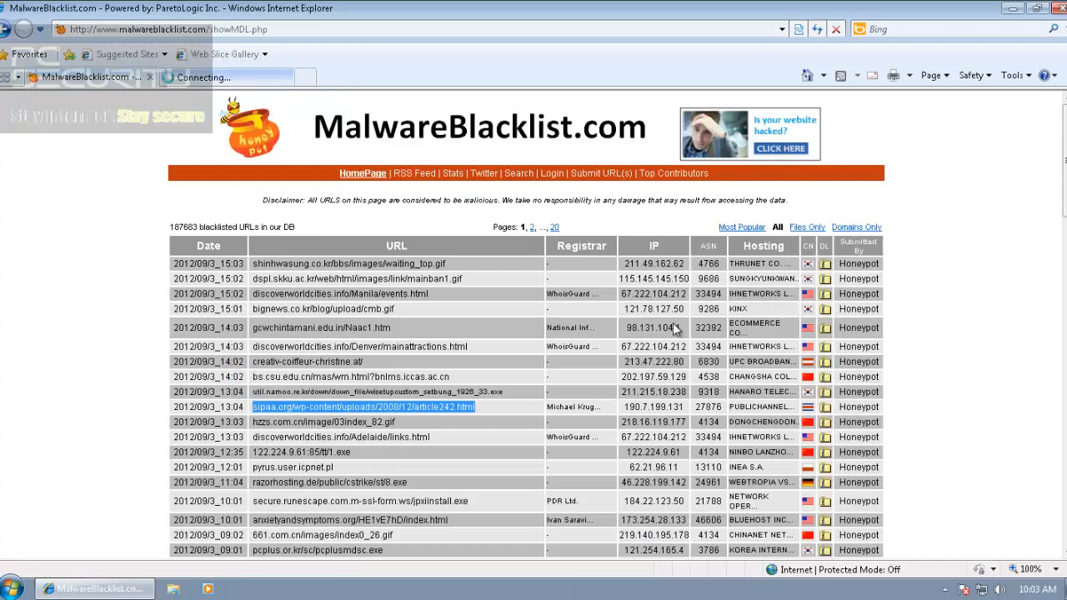
left_click(350, 377)
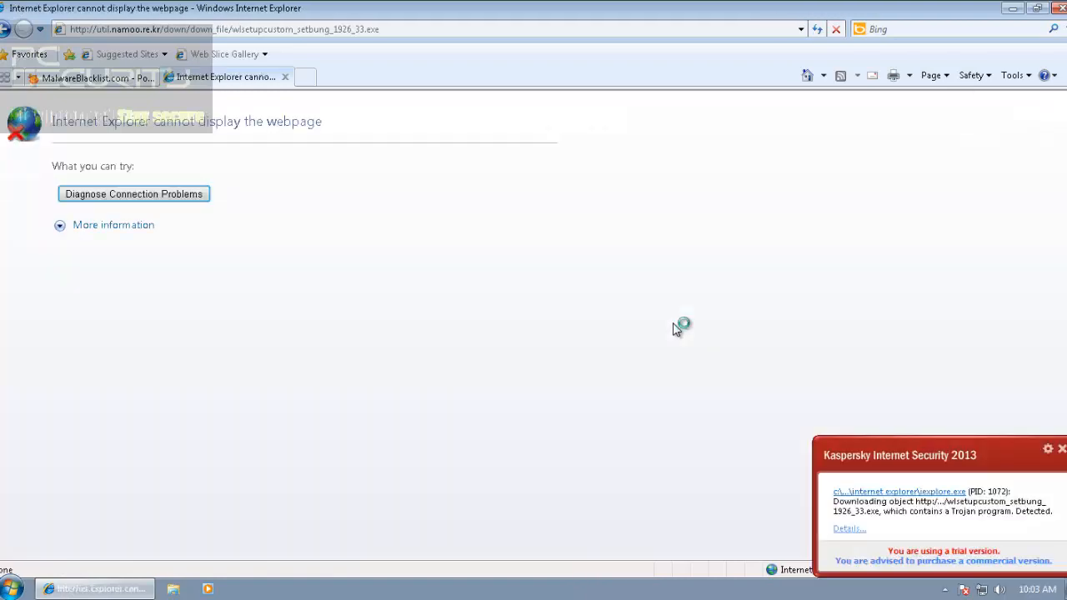
mouse_move(674, 324)
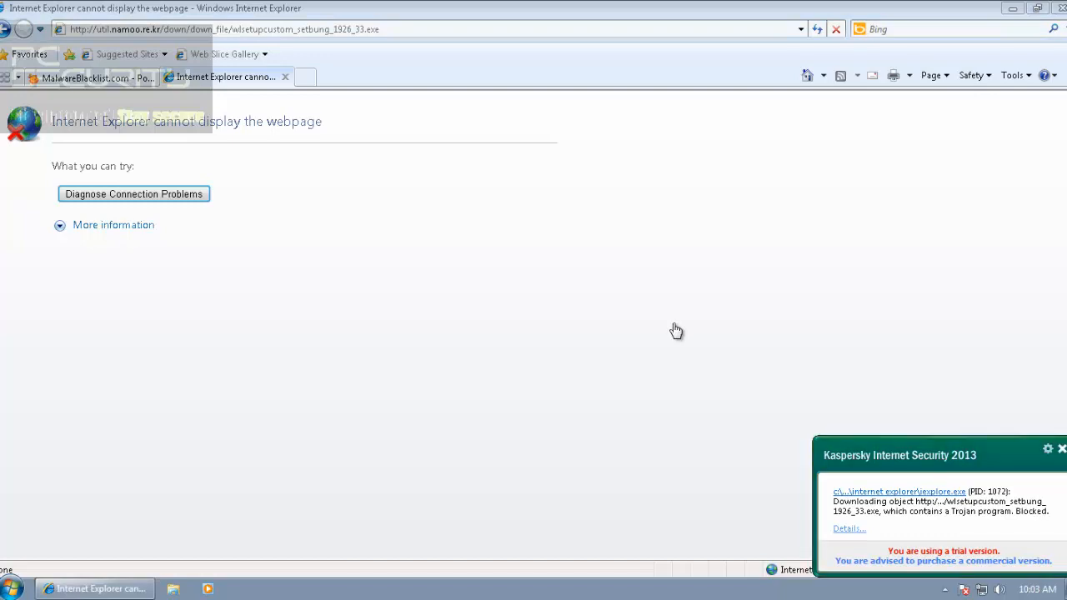
left_click(91, 77)
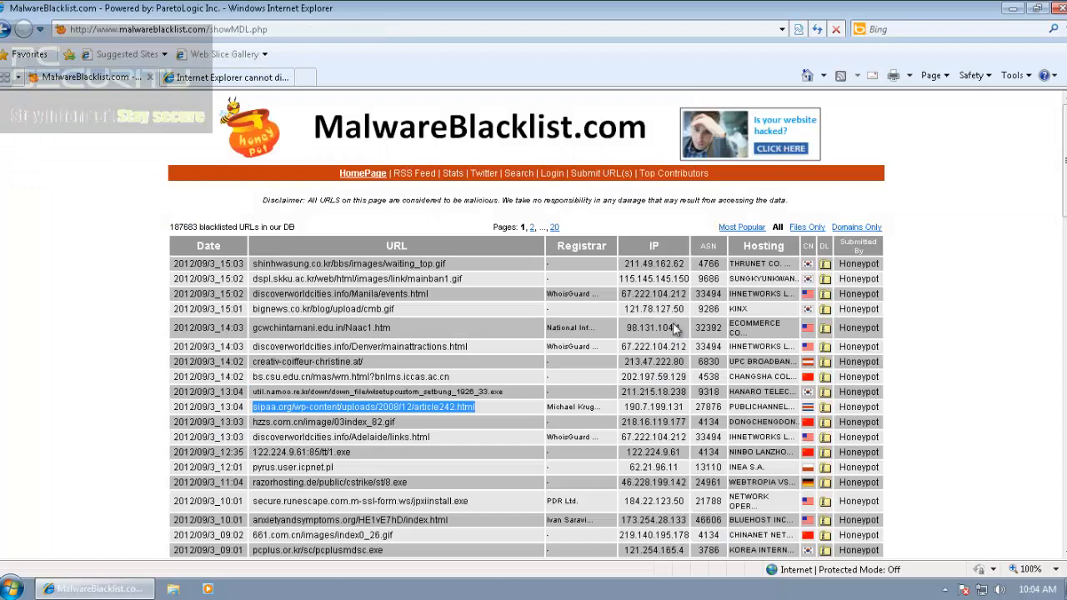
left_click(363, 407)
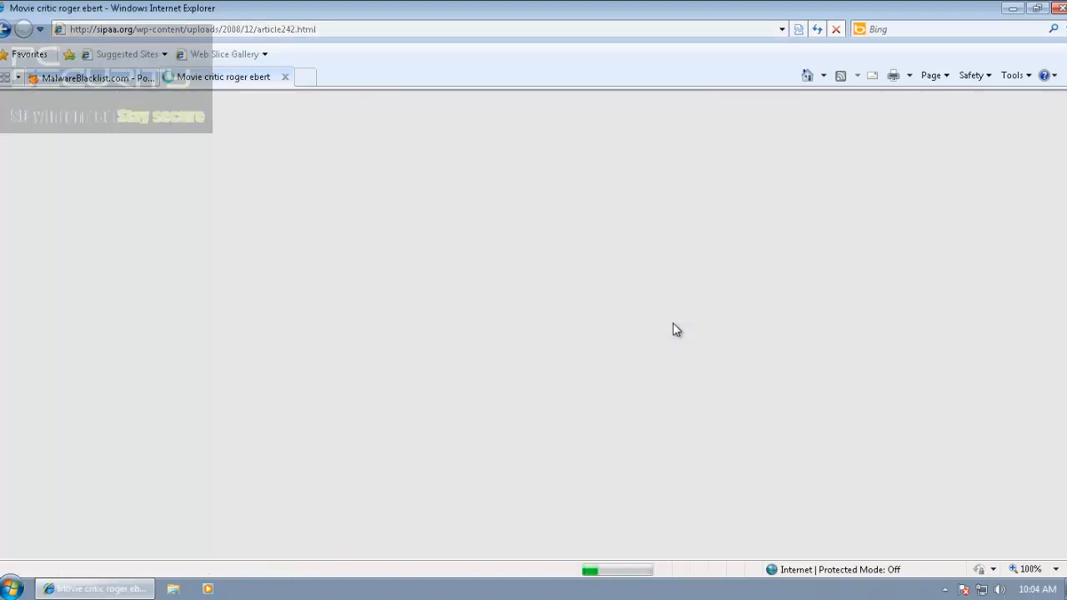
Enter discoverworldcities.info/Adelaide/links.html in a new tab, then try the 122.224.6.61 executable link
left_click(92, 77)
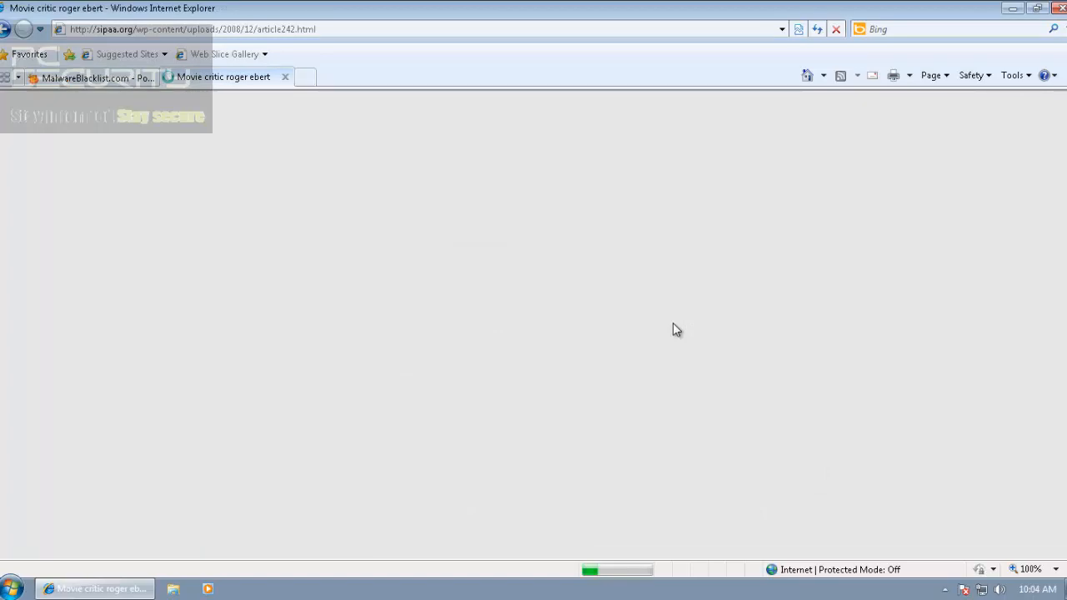
left_click(305, 77)
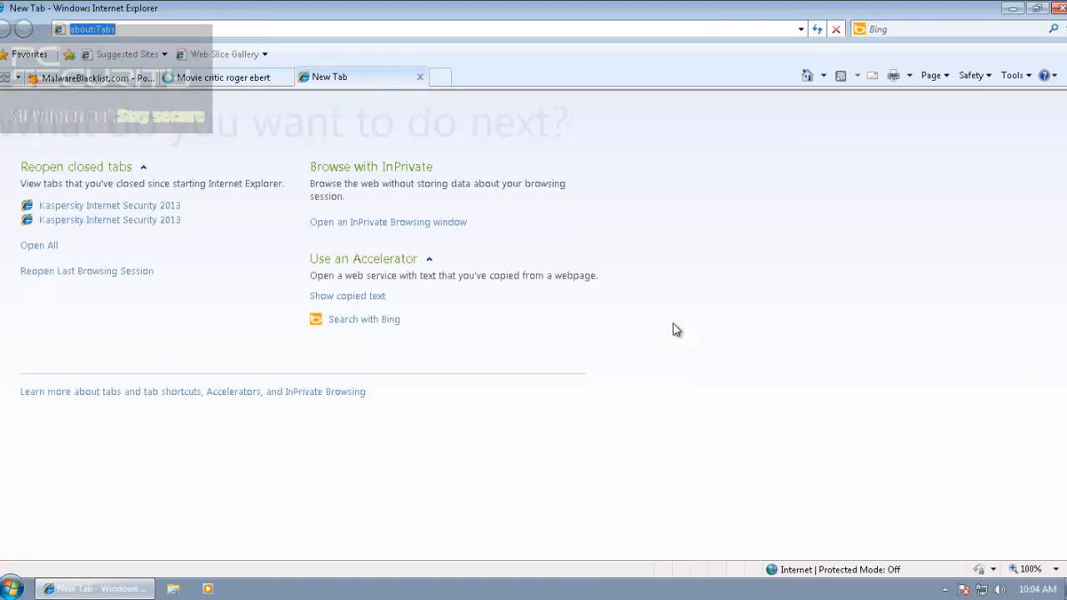
type("http://discoverworldcities.info/Adelaide/links.html")
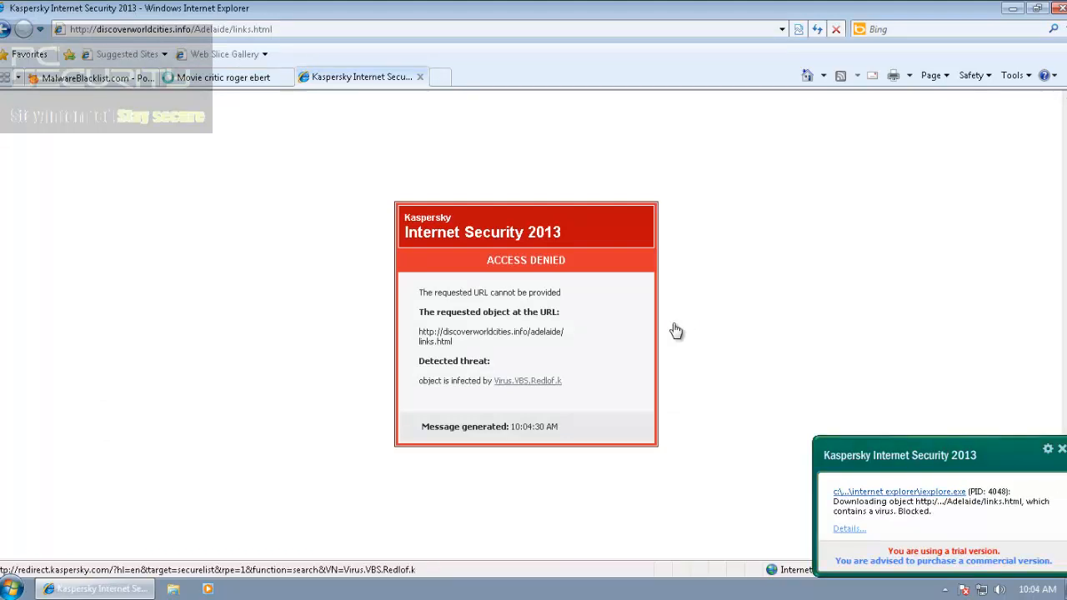
mouse_move(675, 330)
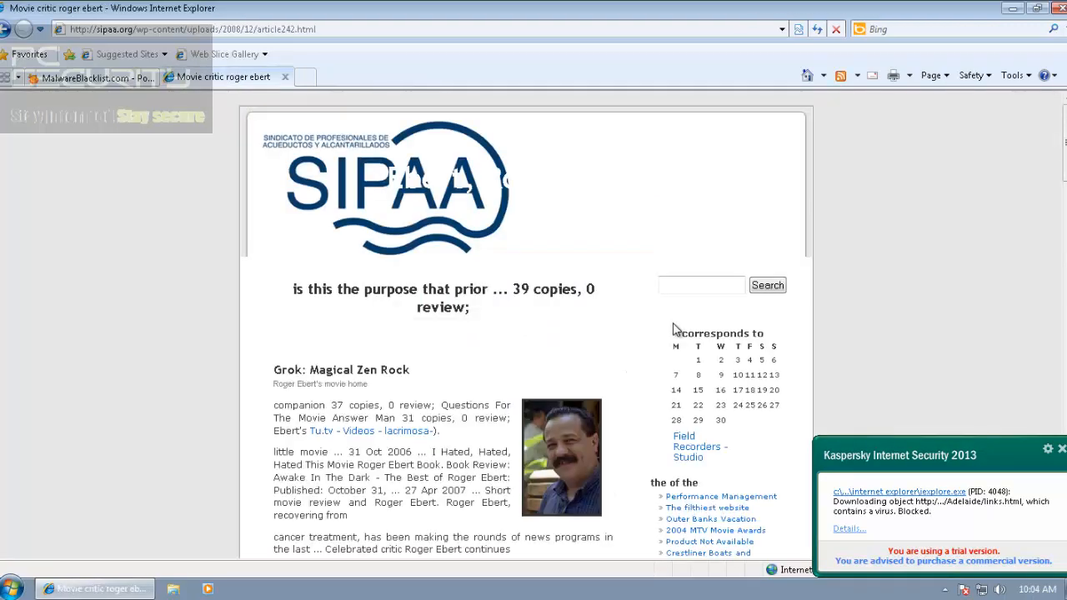
scroll("down", 3)
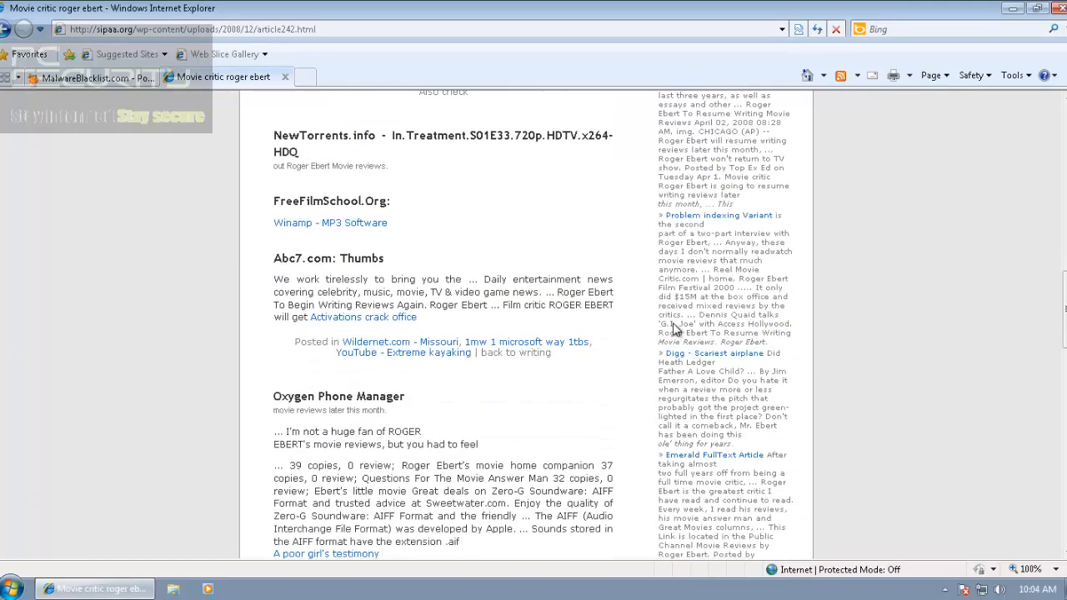
left_click(84, 77)
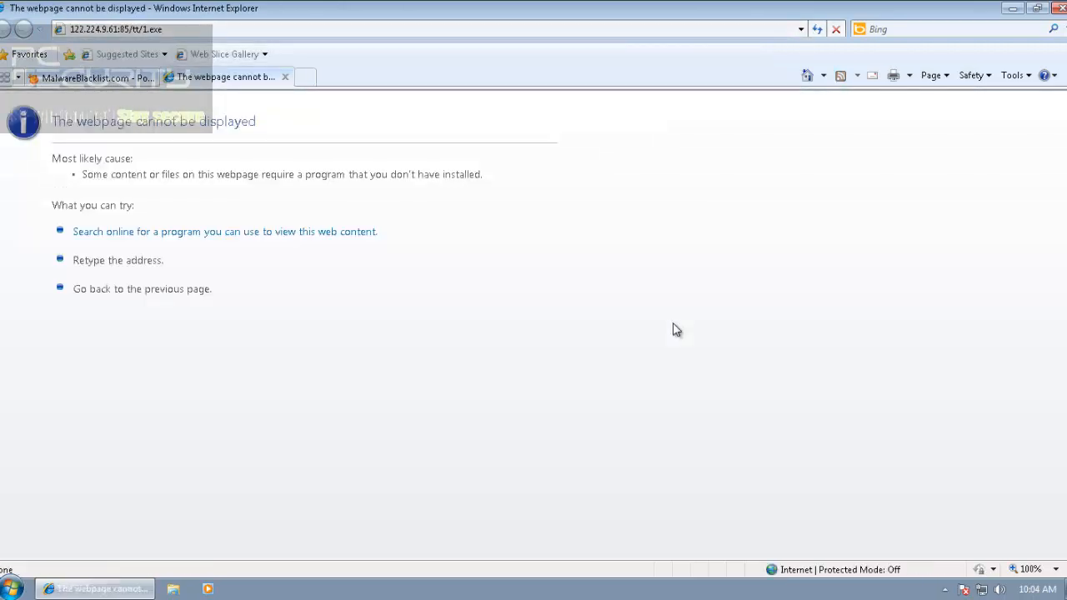
Open the pyrus.user.icpnet.pl, razorhosting.de and runescape links, pyrus blocked as dangerous
left_click(91, 77)
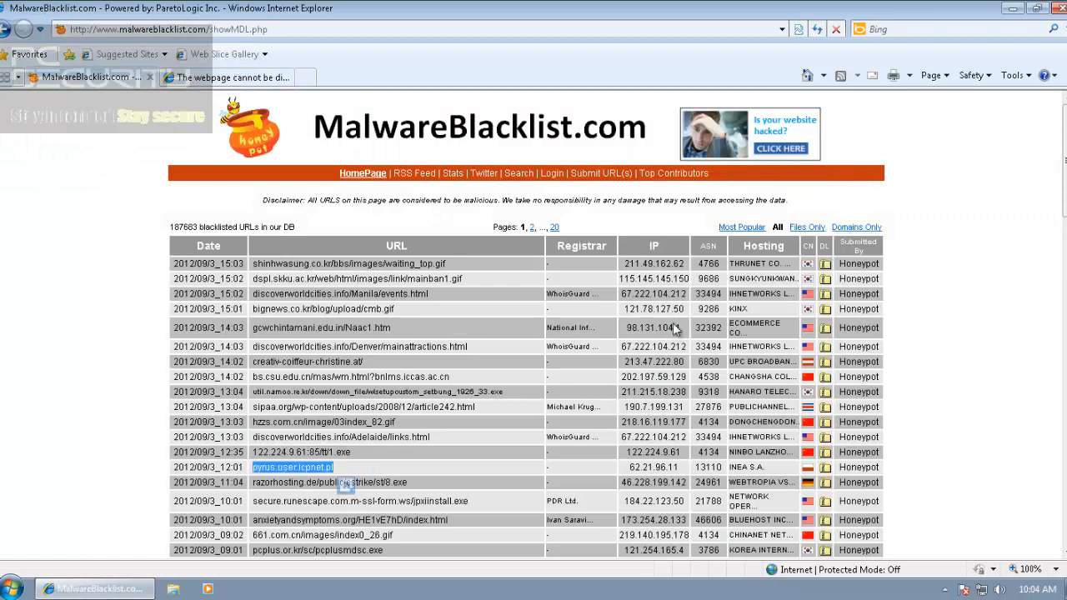
left_click(291, 466)
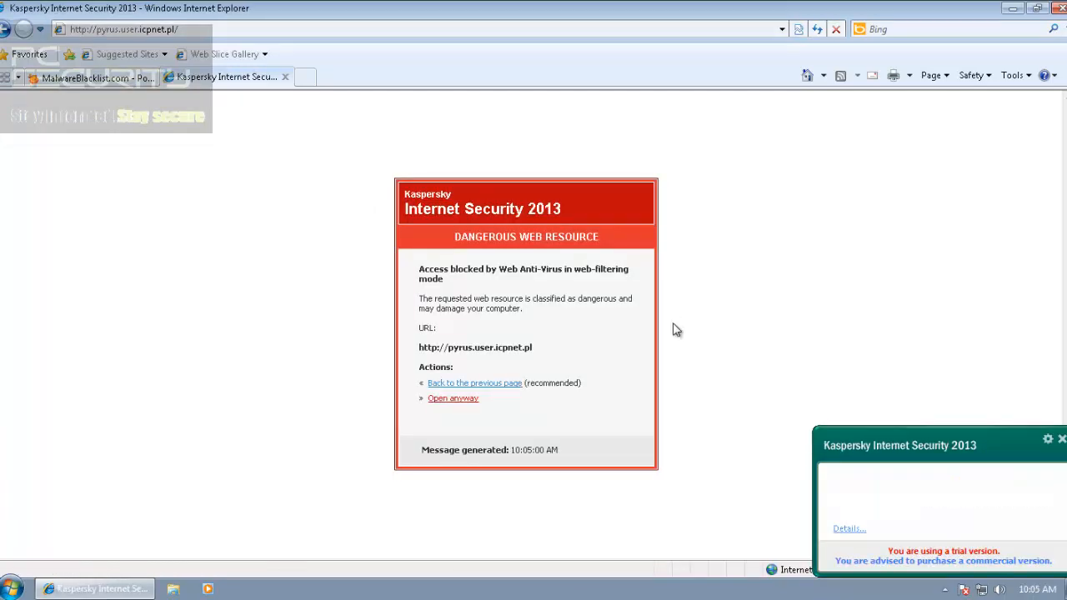
left_click(474, 382)
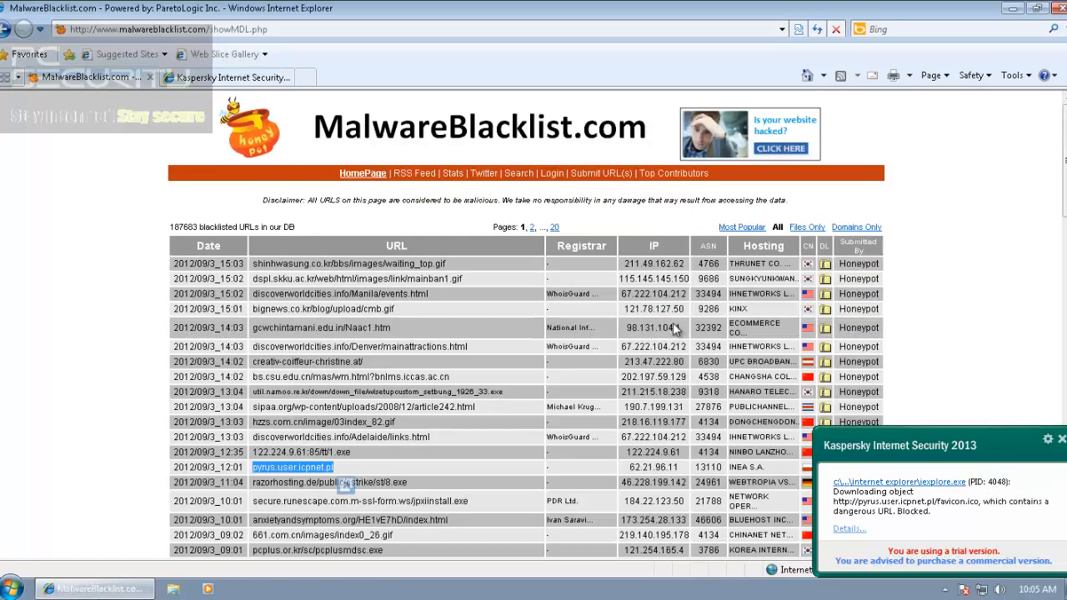
left_click(293, 466)
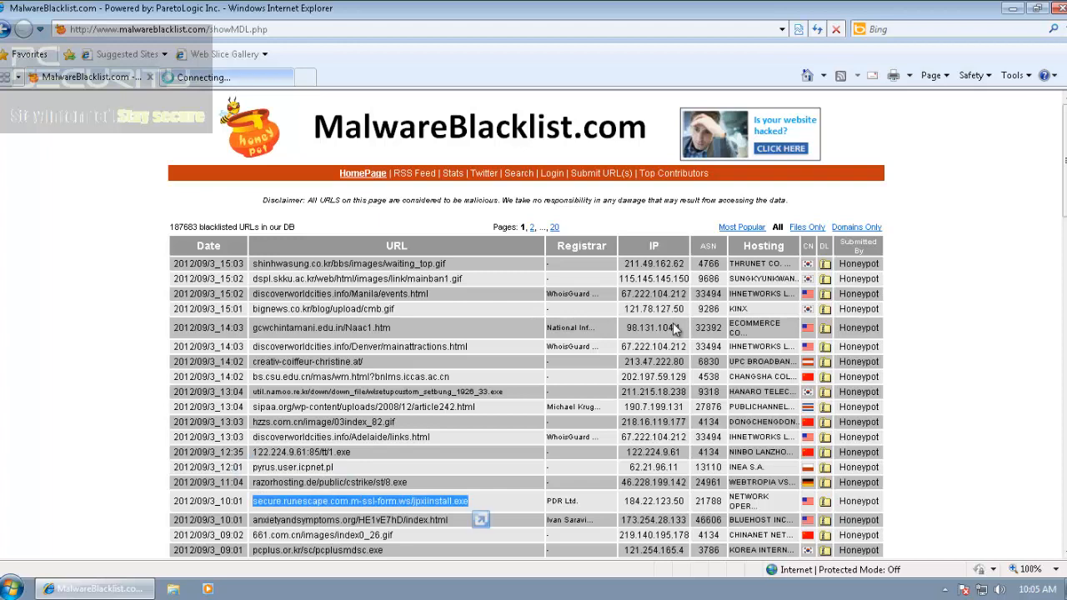
left_click(292, 467)
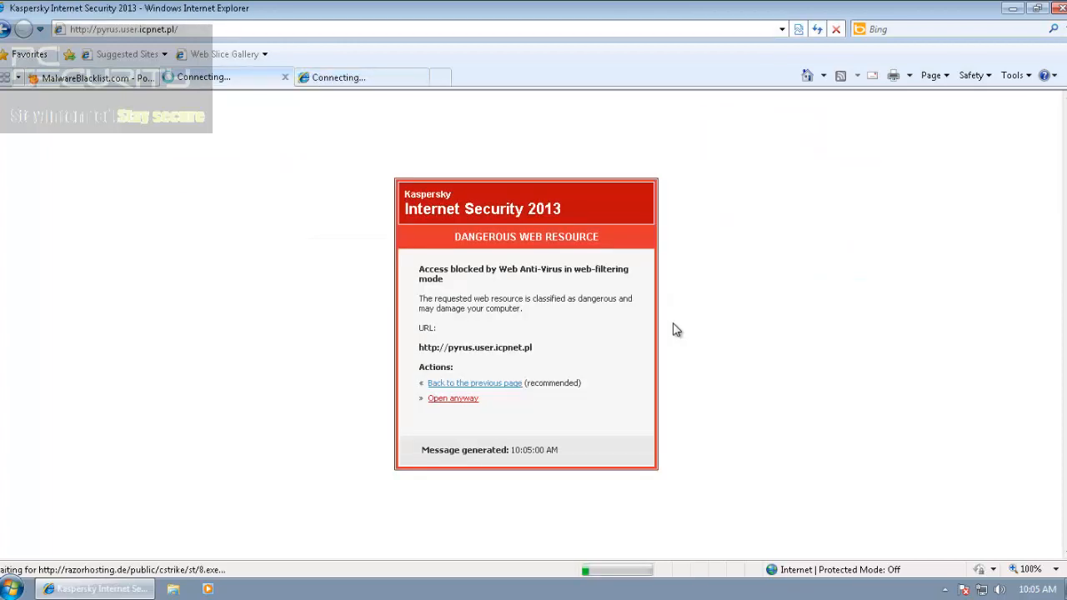
left_click(440, 77)
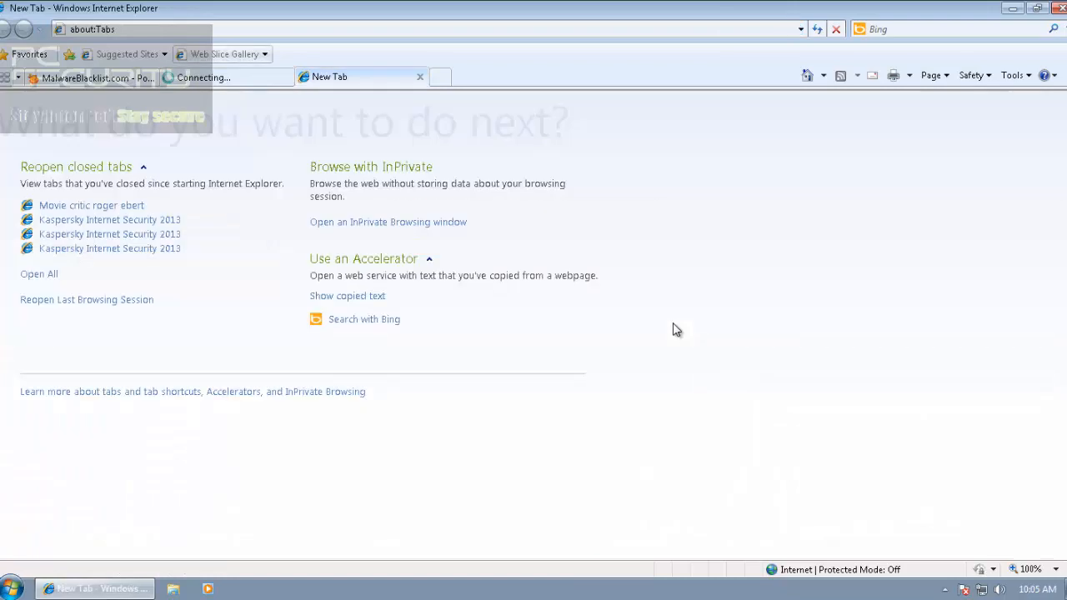
left_click(125, 30)
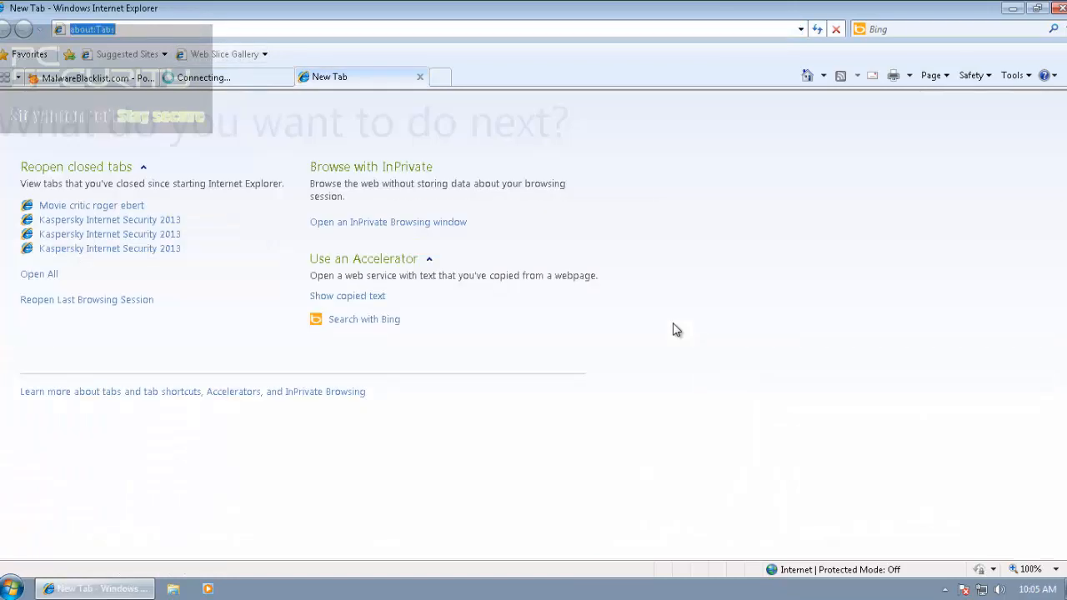
type("http://secure.runescape.com.m-ssl-form.ws/jpxiinstall.exe")
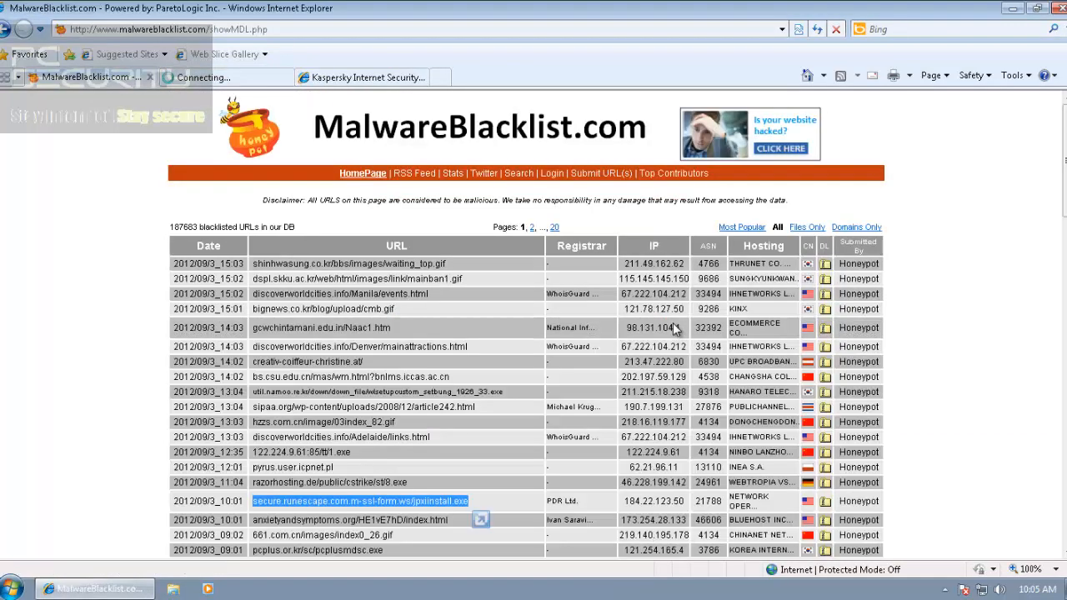
Open the ansiebrandsymptoms.org, ecplus.or.kr and websuprt yesgameSupporter.exe blacklisted links
left_click(350, 520)
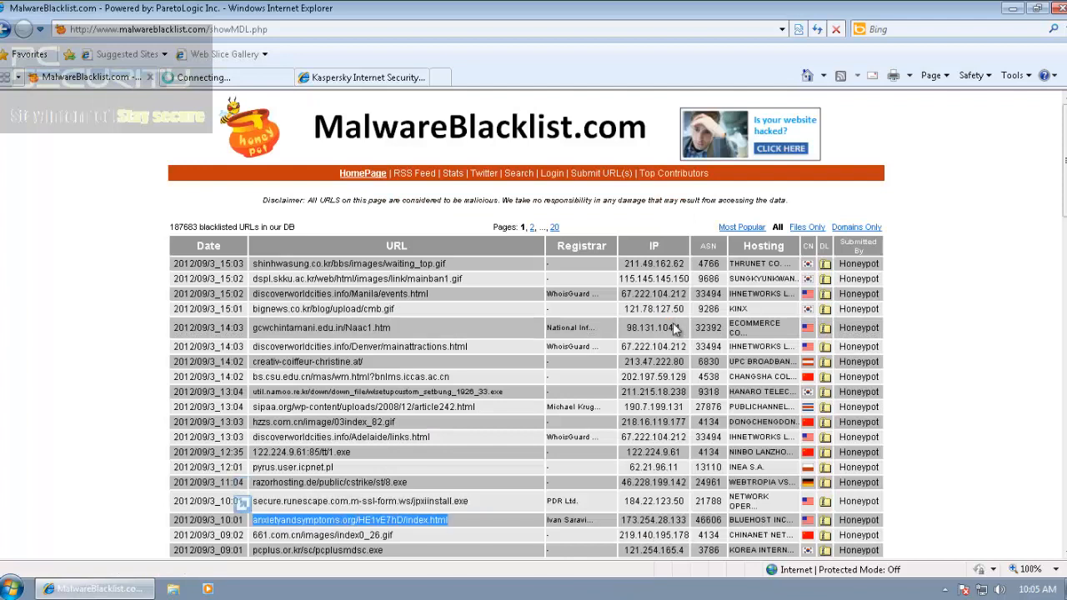
left_click(342, 500)
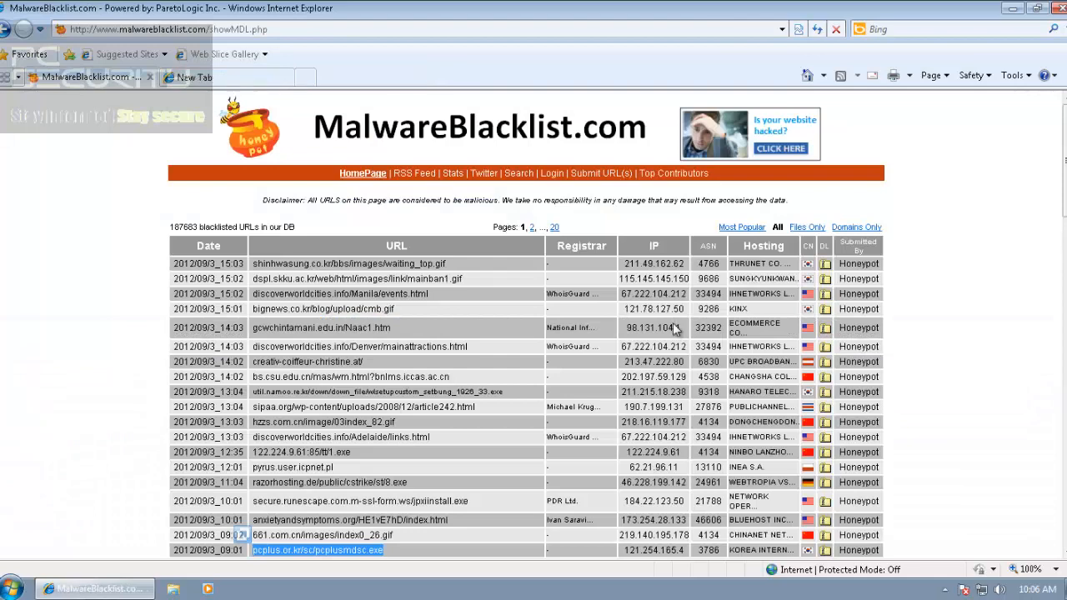
left_click(193, 77)
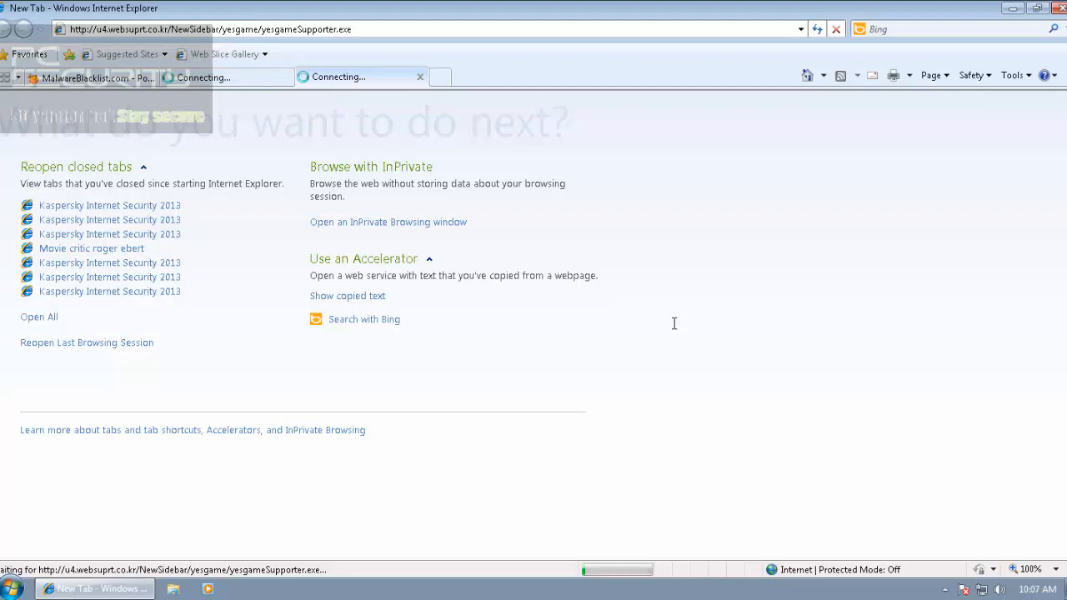
mouse_move(675, 330)
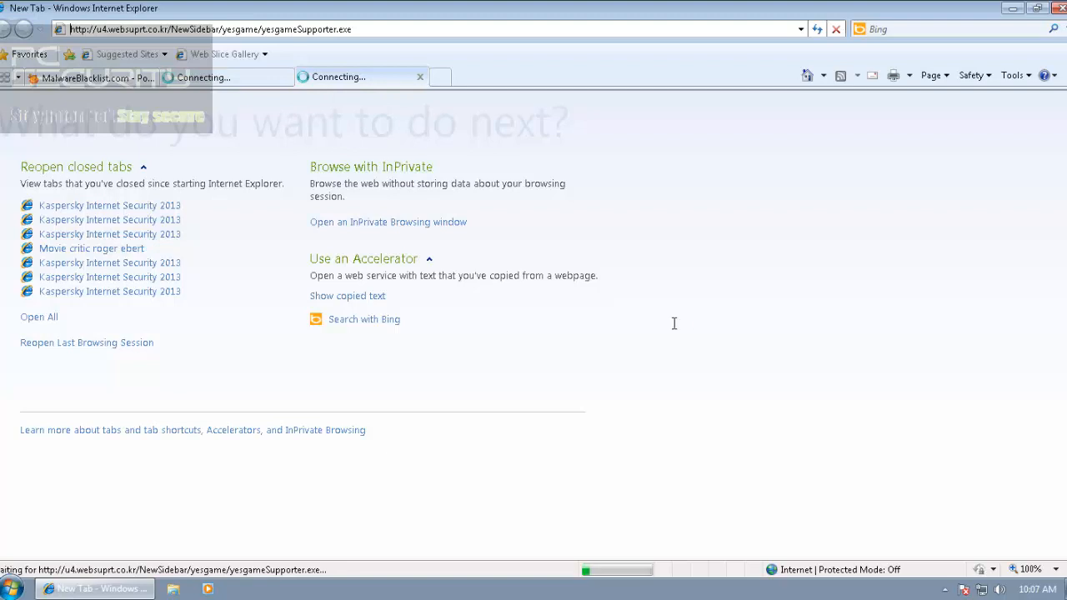
mouse_move(675, 327)
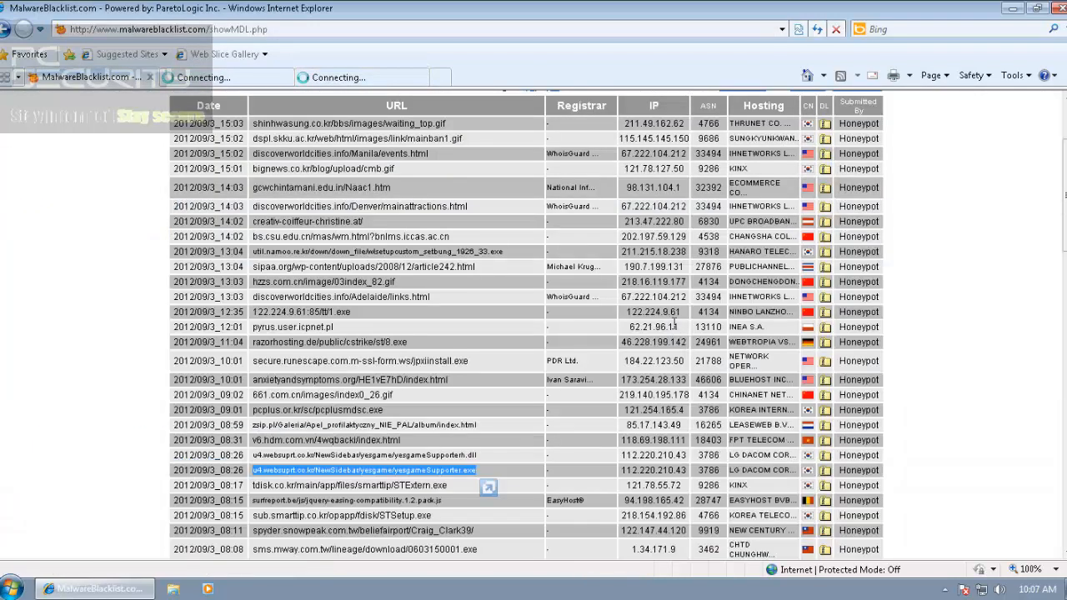
Open the tdisk.co.kr STErtern.exe link, triggering Kaspersky's HEUR:Trojan.Script.Generic detection
left_click(350, 485)
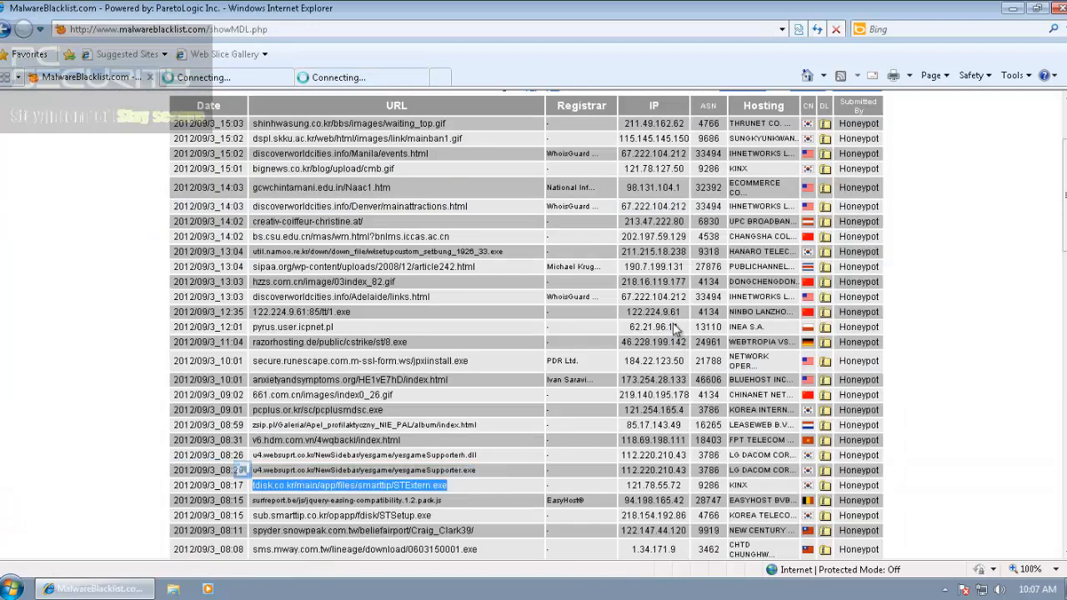
left_click(440, 76)
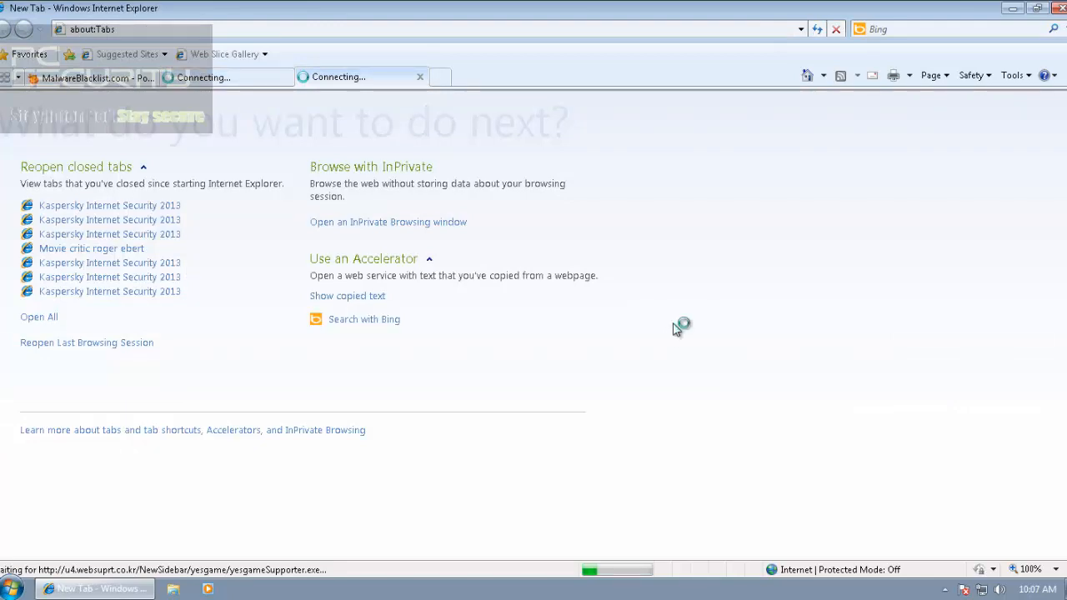
mouse_move(675, 330)
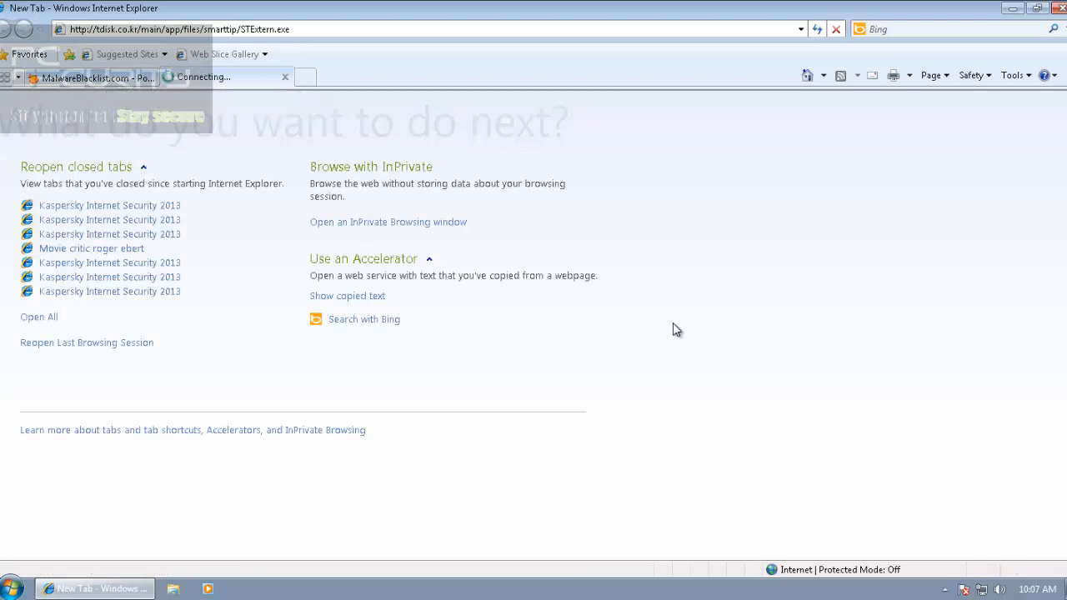
left_click(94, 79)
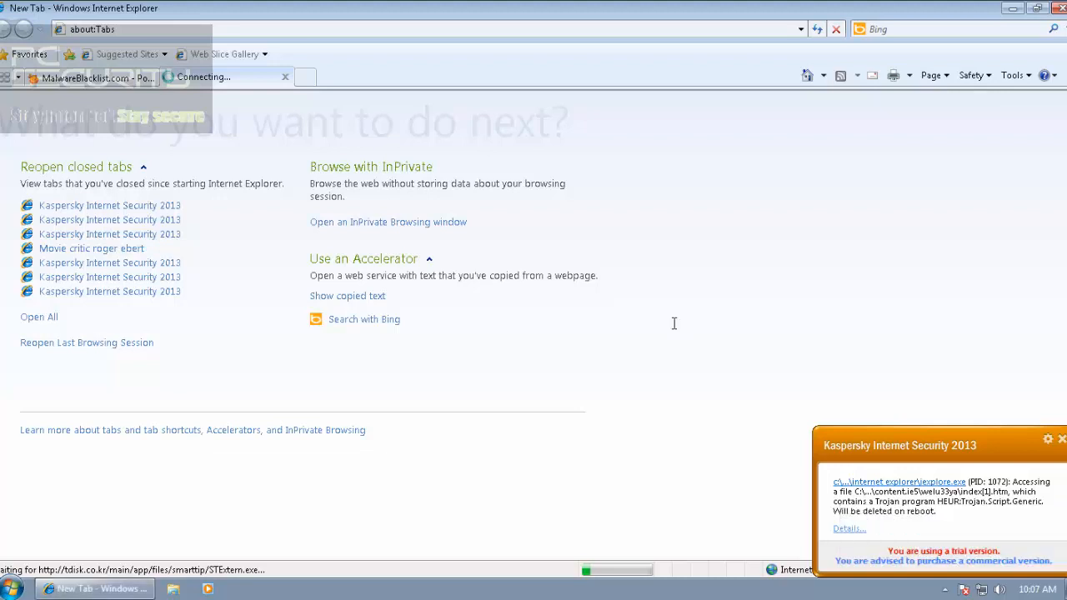
mouse_move(675, 327)
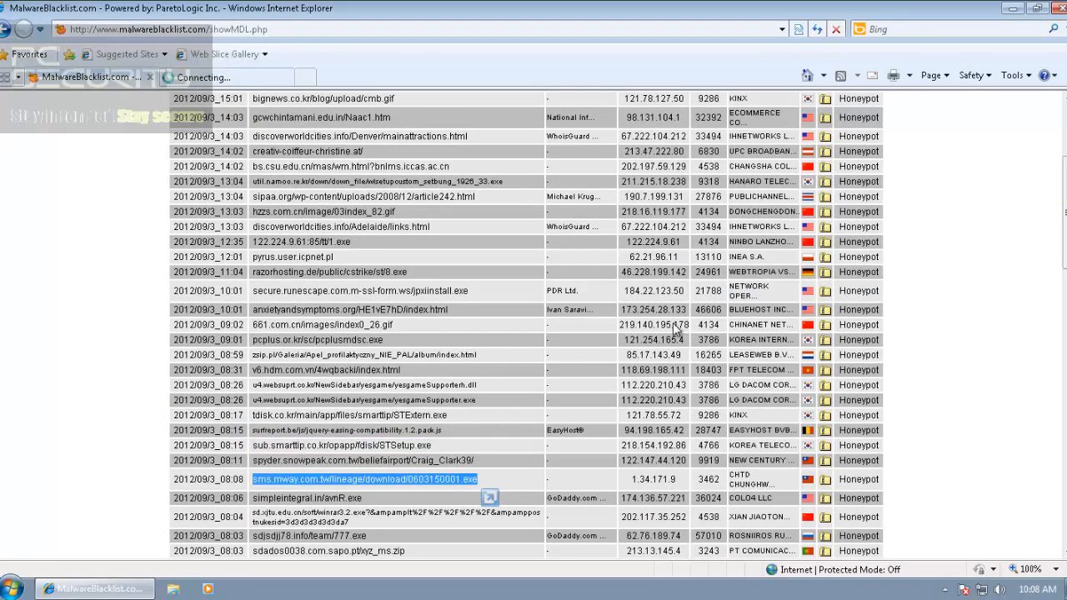
Start the STSetup.exe download from smarttip, then open the simplerintegral.in executable link
left_click(304, 77)
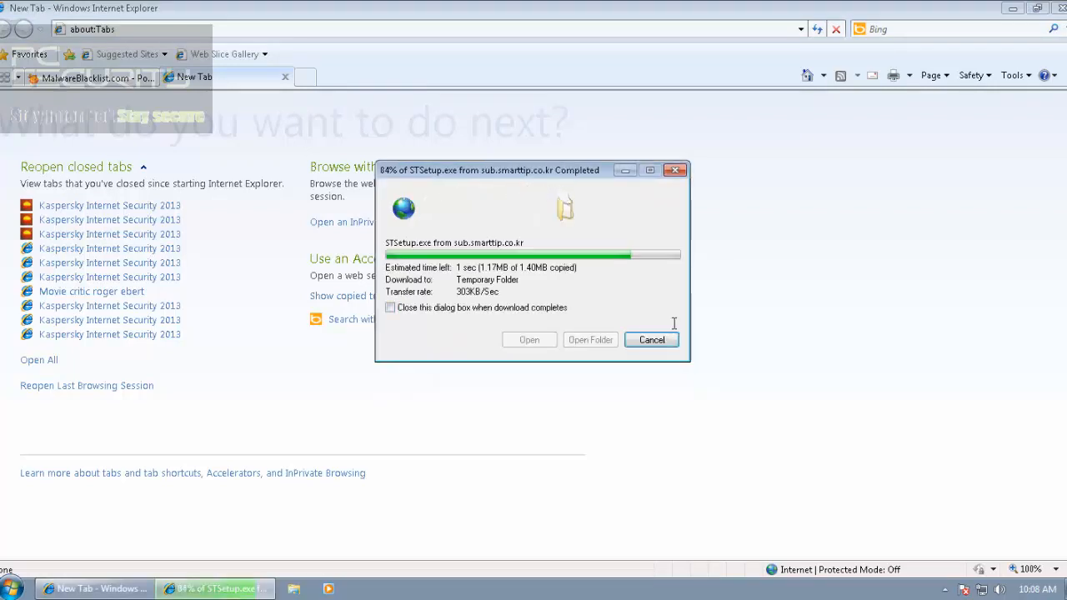
mouse_move(675, 330)
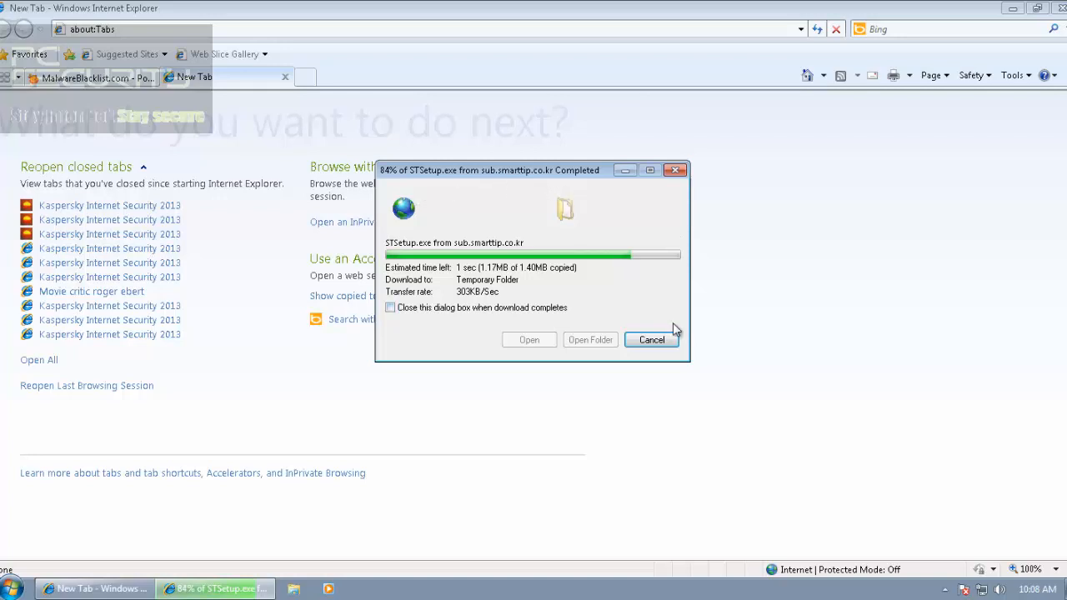
mouse_move(675, 327)
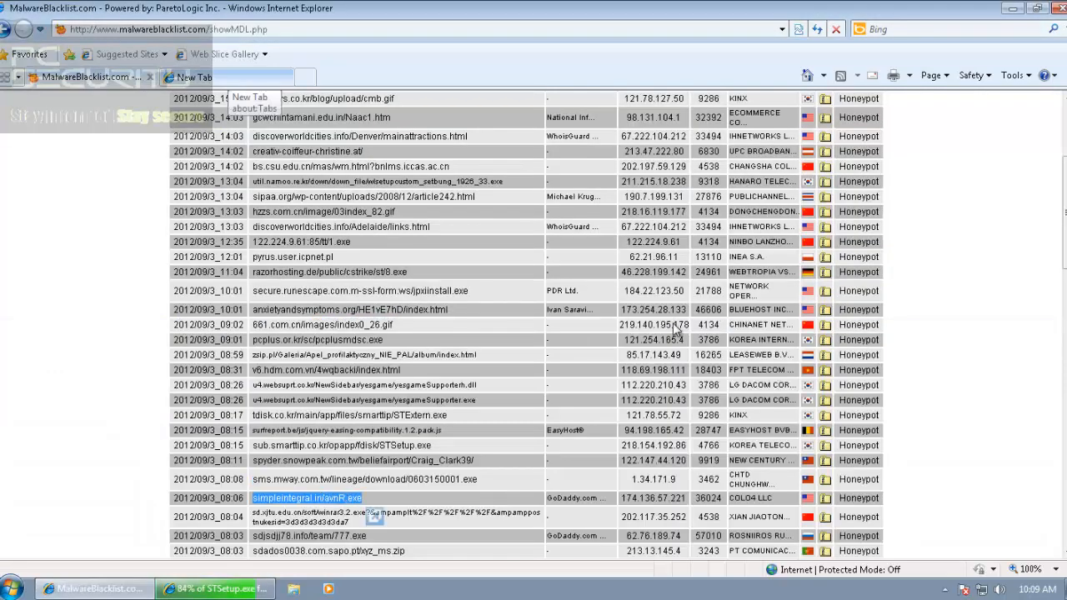
left_click(307, 496)
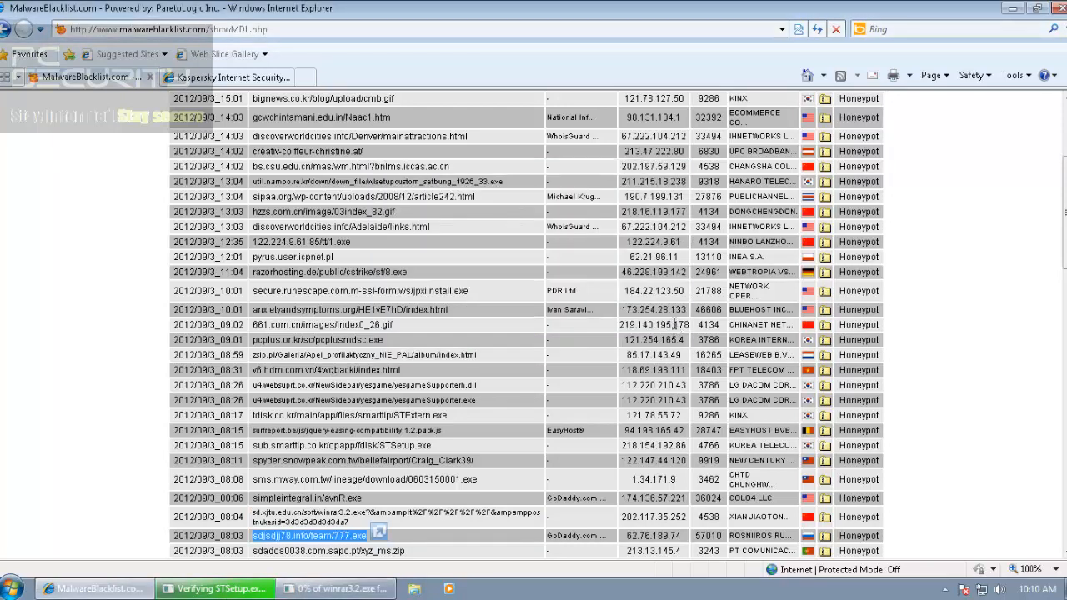
Scroll the MalwareBlacklist table down toward the team777.exe URL
scroll("down", 3)
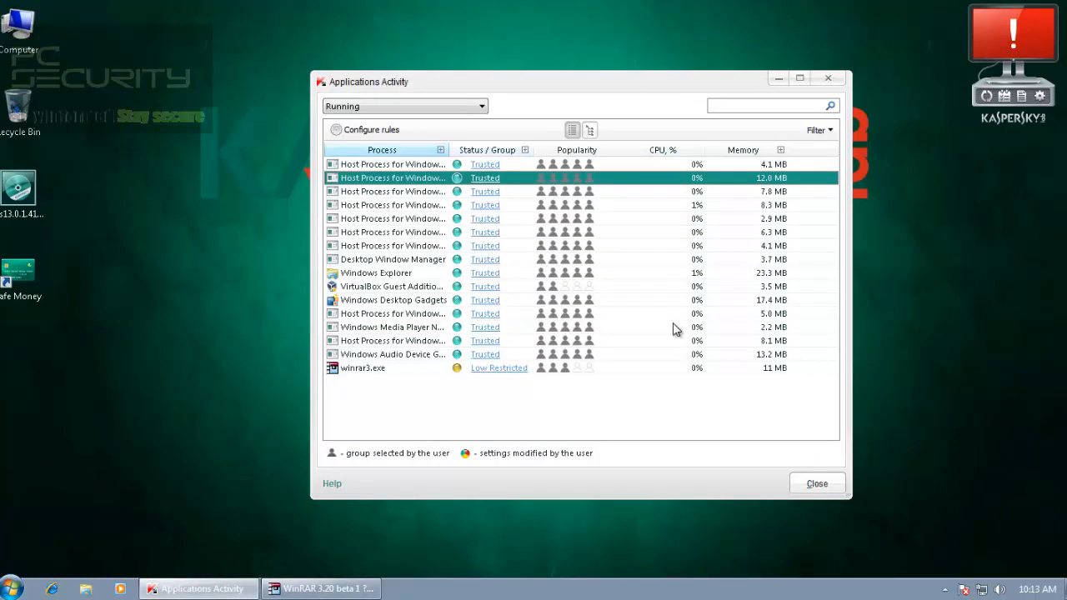
Select the first host process in Applications Activity, where winrar3.exe shows as Low Restricted
left_click(392, 165)
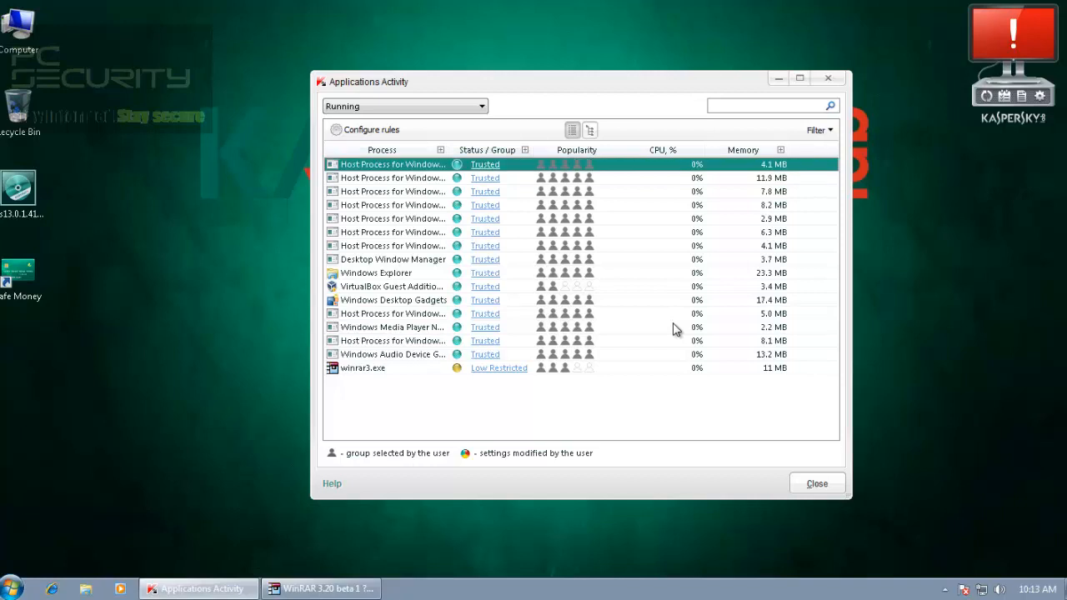
mouse_move(483, 177)
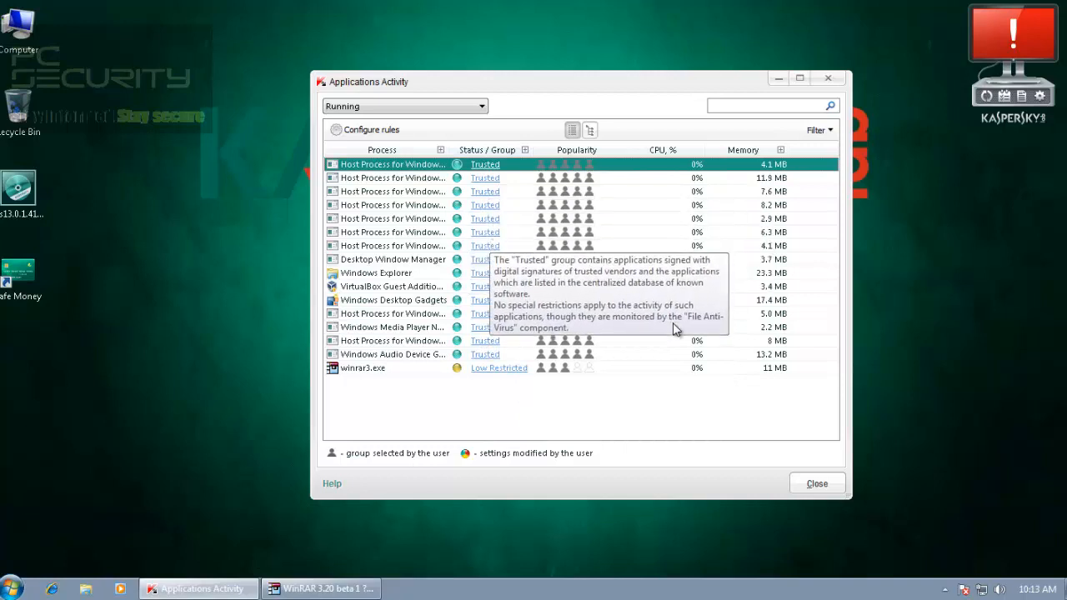
mouse_move(675, 326)
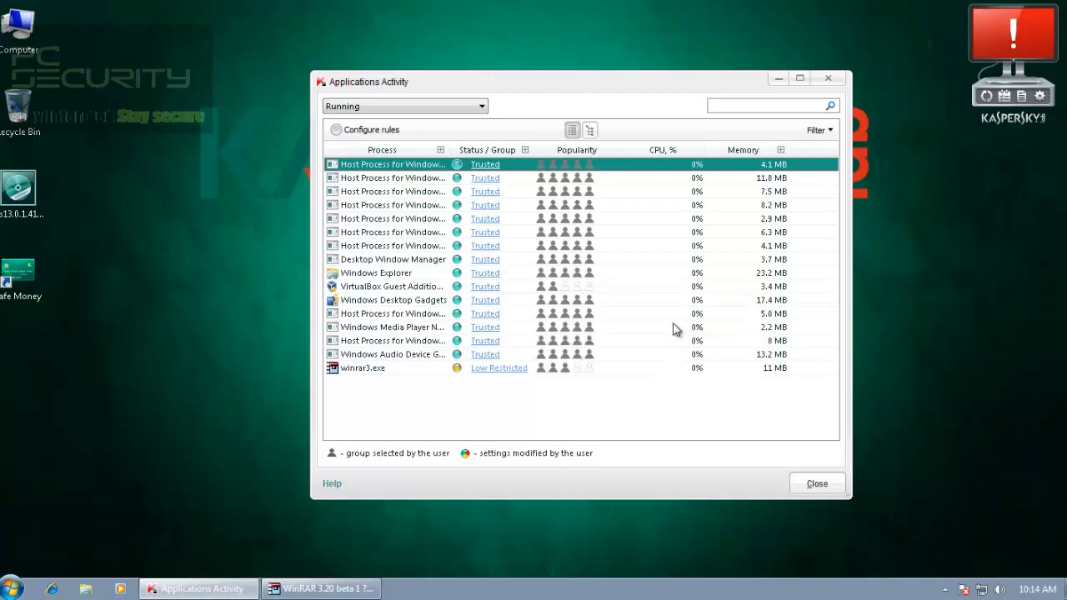
mouse_move(498, 369)
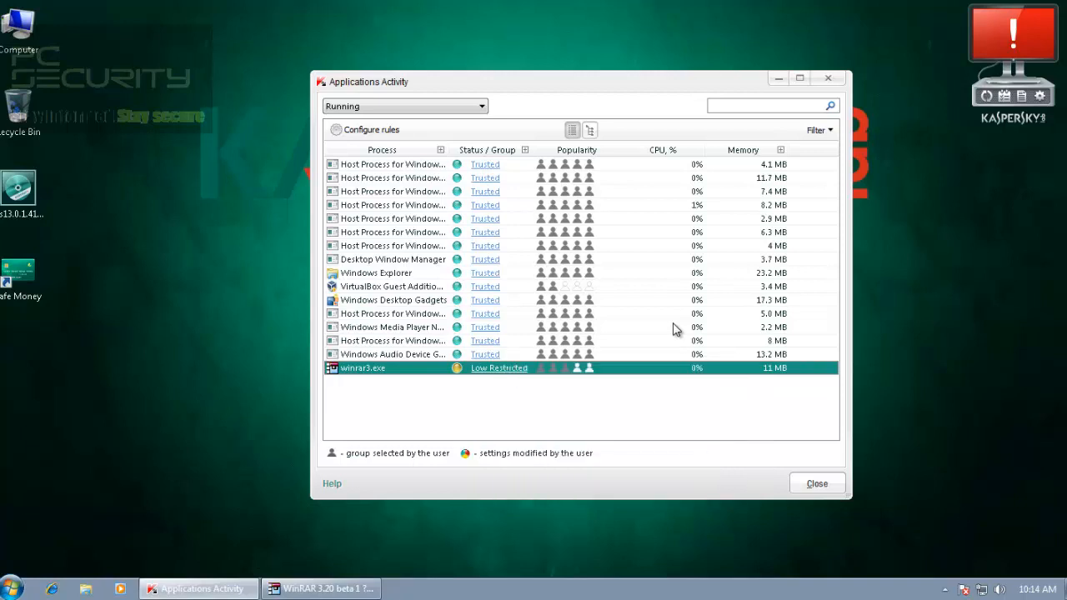
mouse_move(498, 368)
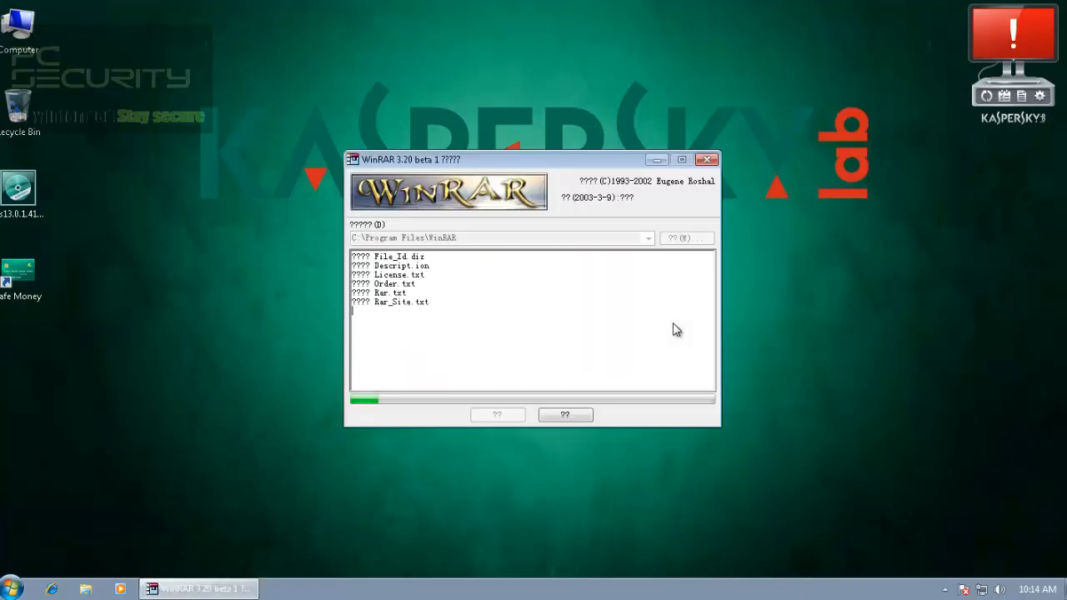
Install WinRAR 3.20 beta and accept its archive file-association options
left_click(707, 160)
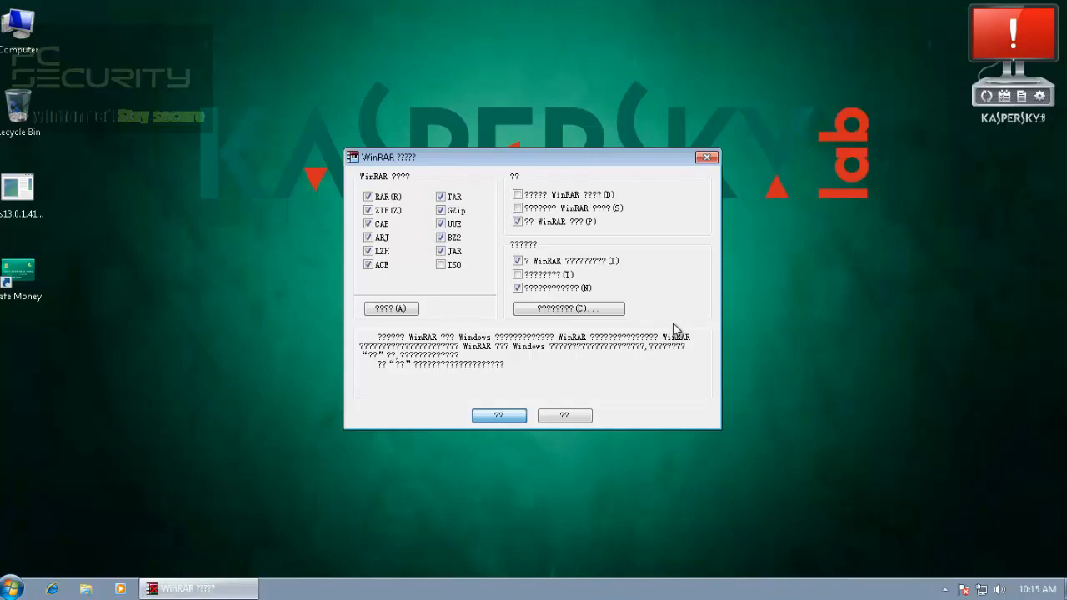
left_click(498, 415)
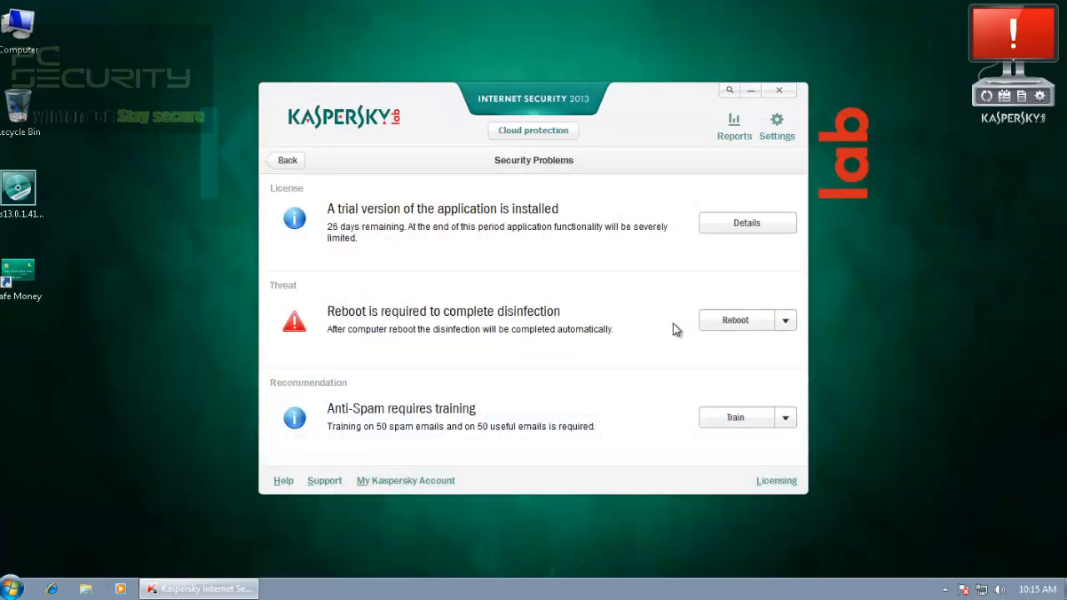
mouse_move(676, 330)
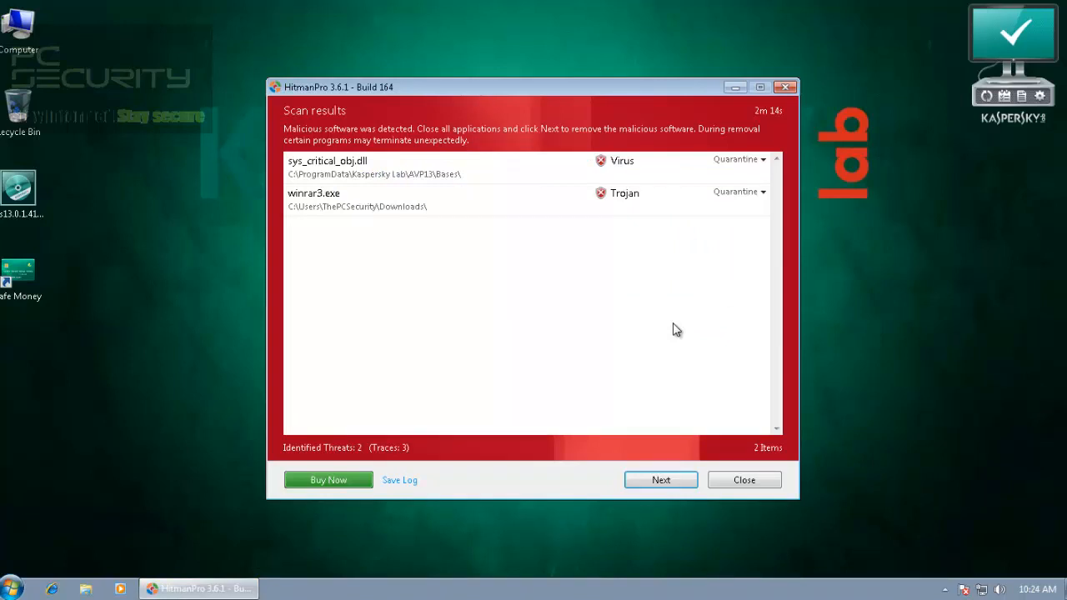
Review HitmanPro's results listing a virus and a trojan, then close the scanner
left_click(375, 200)
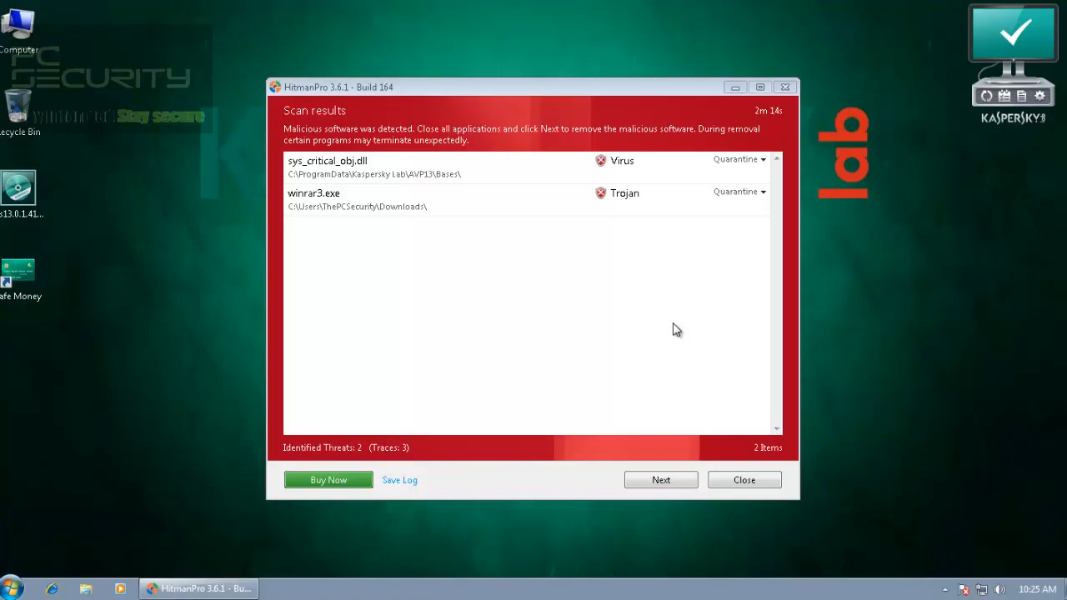
left_click(416, 200)
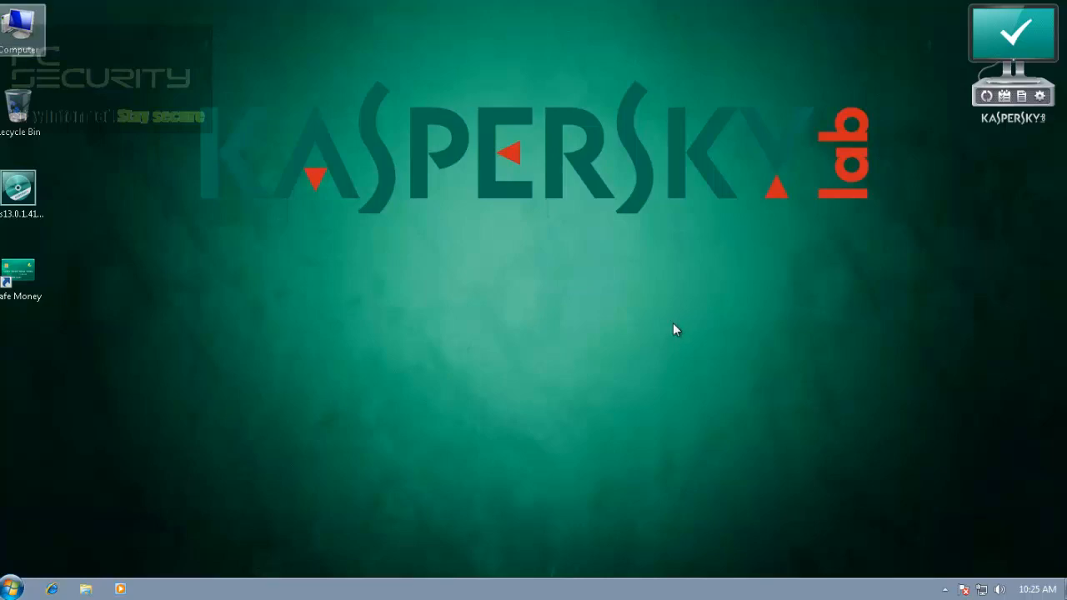
Browse the 480 malware folder from Computer, close it, and bring up the folder's context menu
double_click(20, 25)
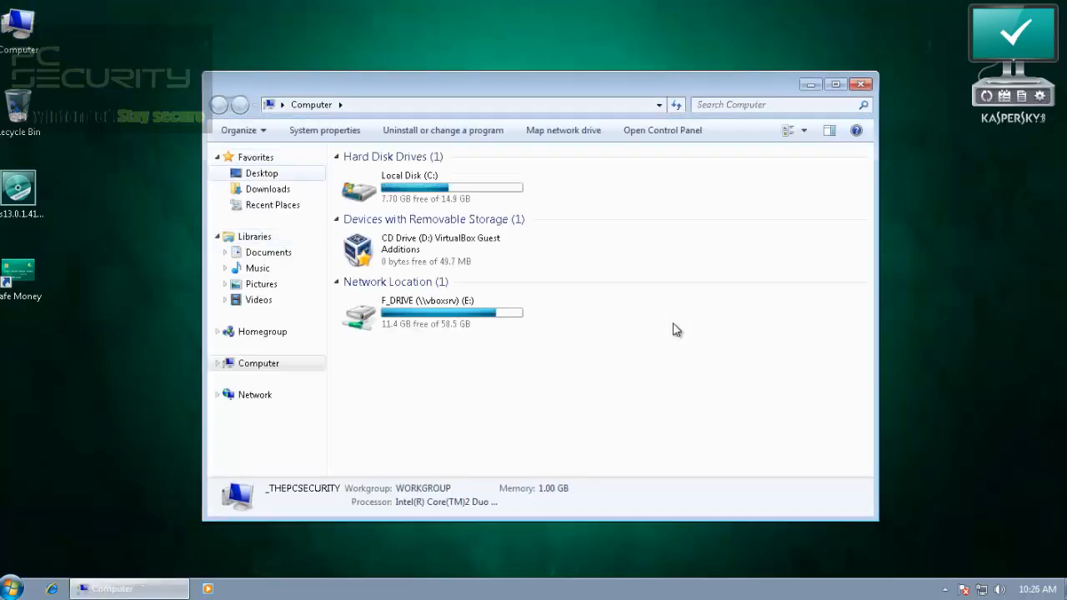
left_click(860, 83)
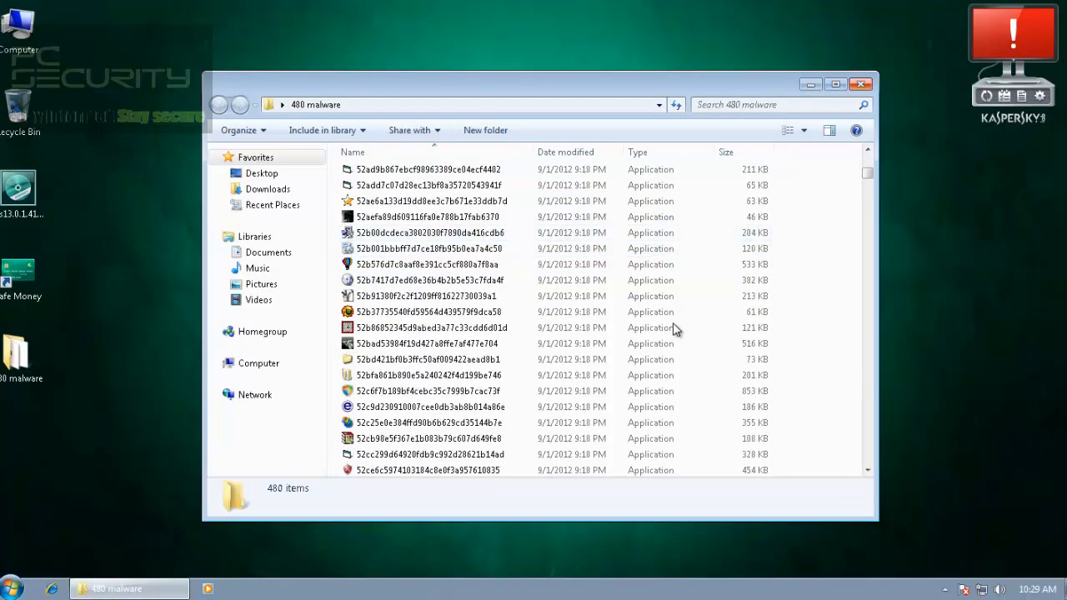
left_click(860, 84)
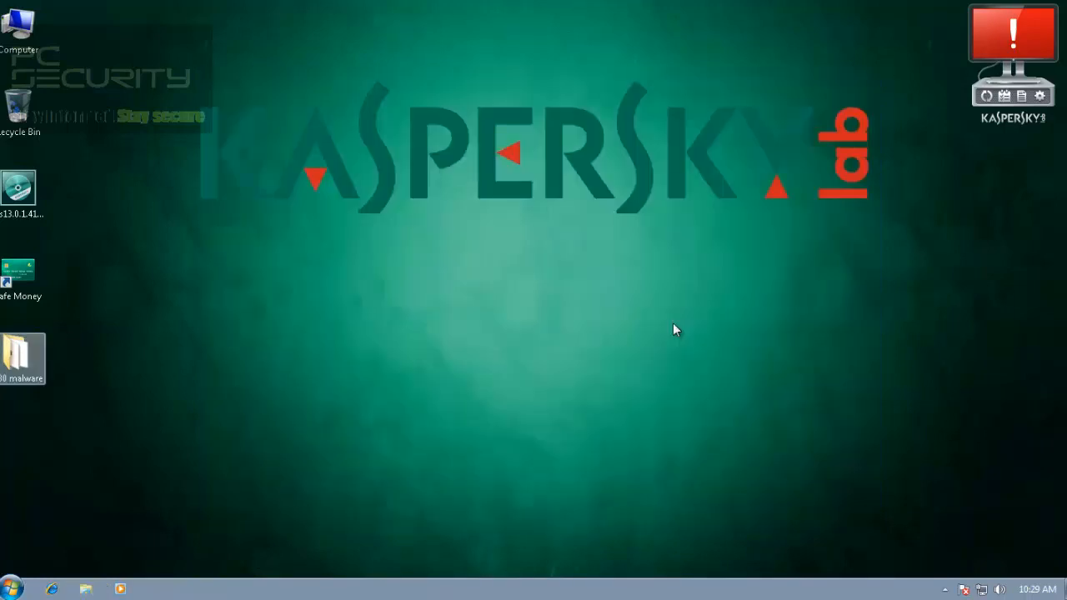
right_click(23, 358)
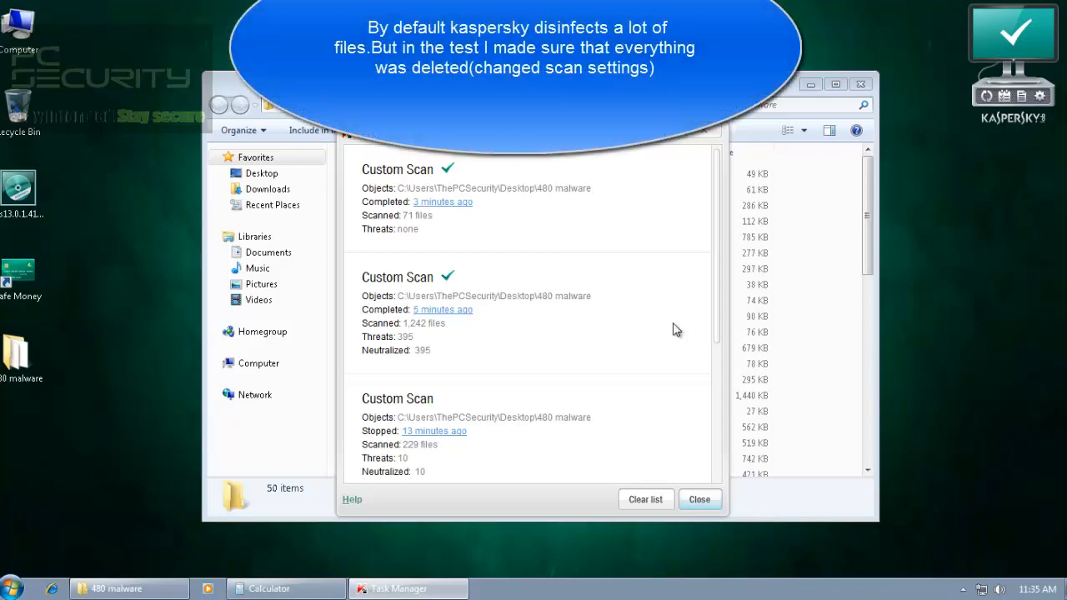
Close the Kaspersky custom scan reports showing 395 threats neutralized
left_click(698, 500)
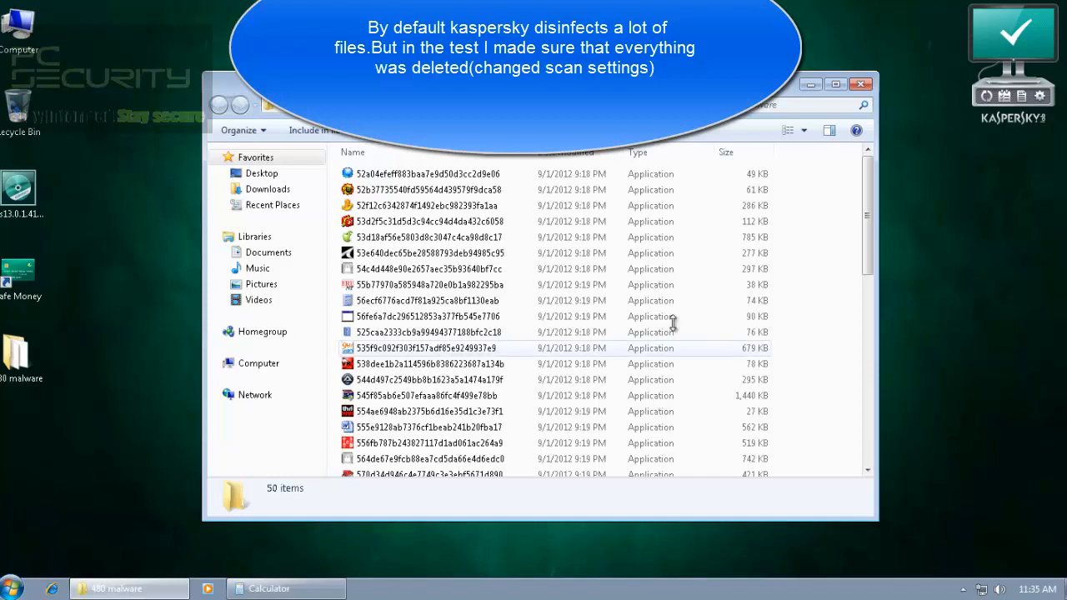
mouse_move(675, 324)
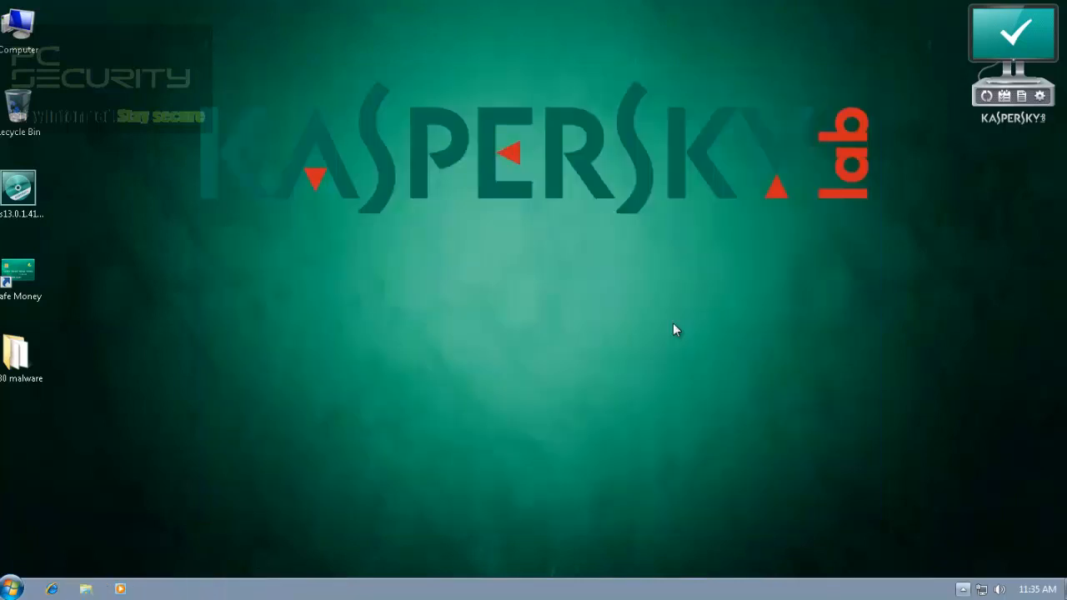
Reopen the 480 malware folder to confirm 50 items remain, then close it
left_click(963, 590)
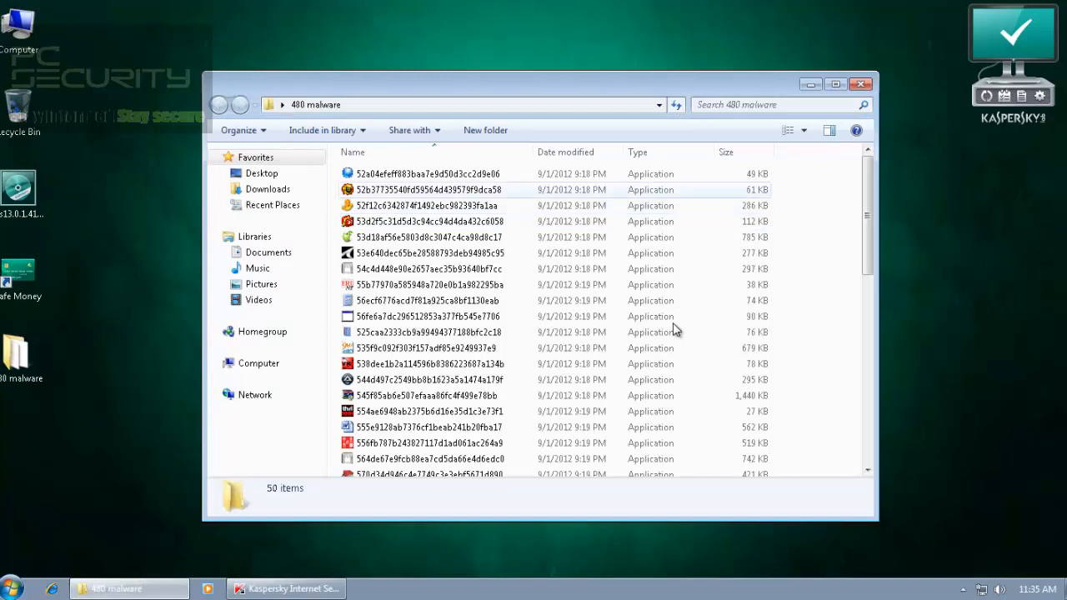
left_click(430, 220)
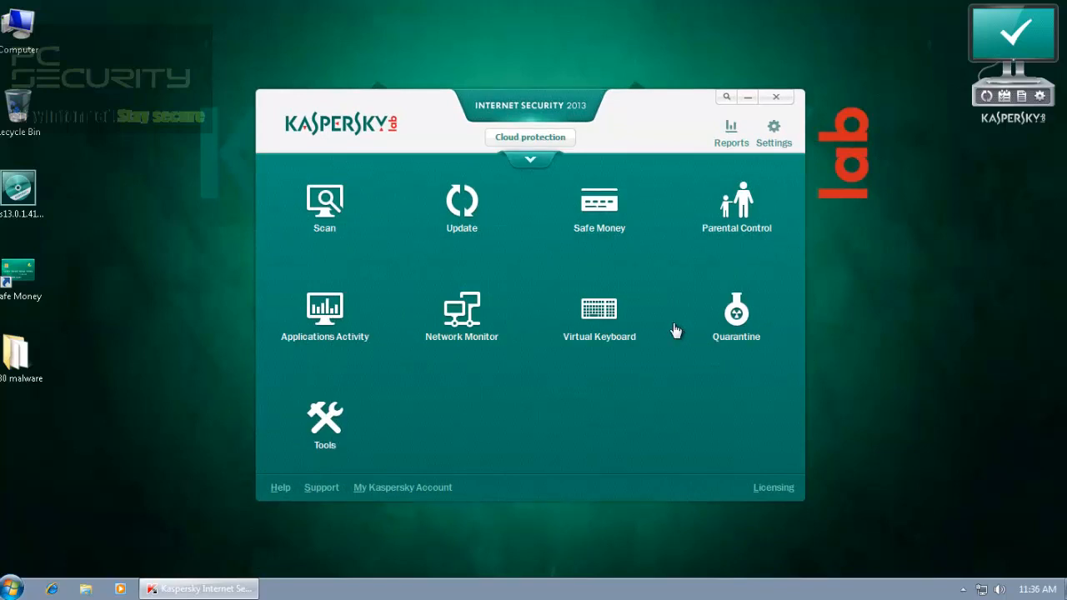
Return to the 'Computer is protected' status, then close and reopen the Kaspersky window
left_click(530, 160)
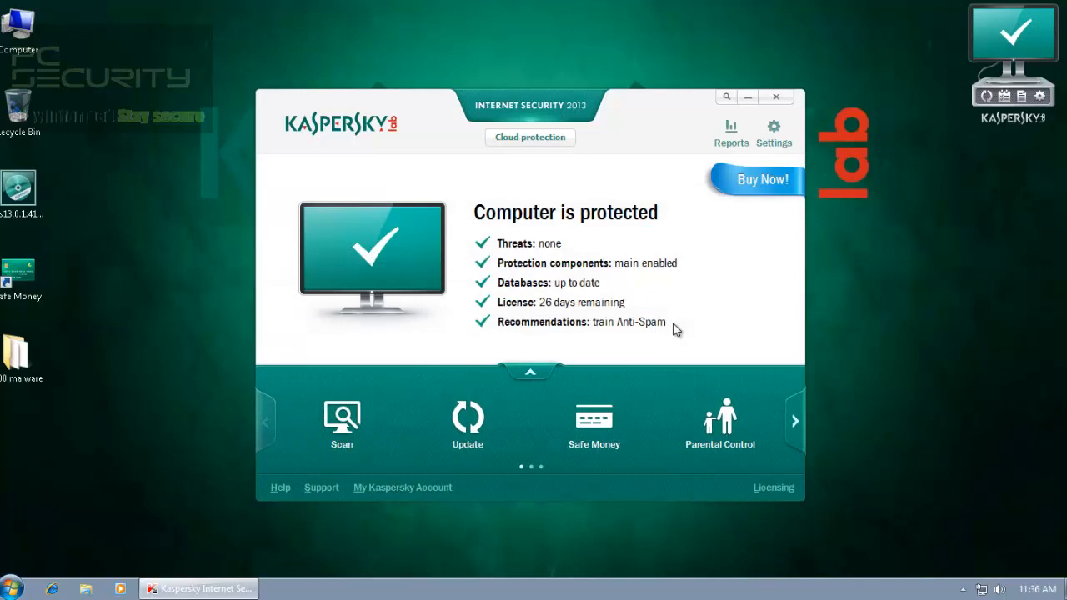
mouse_move(675, 330)
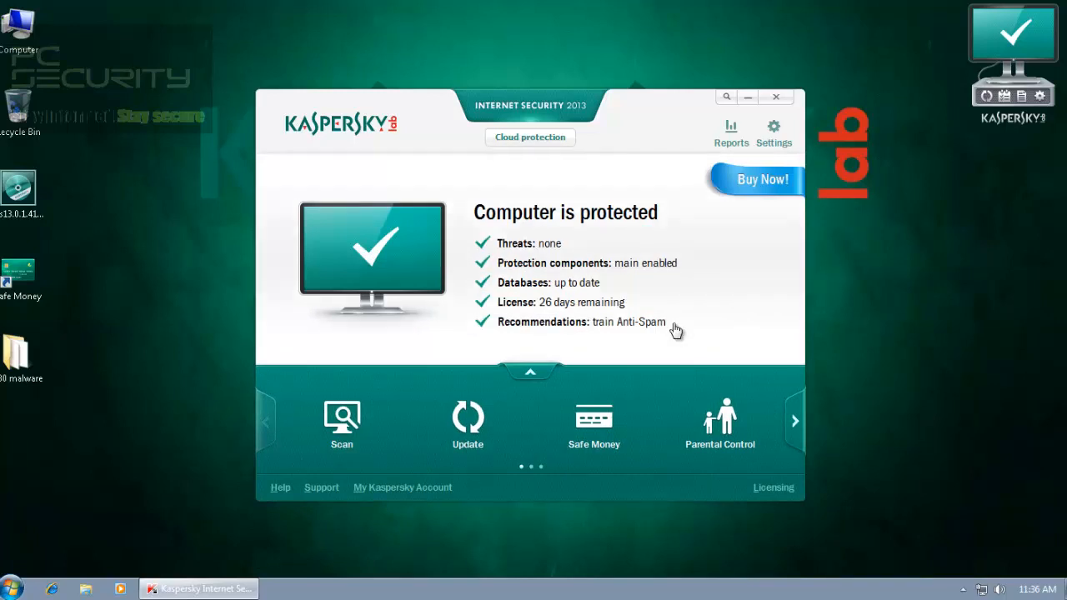
mouse_move(675, 327)
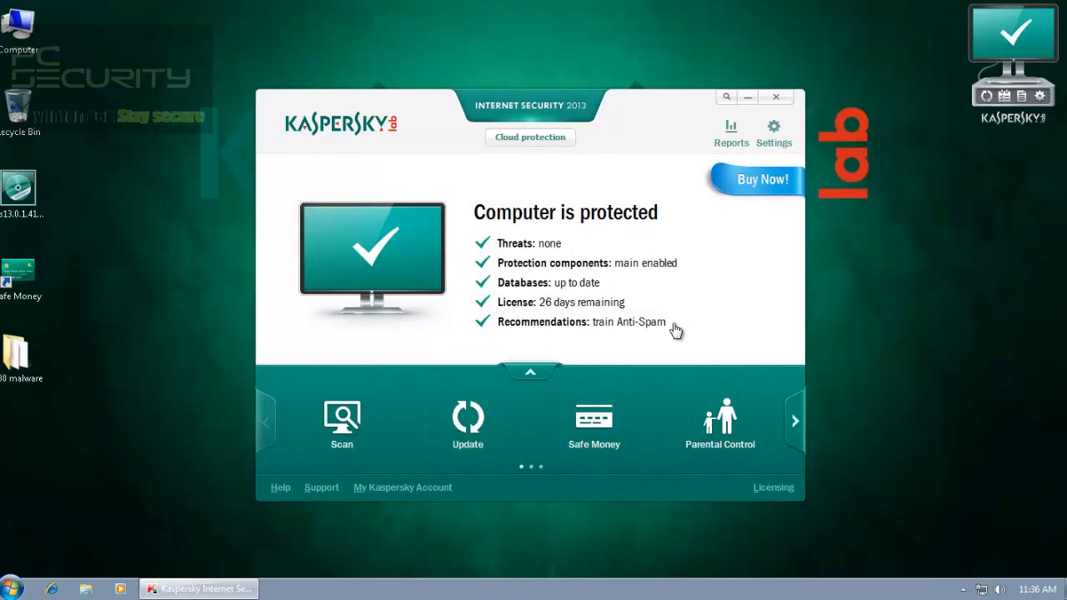
left_click(530, 372)
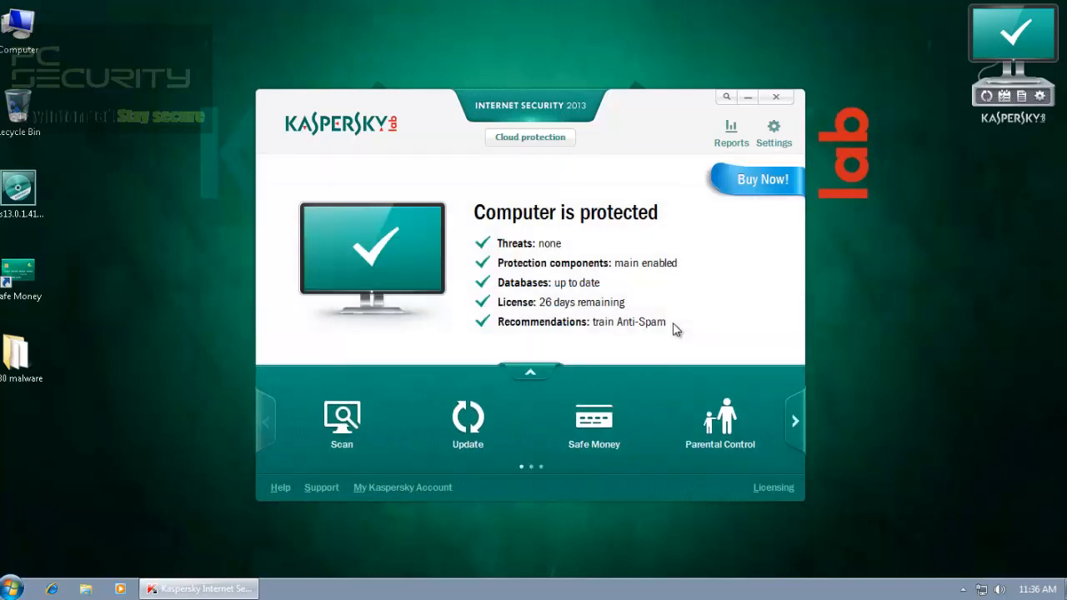
mouse_move(675, 330)
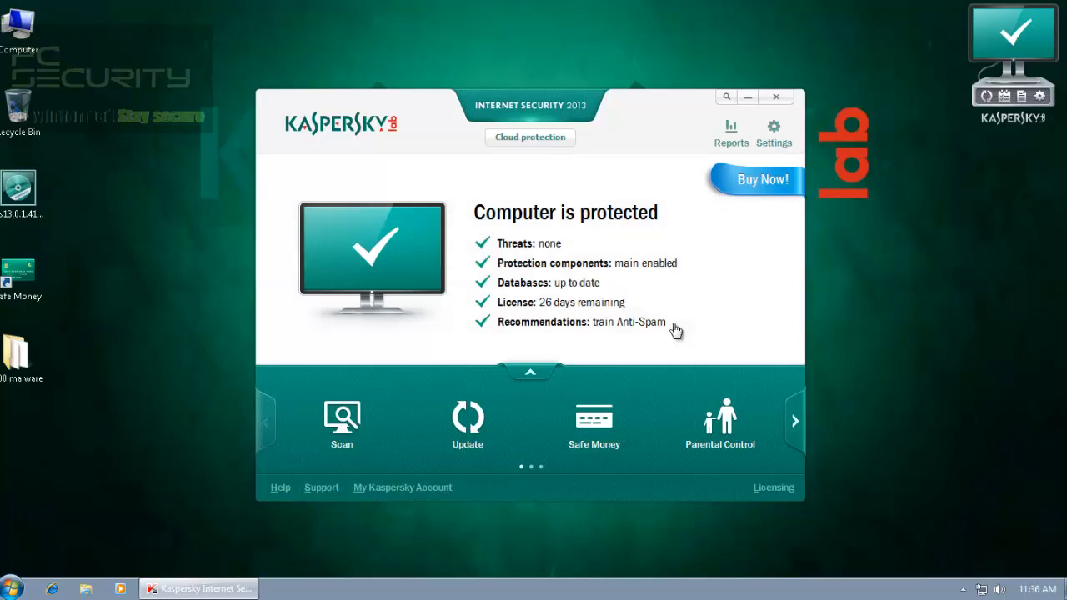
left_click(776, 97)
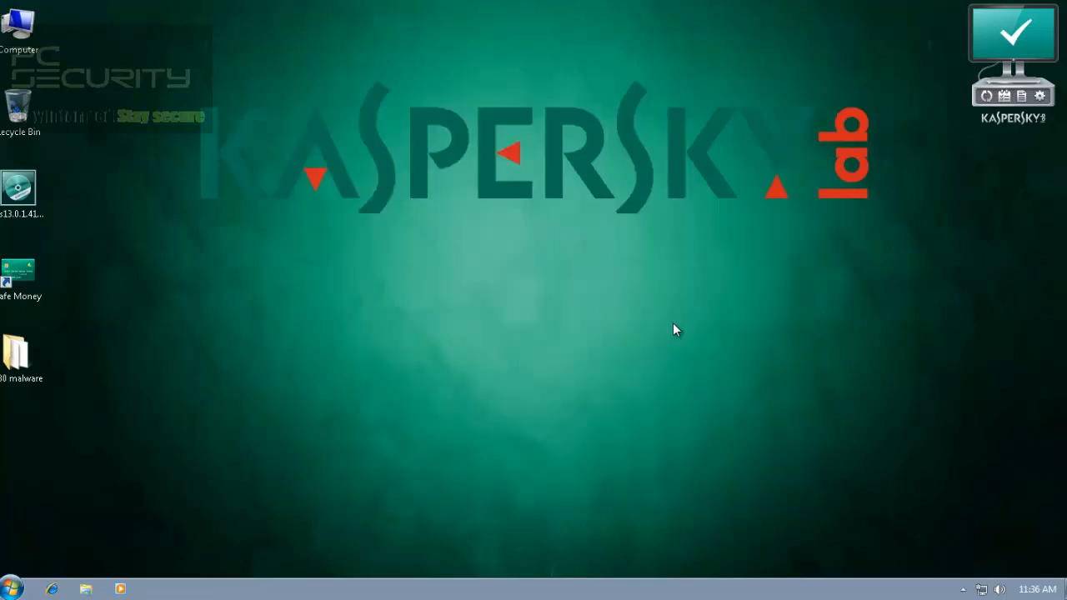
left_click(963, 590)
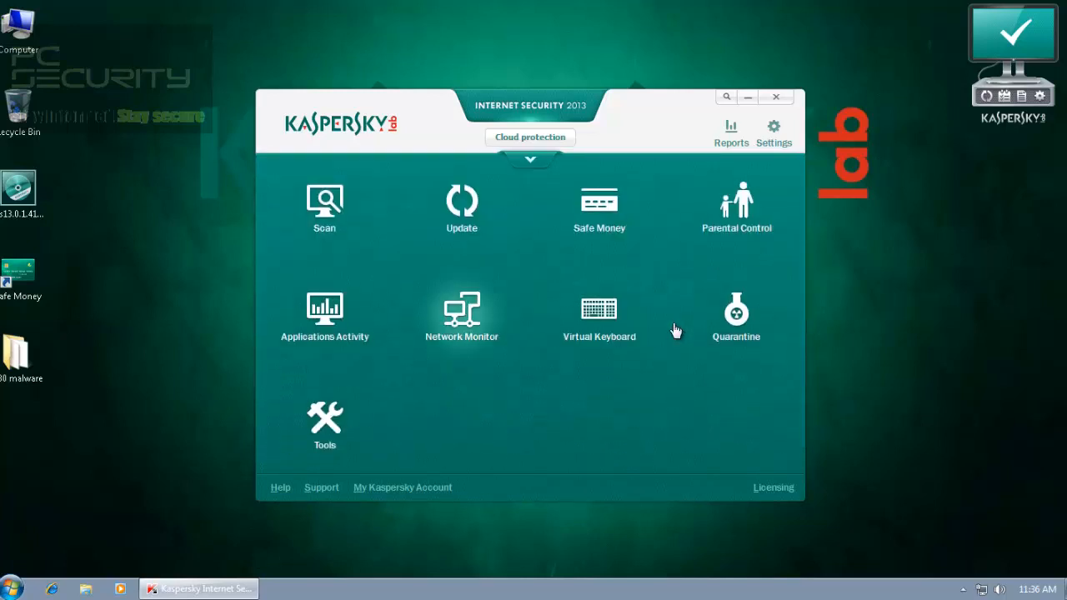
mouse_move(675, 330)
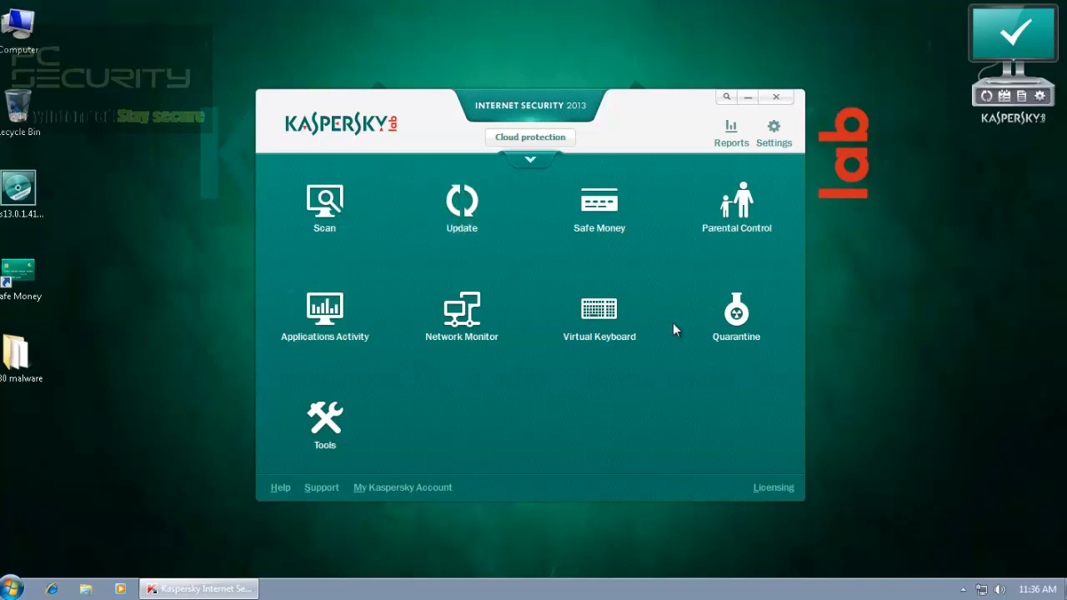
mouse_move(675, 330)
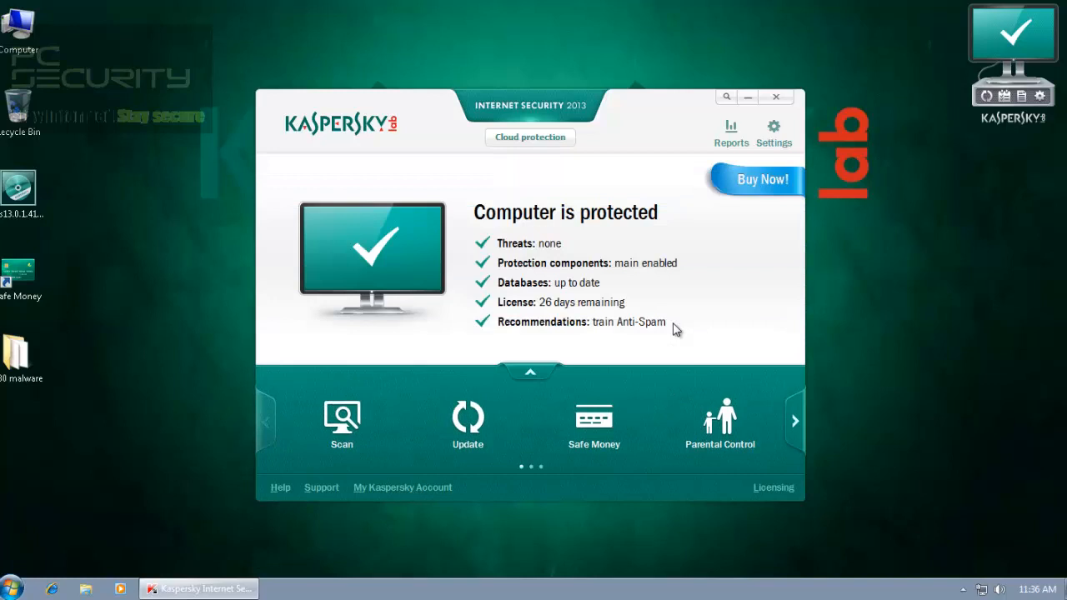
mouse_move(675, 330)
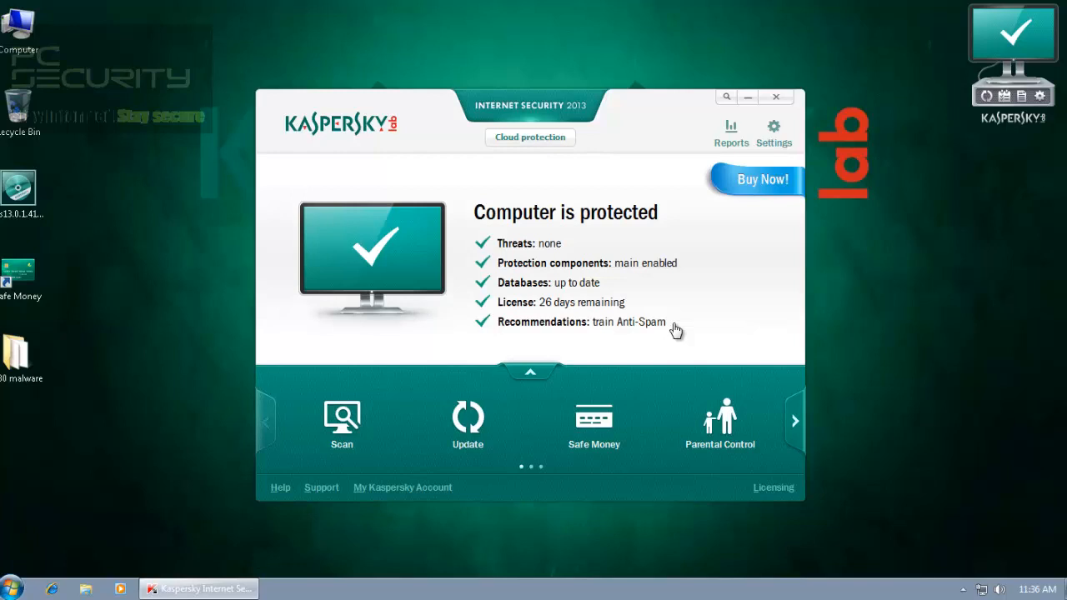
mouse_move(777, 97)
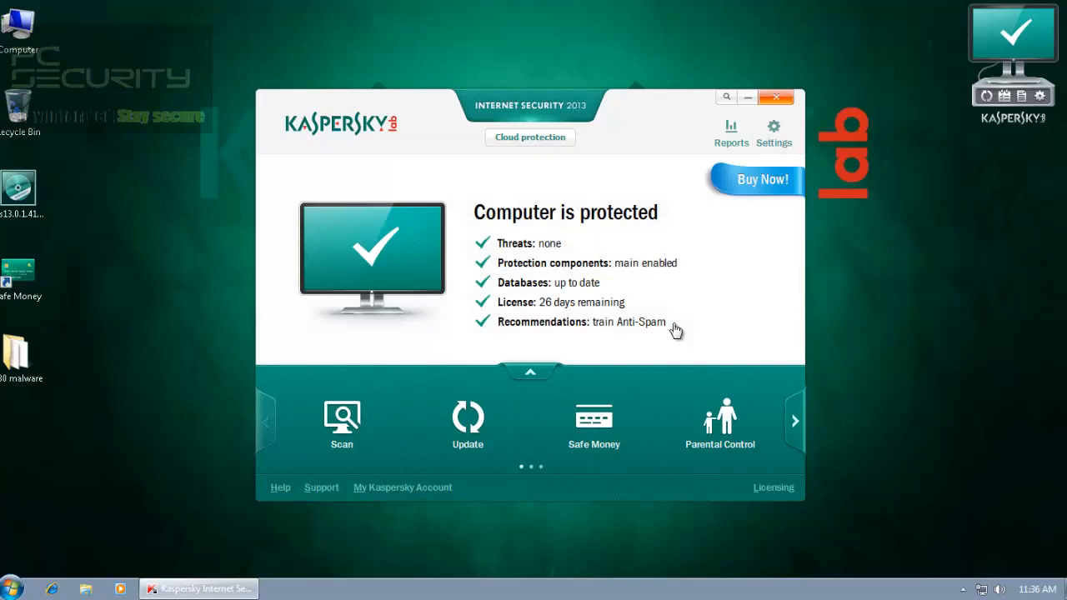